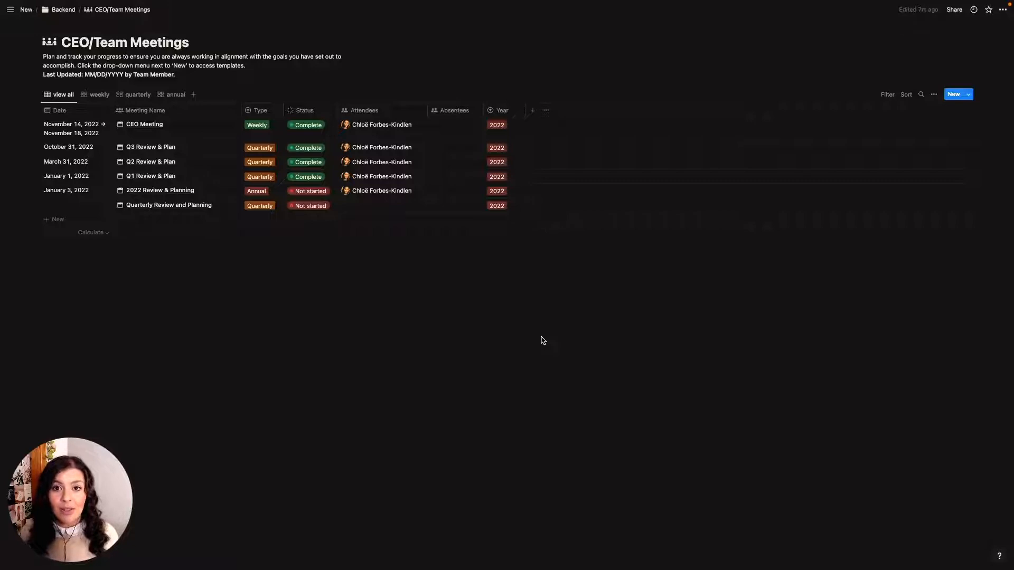
mouse_move(160, 437)
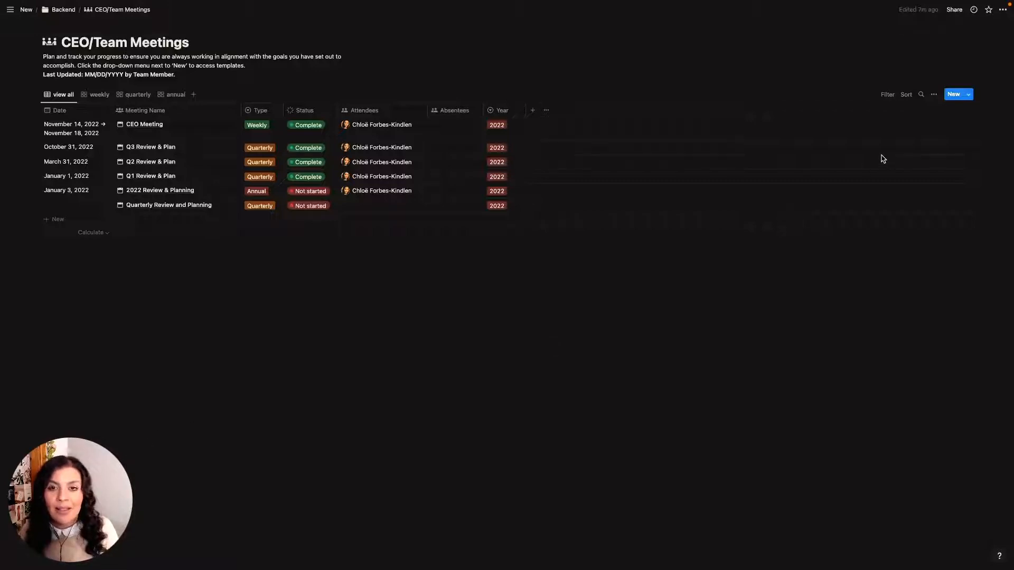
- Show the CEO/Team Meetings database's template list (Annual, Quarterly, Weekly Review, Empty page)
left_click(968, 94)
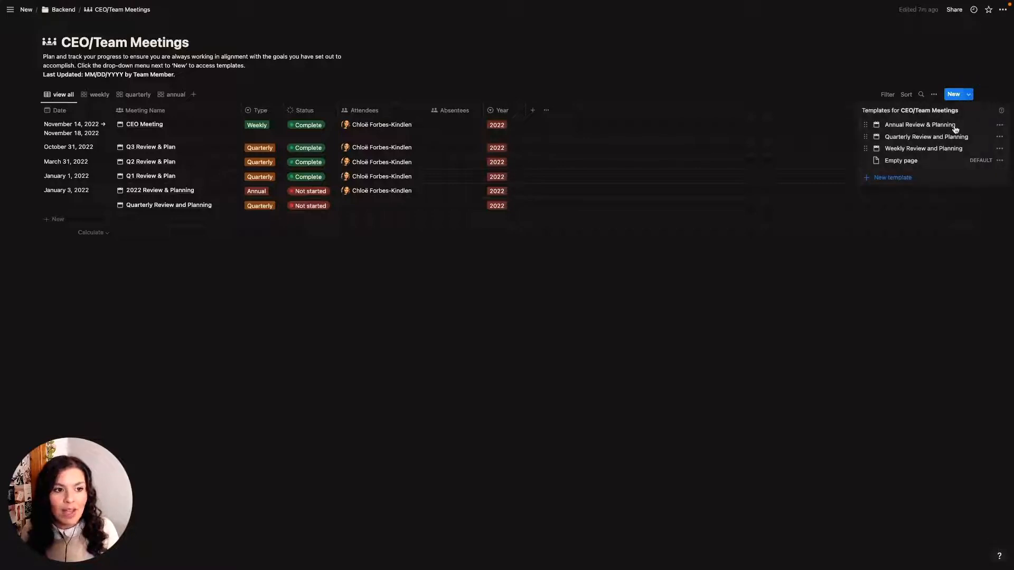
mouse_move(923, 148)
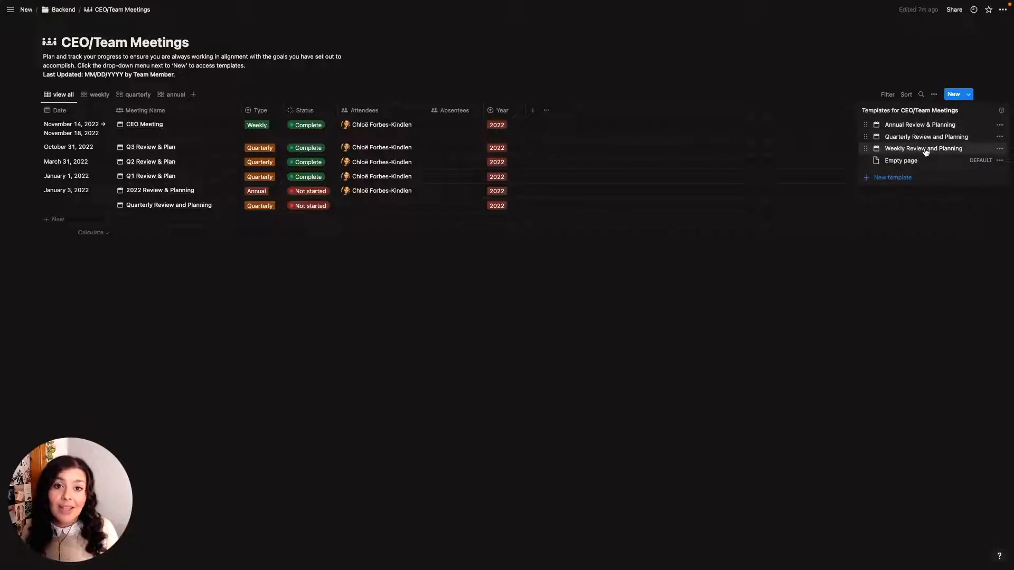
mouse_move(926, 136)
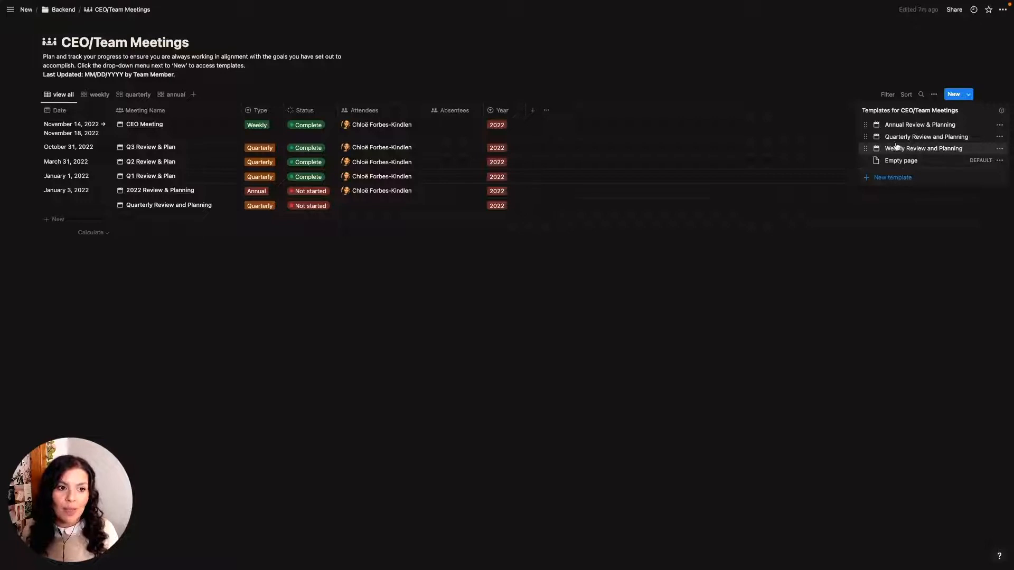
left_click(169, 423)
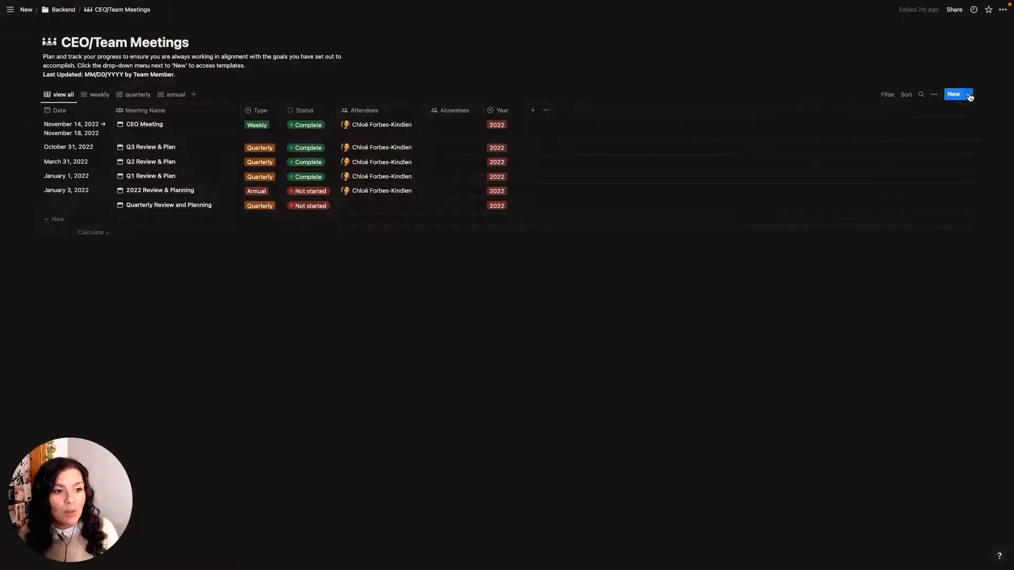
left_click(969, 94)
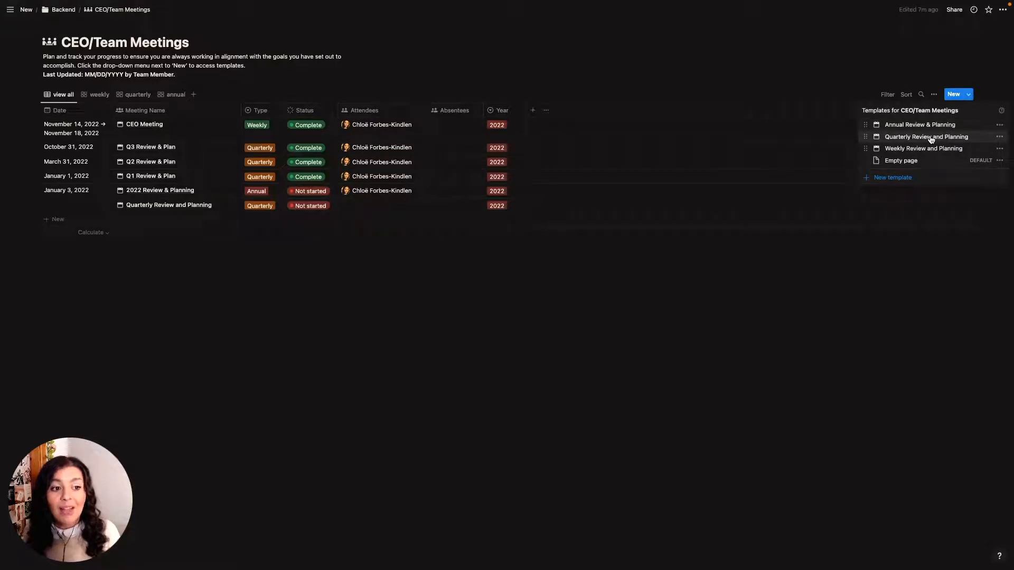
- Start a new page from the Quarterly Review and Planning template and select its title
left_click(926, 136)
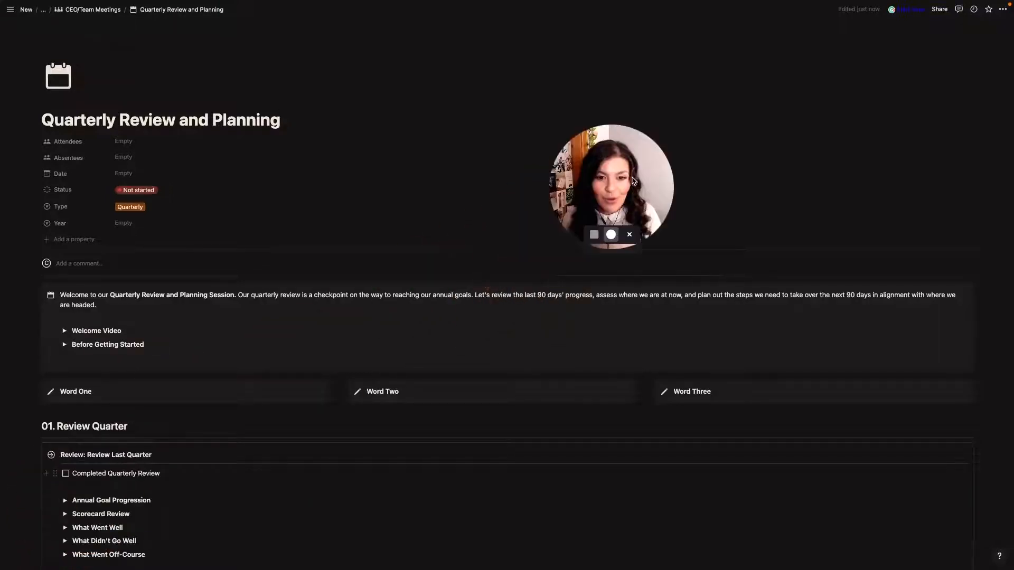
left_click_drag(609, 186, 901, 111)
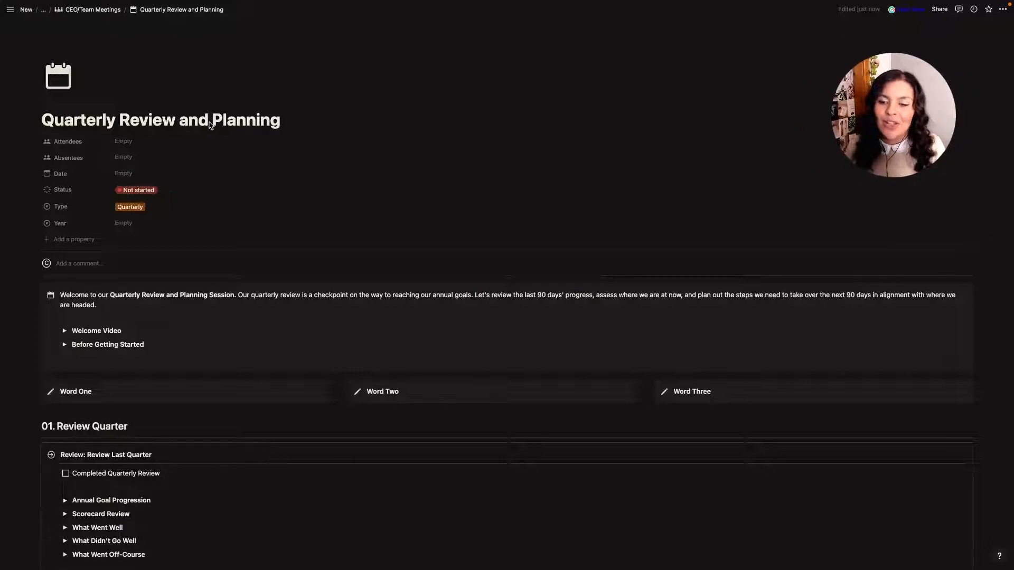
triple_click(159, 119)
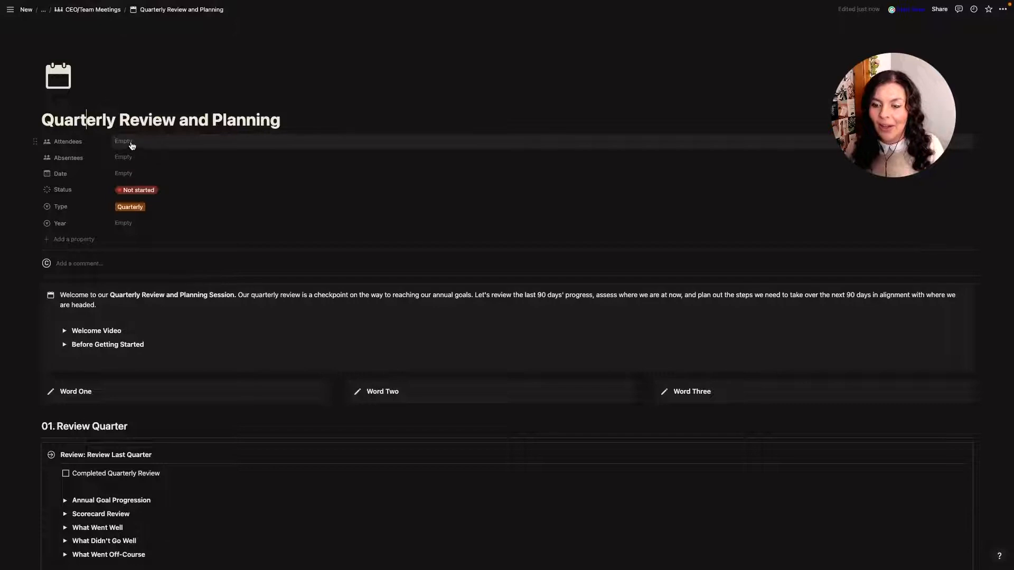
- Add yourself as an attendee, check Status, and set Year to 2022
left_click(123, 141)
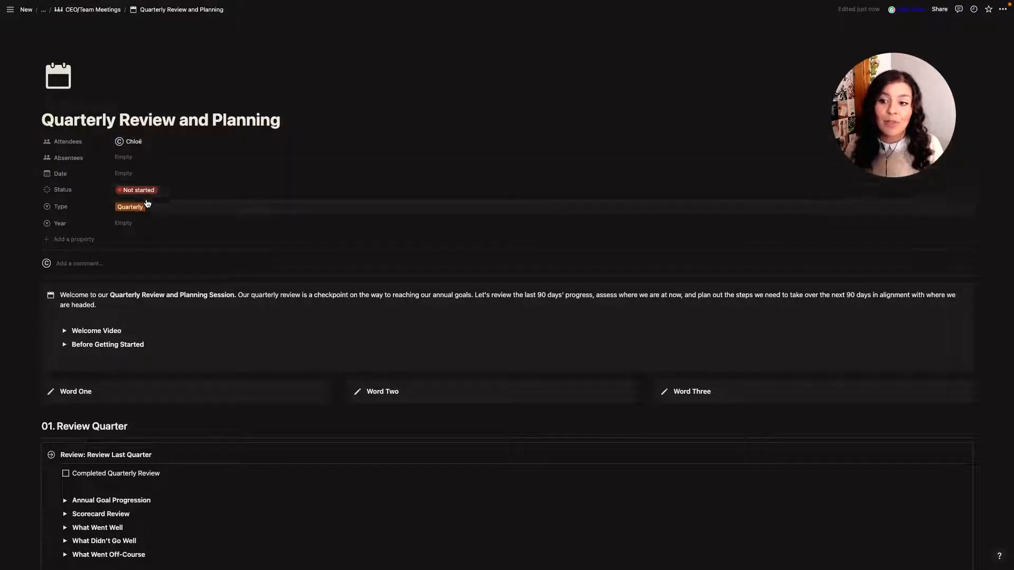
left_click(138, 189)
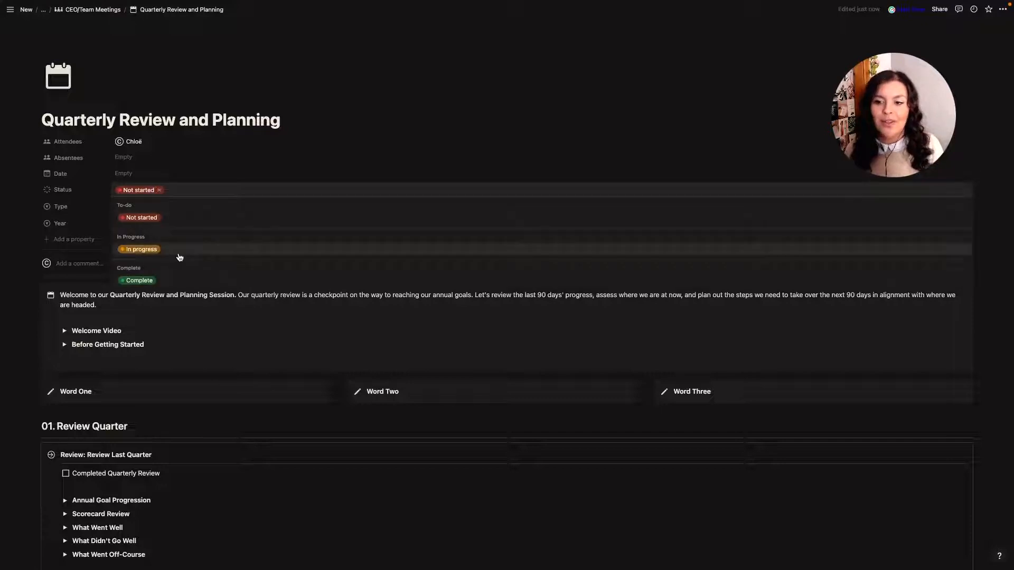
mouse_move(162, 280)
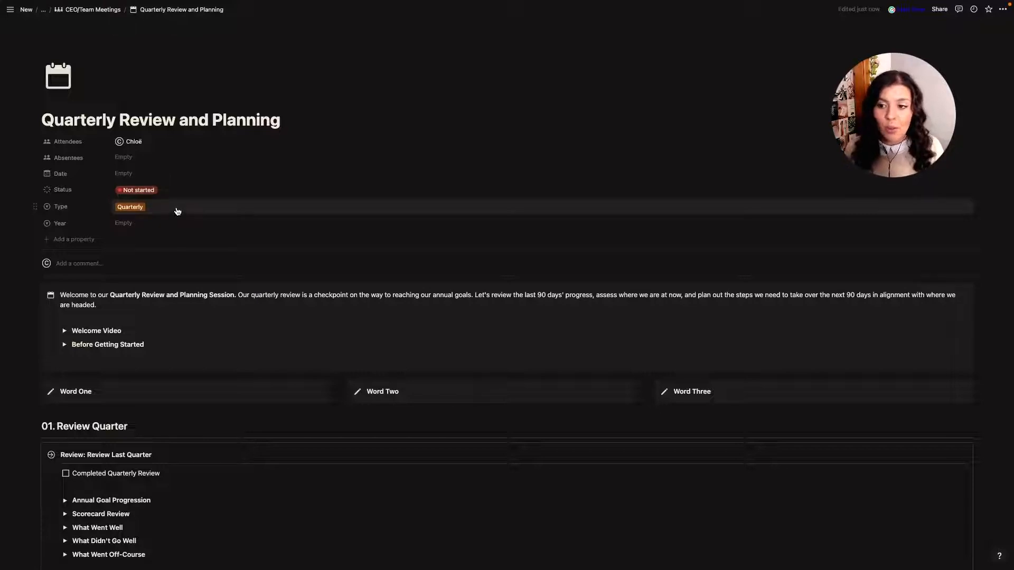
left_click(142, 223)
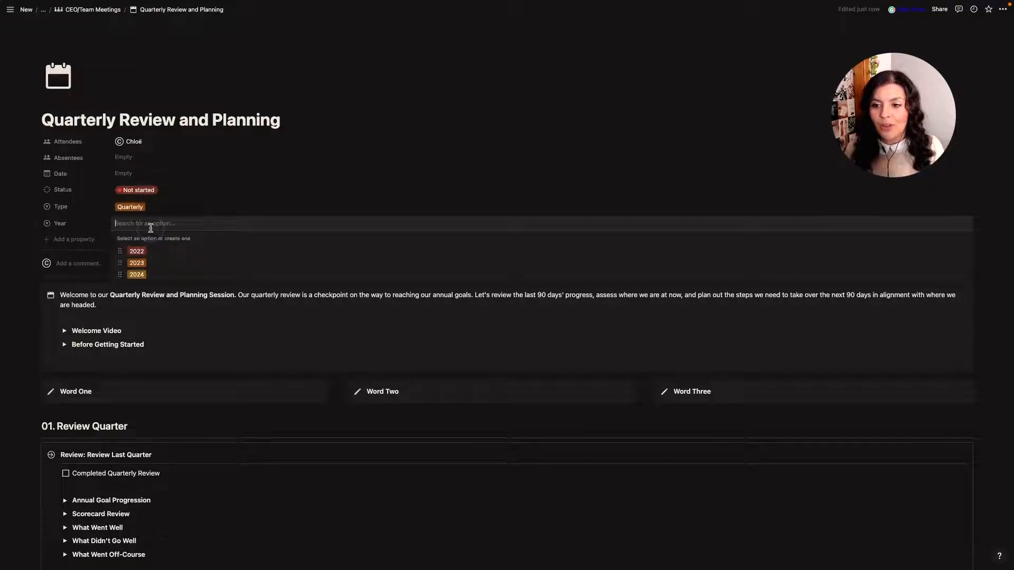
left_click(136, 251)
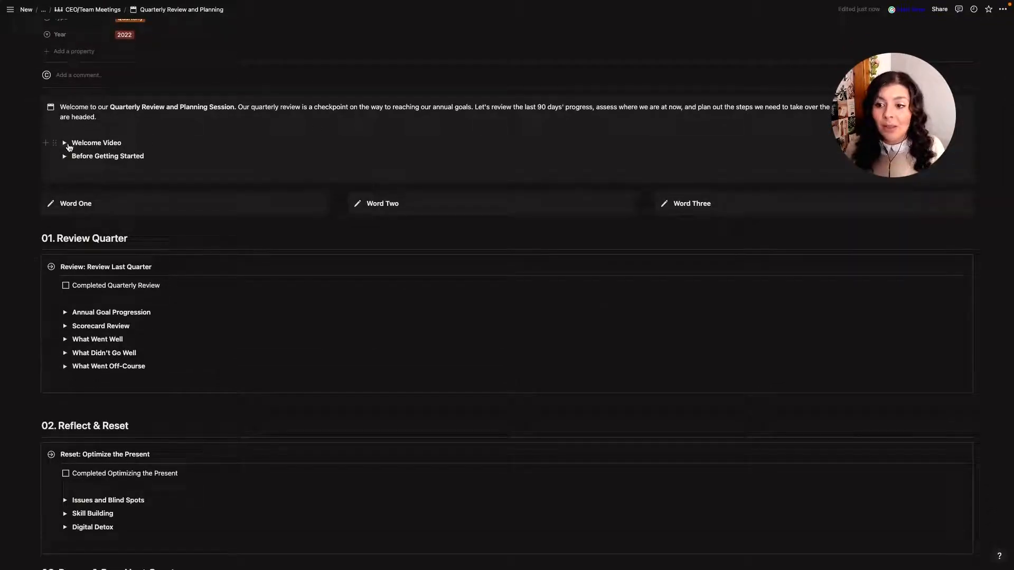
left_click(64, 156)
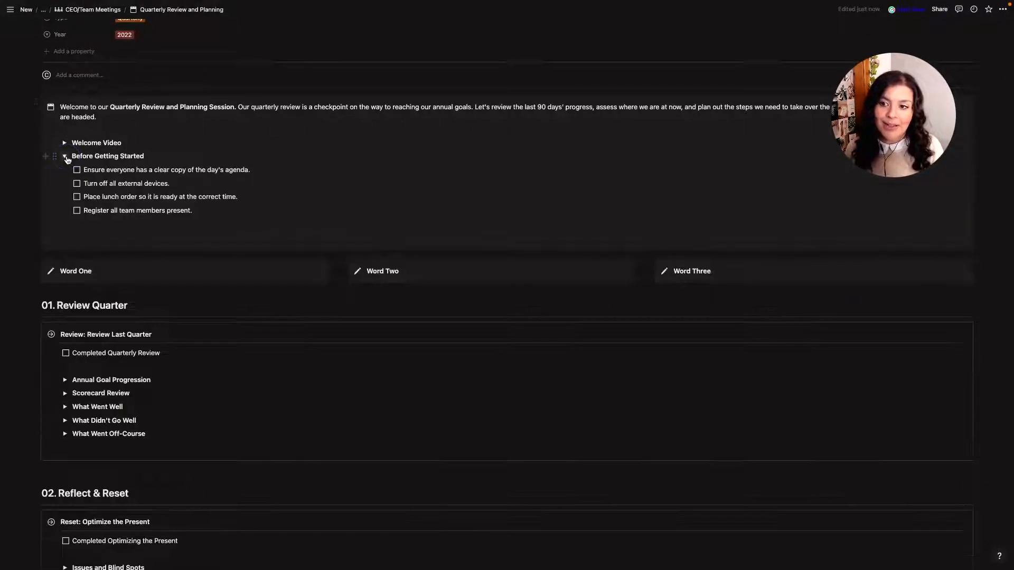
left_click(65, 157)
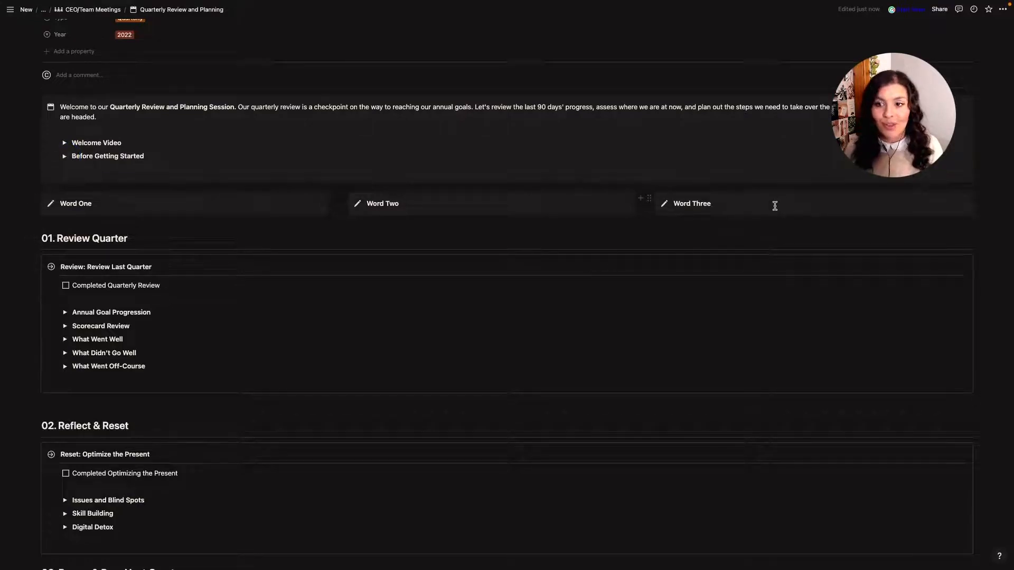
scroll("down", 3)
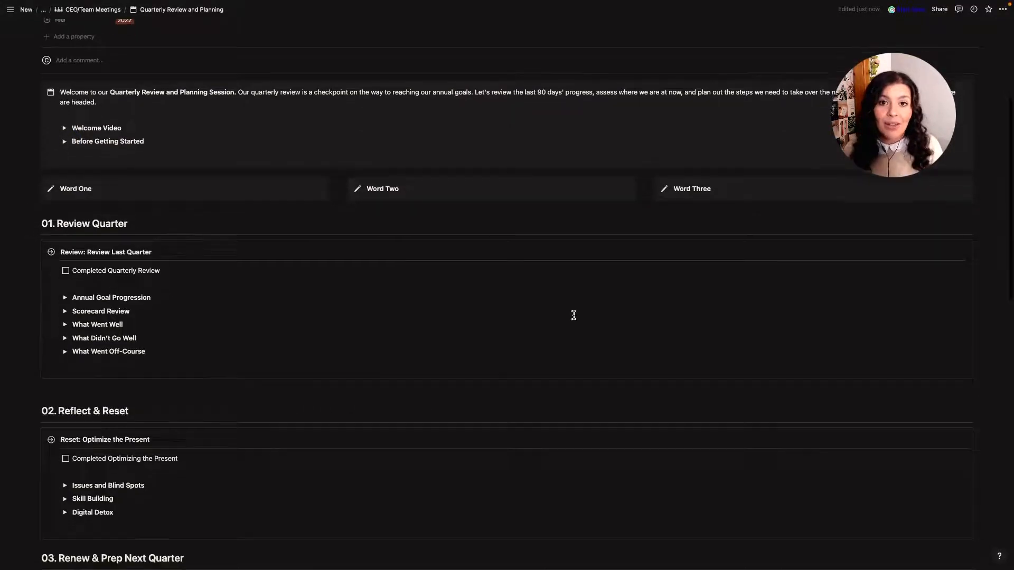
scroll("down", 3)
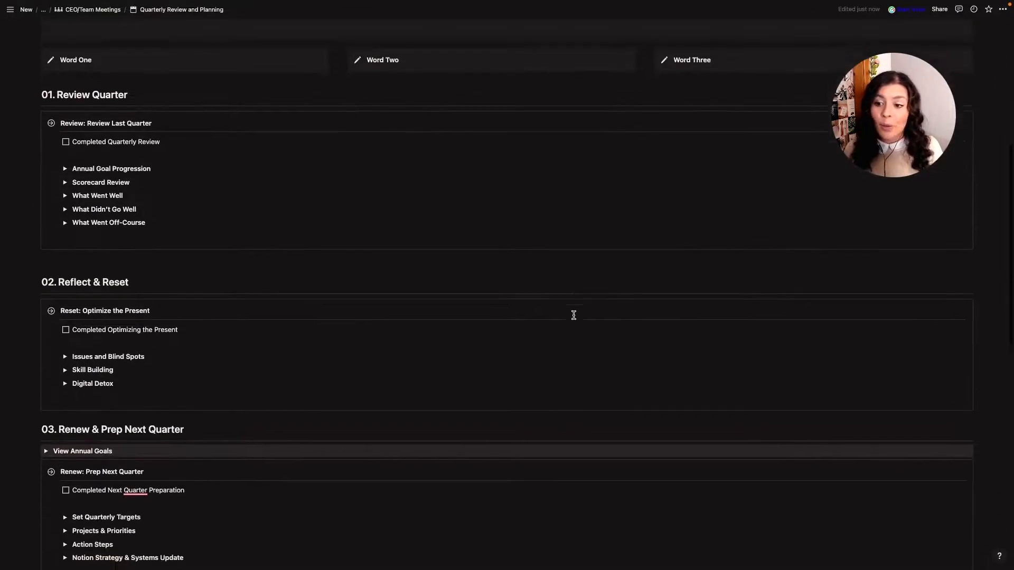
scroll("down", 3)
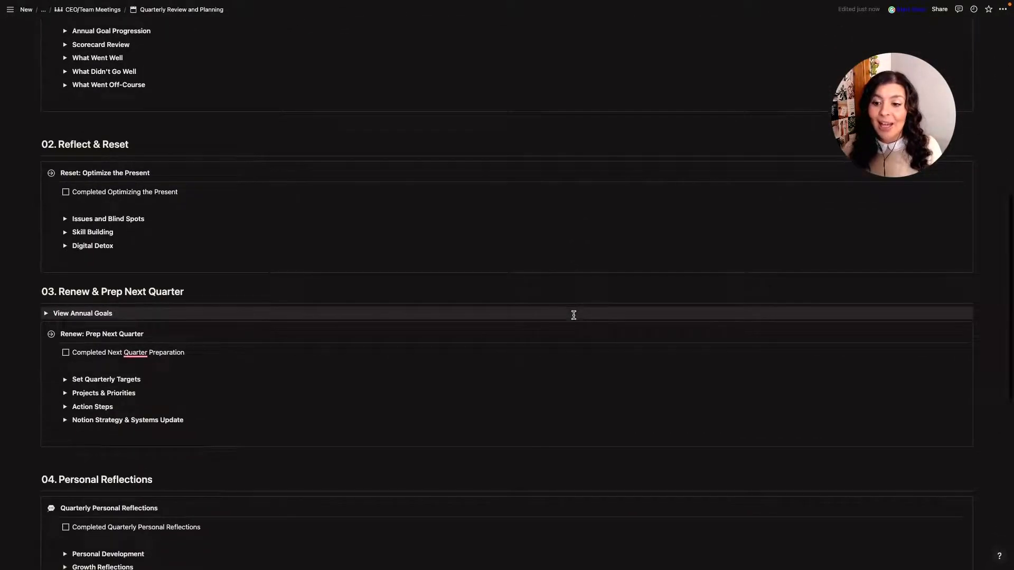
scroll("down", 3)
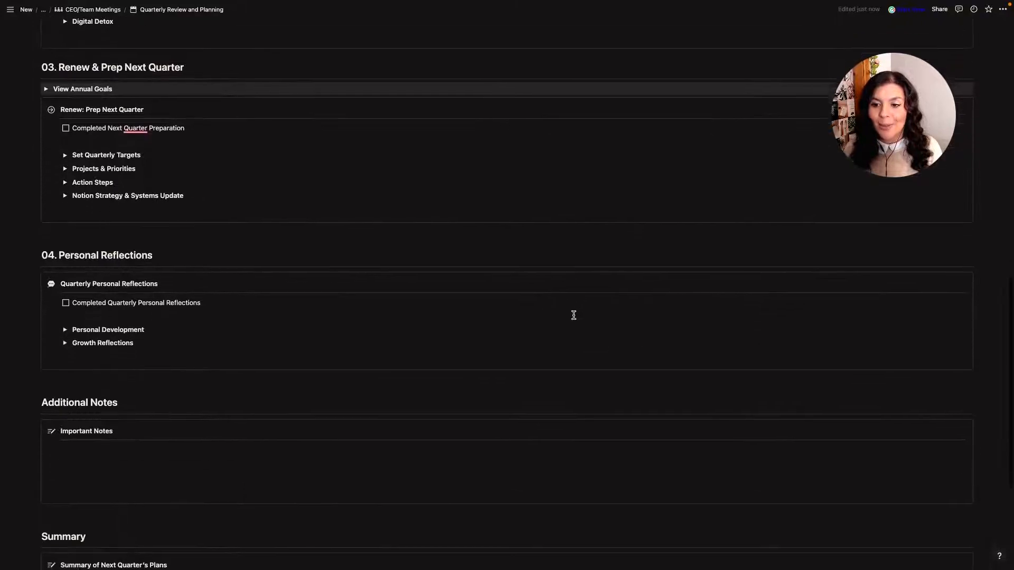
scroll("down", 3)
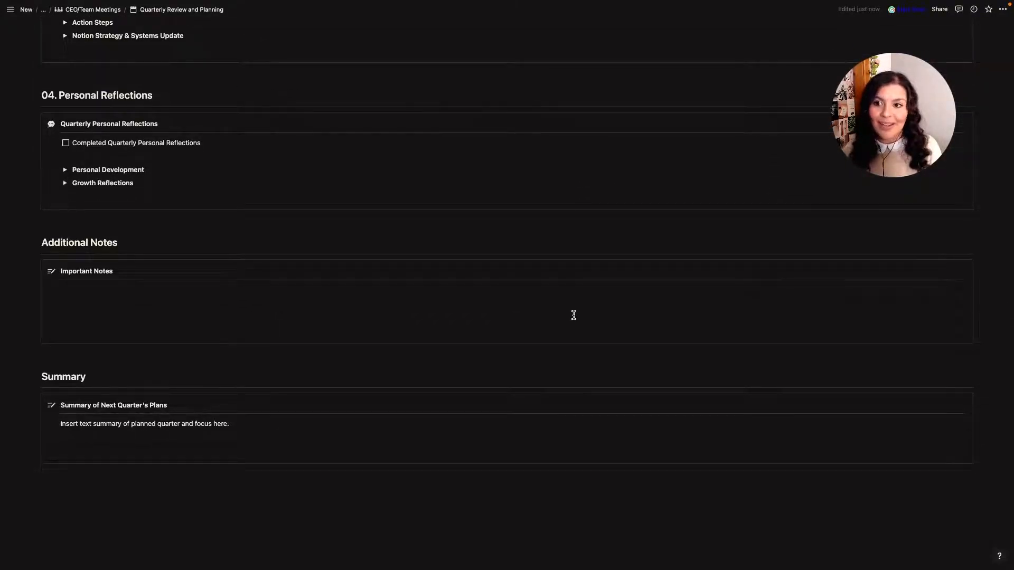
scroll("up", 3)
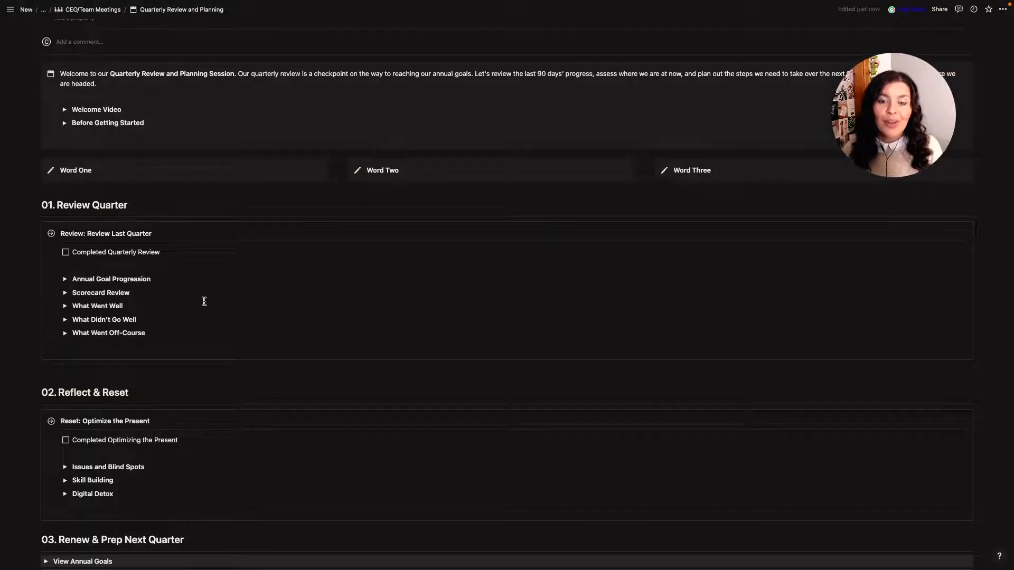
scroll("down", 3)
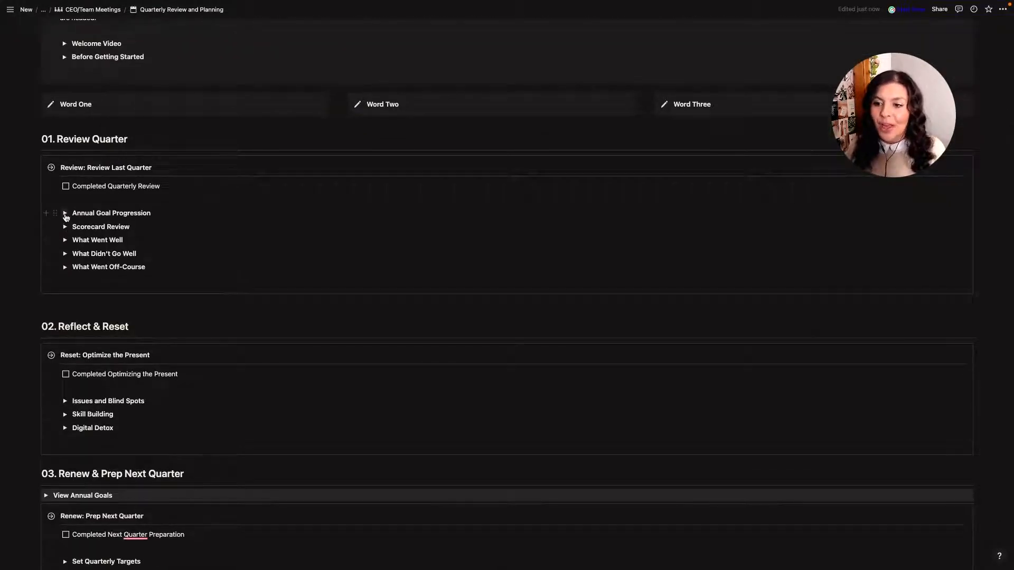
left_click(64, 214)
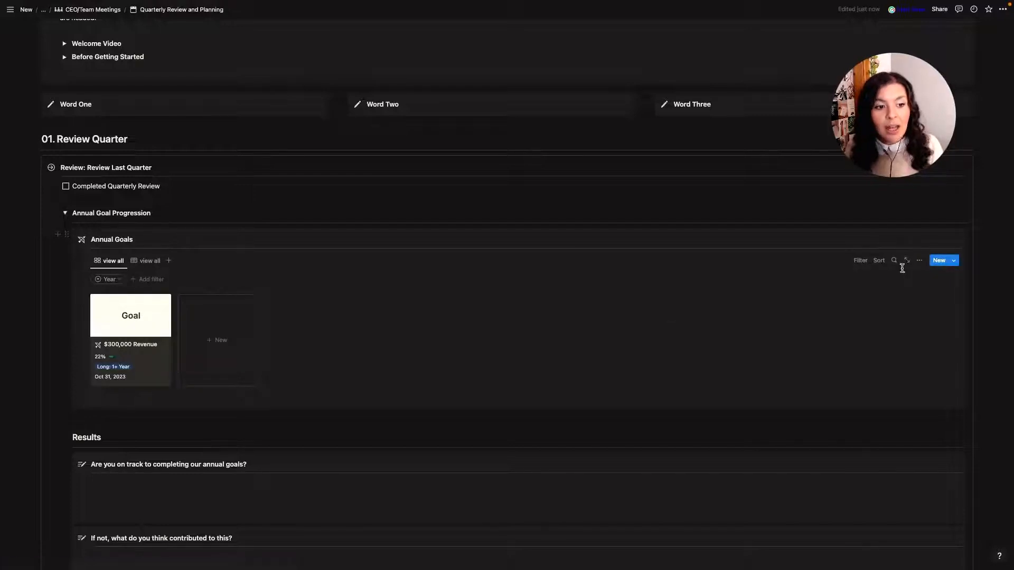
left_click(146, 260)
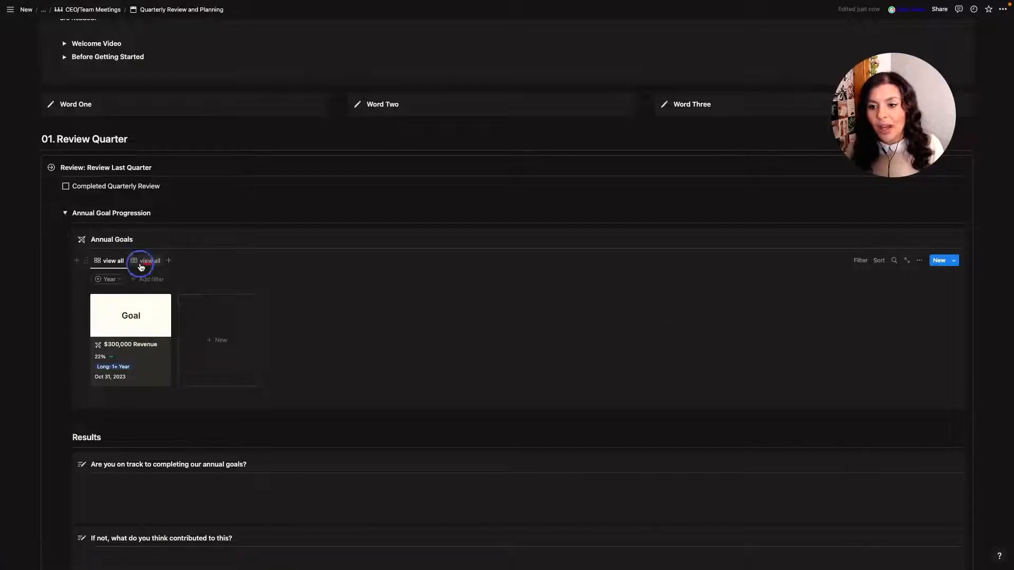
left_click(149, 261)
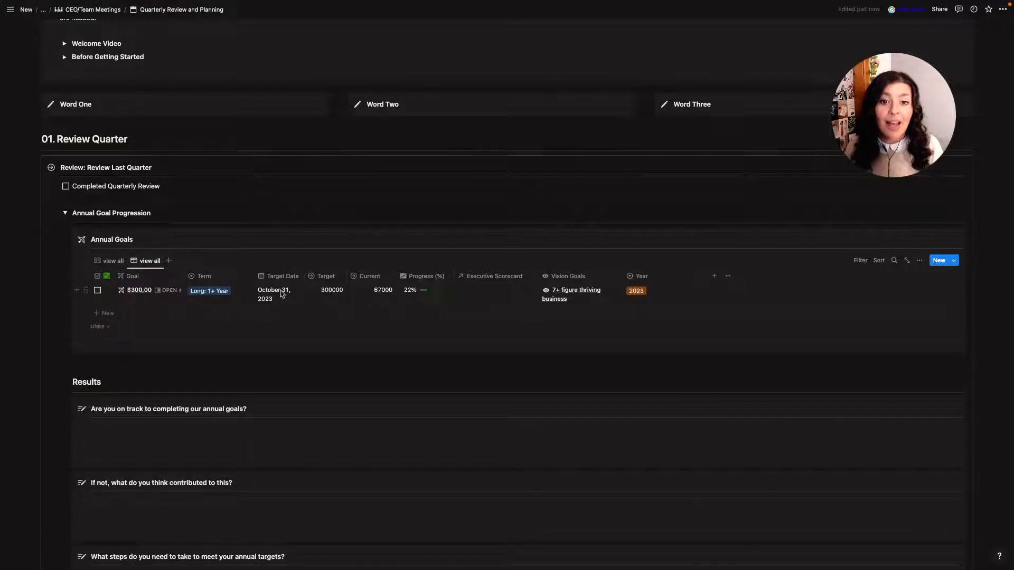
mouse_move(596, 307)
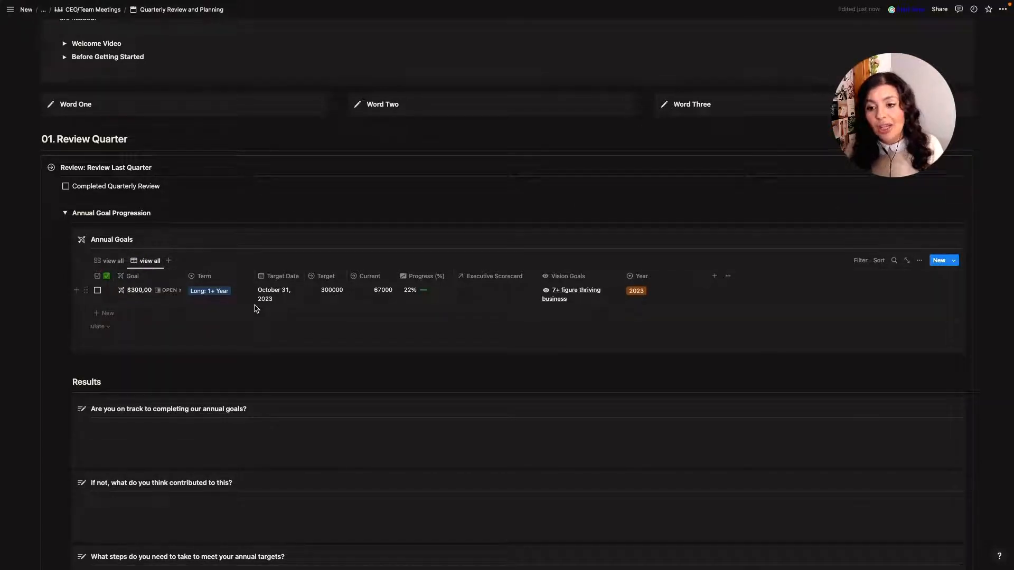
left_click(111, 260)
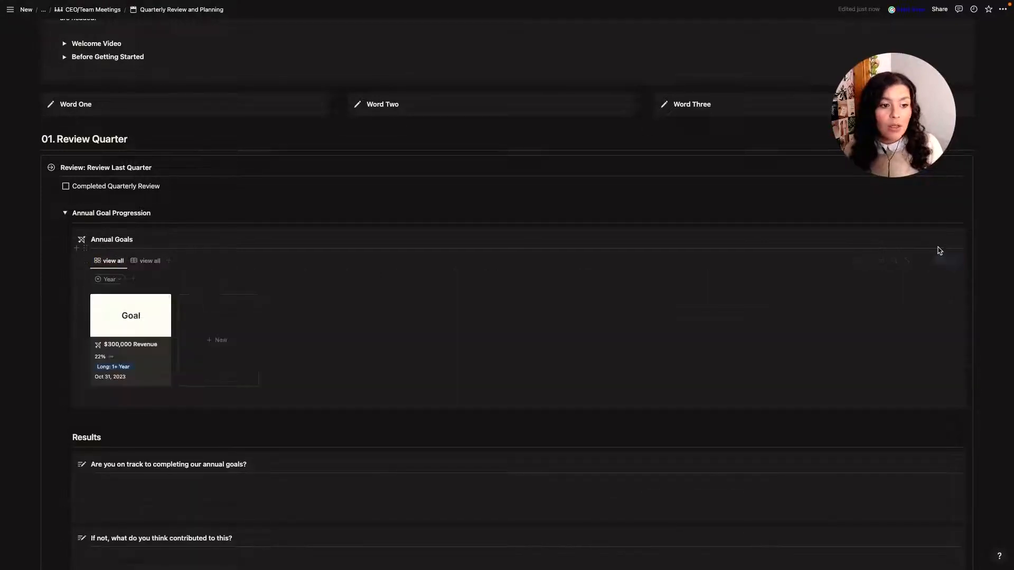
left_click(918, 260)
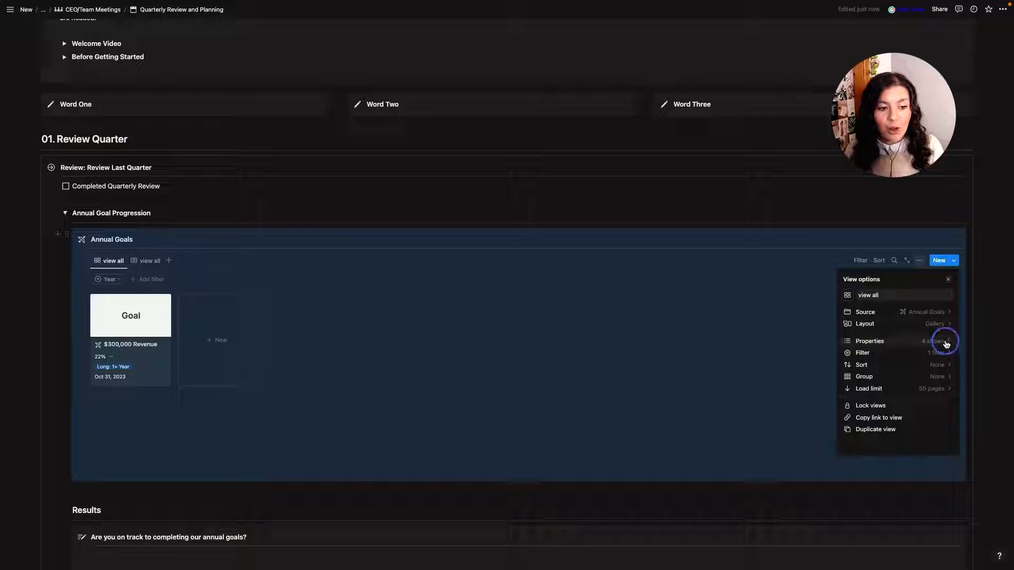
left_click(869, 341)
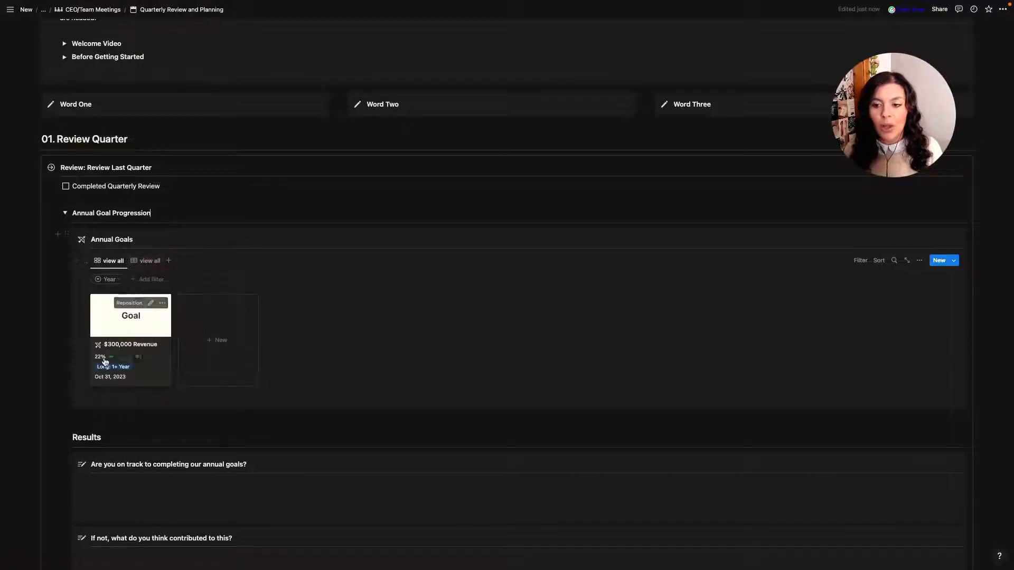
mouse_move(163, 351)
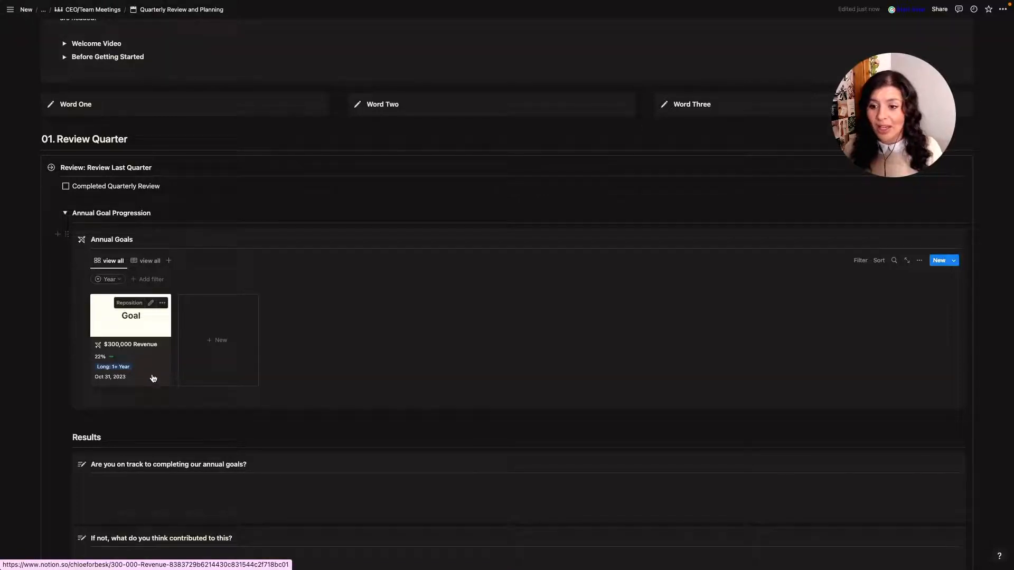
scroll("down", 3)
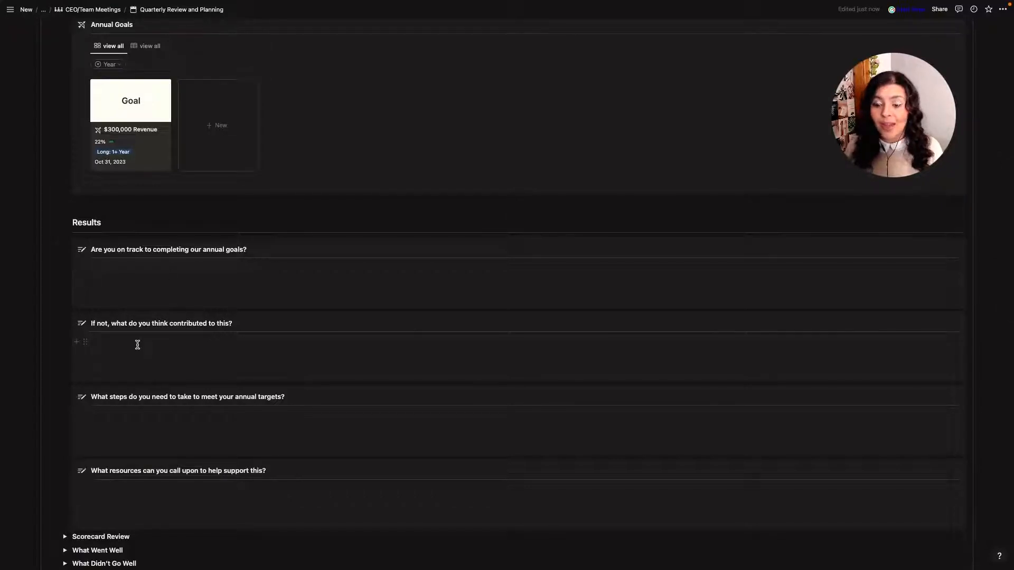
scroll("down", 3)
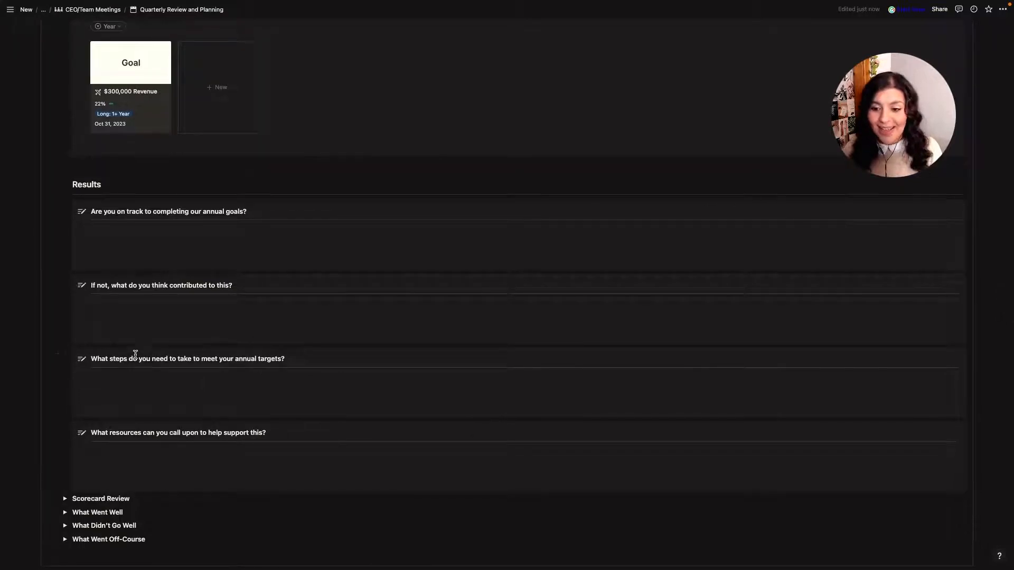
scroll("down", 3)
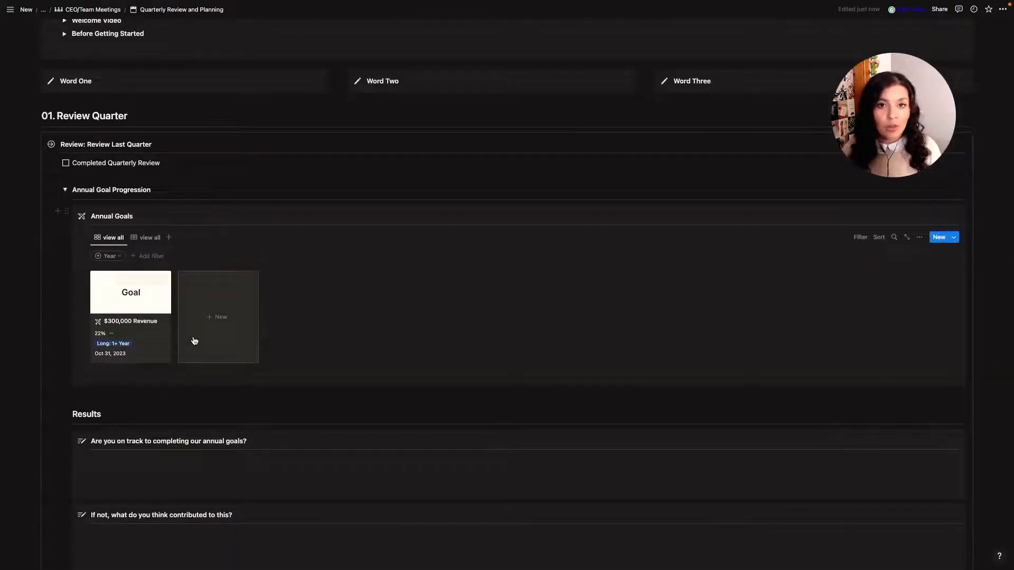
- Expand Scorecard Review and relink the $300,000 Revenue goal from Mar to Feb
scroll("down", 3)
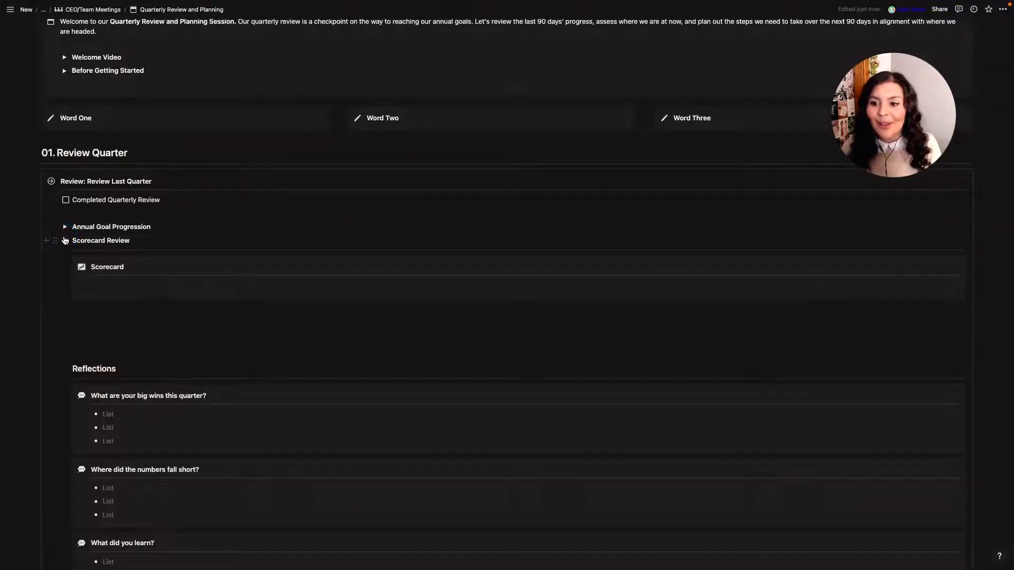
left_click(64, 240)
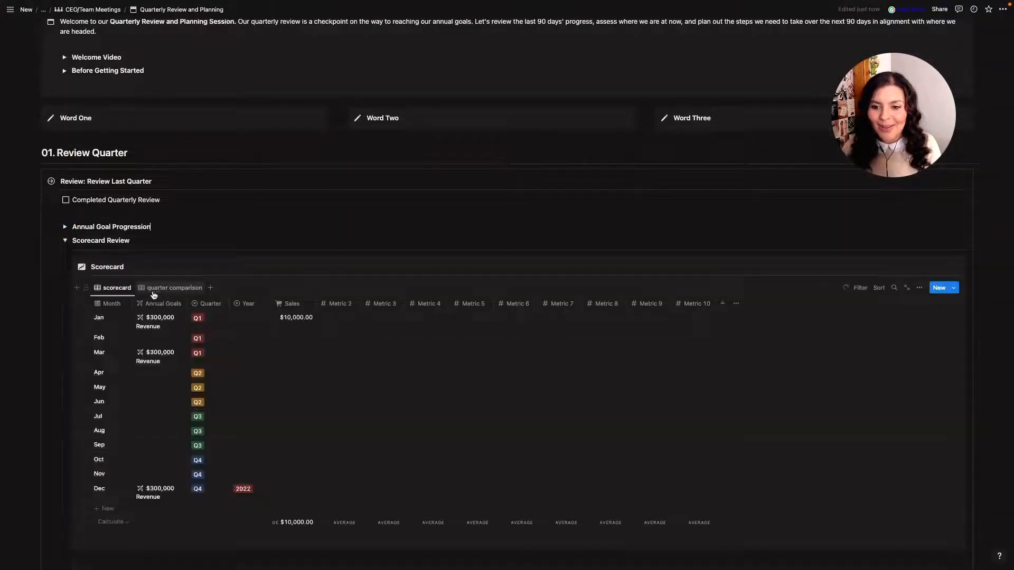
mouse_move(155, 426)
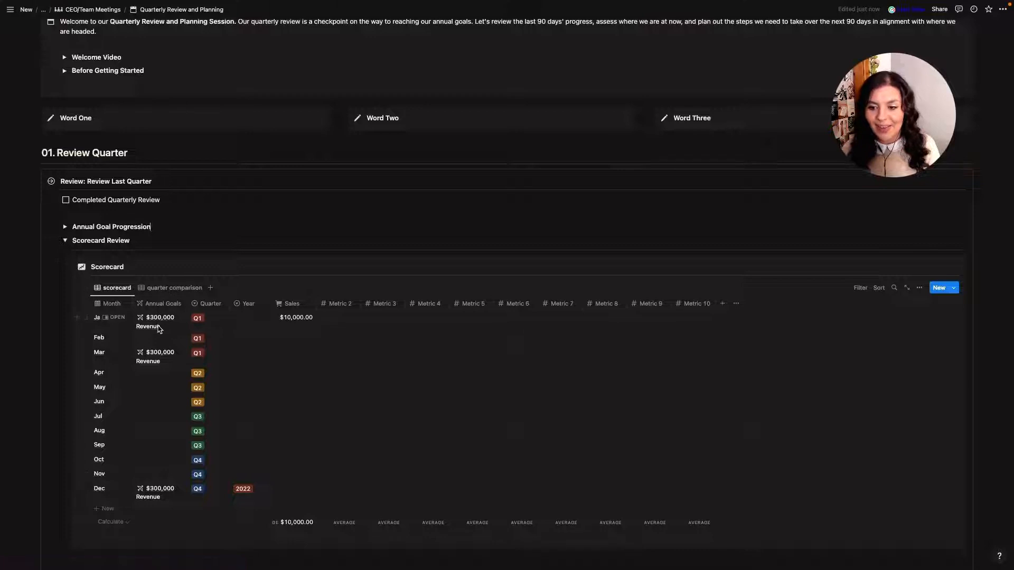
left_click(160, 322)
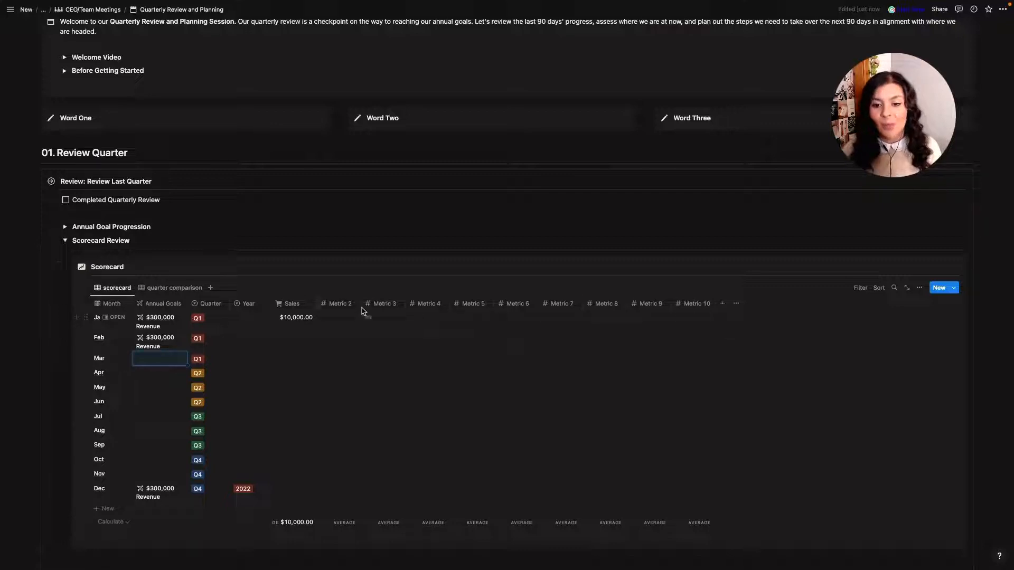
- Review Metric 2's column options and property settings, leaving it a number property
left_click(339, 303)
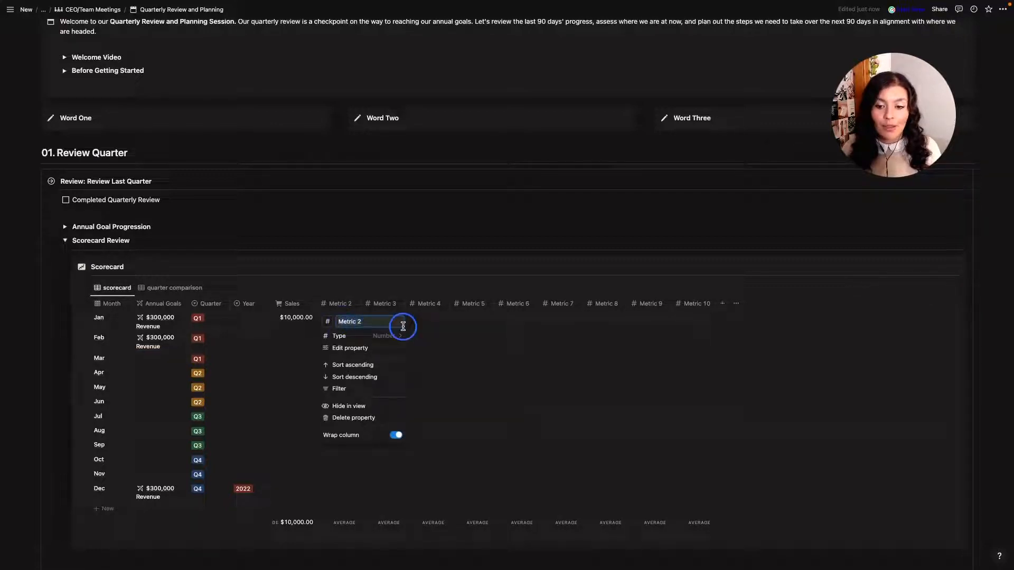
left_click(350, 347)
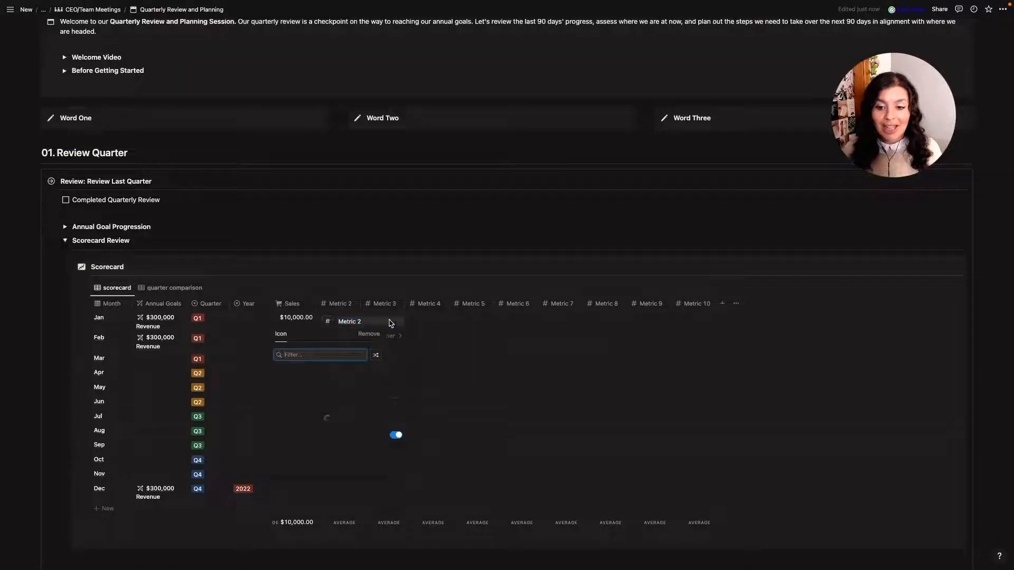
left_click(398, 345)
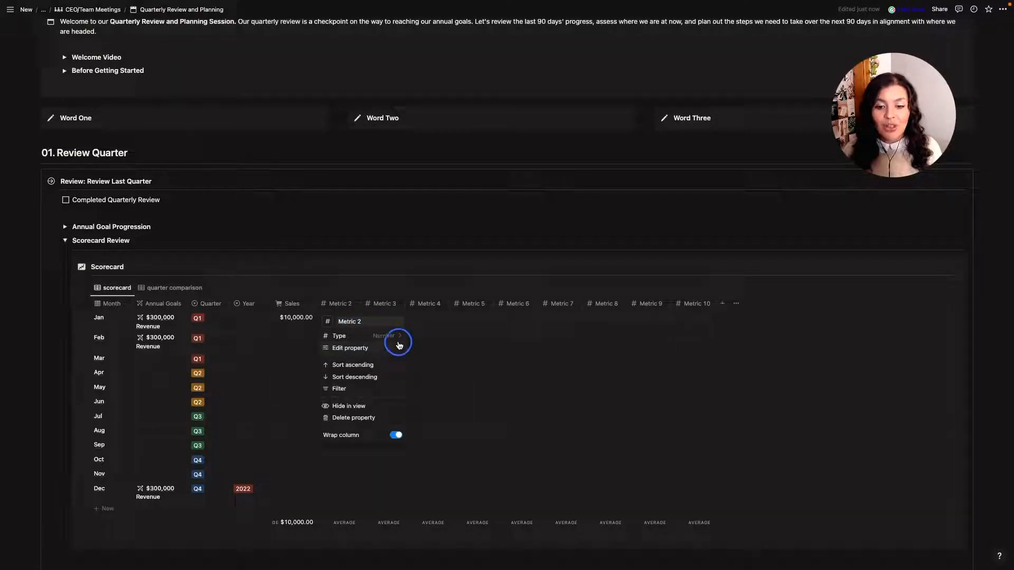
scroll("down", 3)
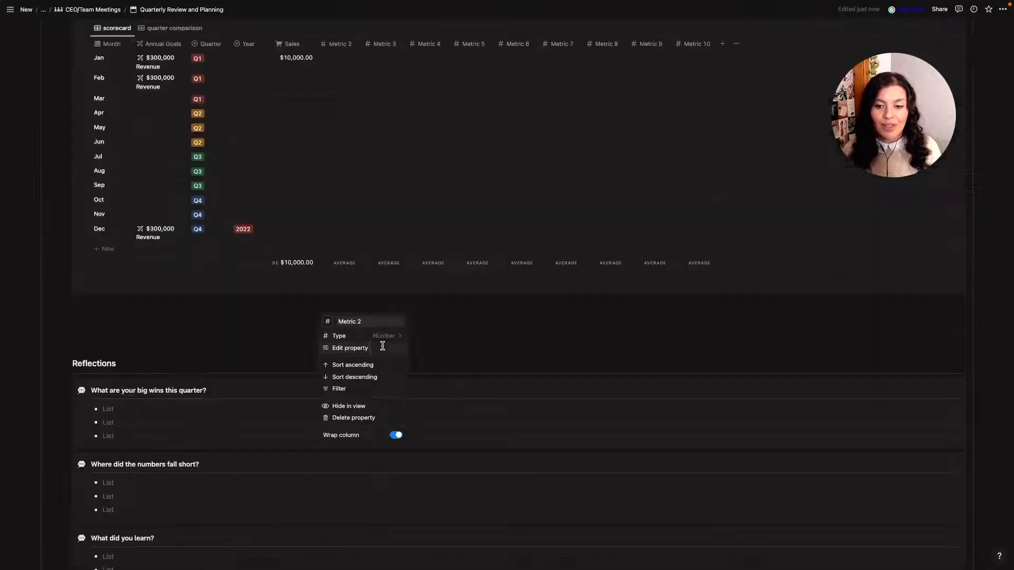
left_click(350, 347)
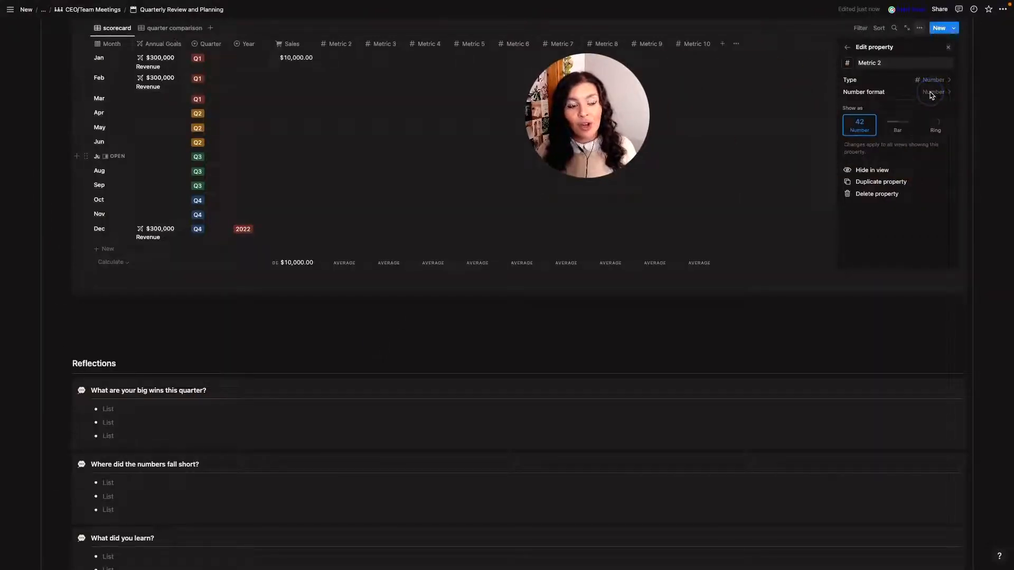
left_click(933, 92)
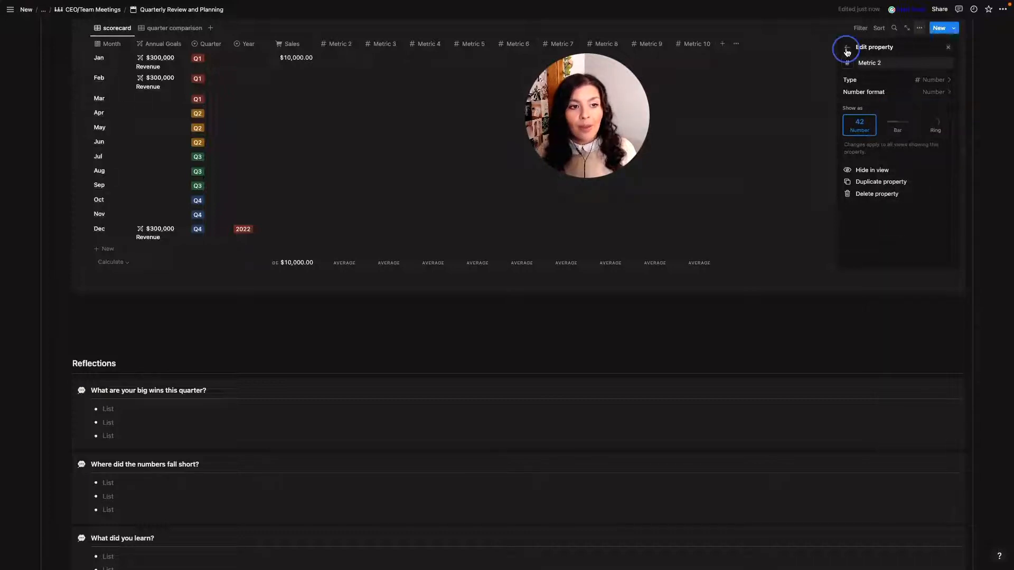
left_click(846, 46)
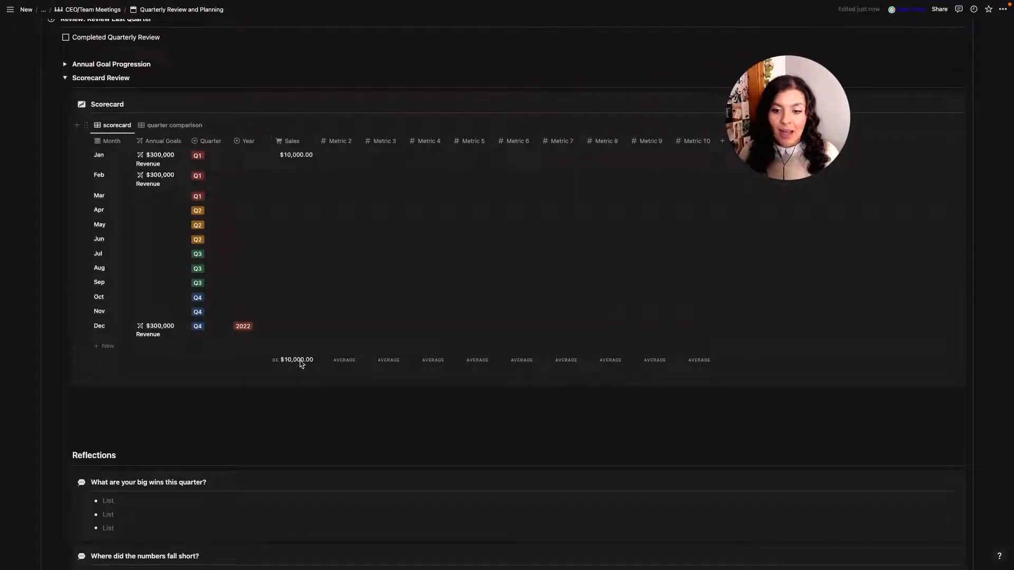
- Total the Metric 2 column as a Sum and switch to the quarter comparison view
left_click(344, 361)
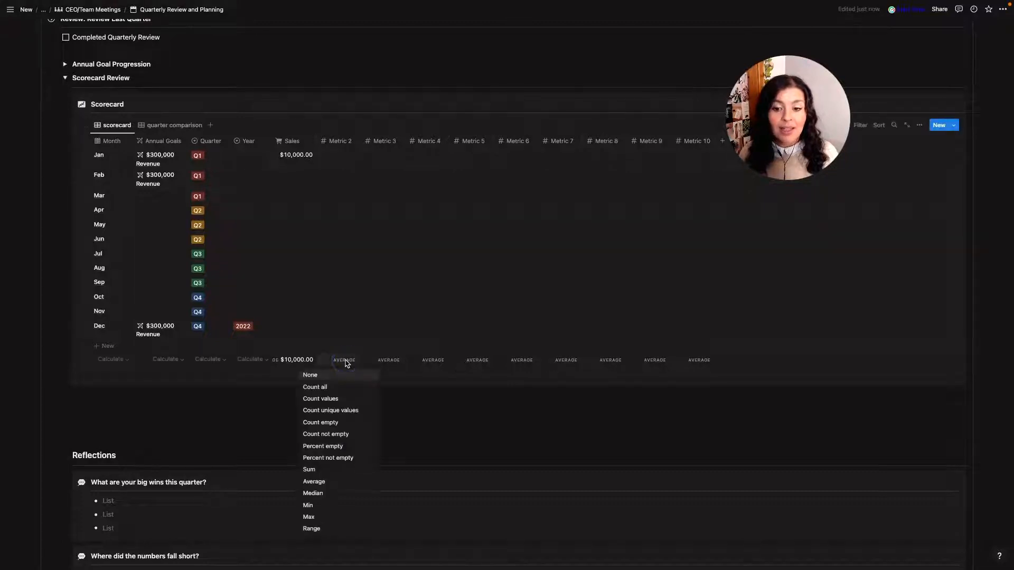
left_click(309, 469)
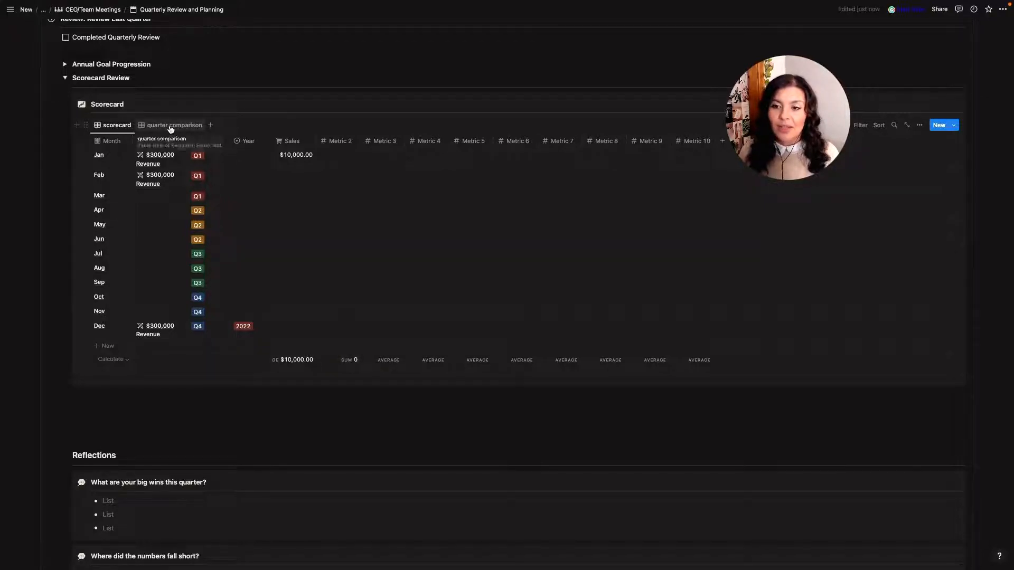
left_click(173, 124)
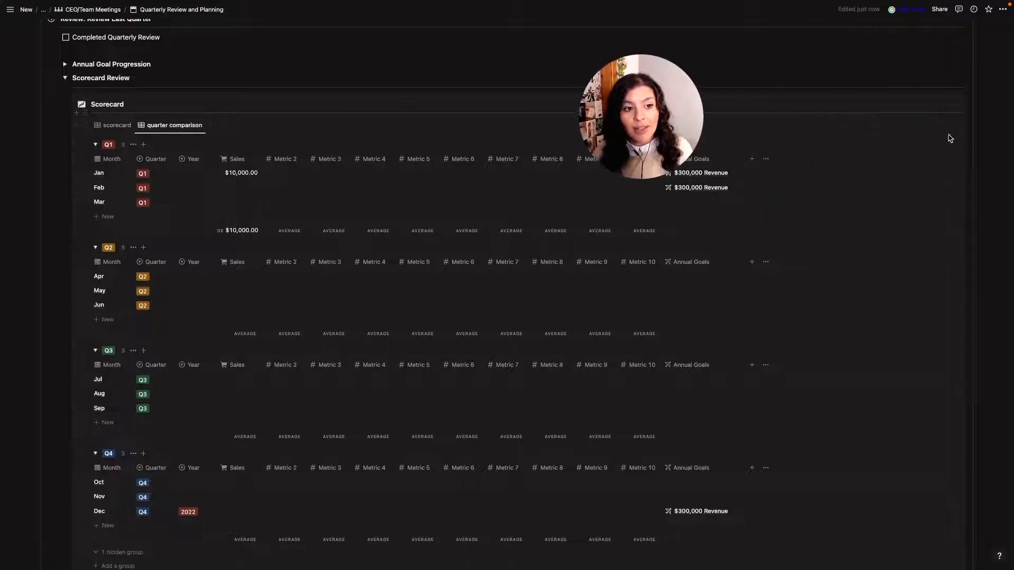
- Add a Year filter set to 2022 to the quarter comparison view
left_click(919, 125)
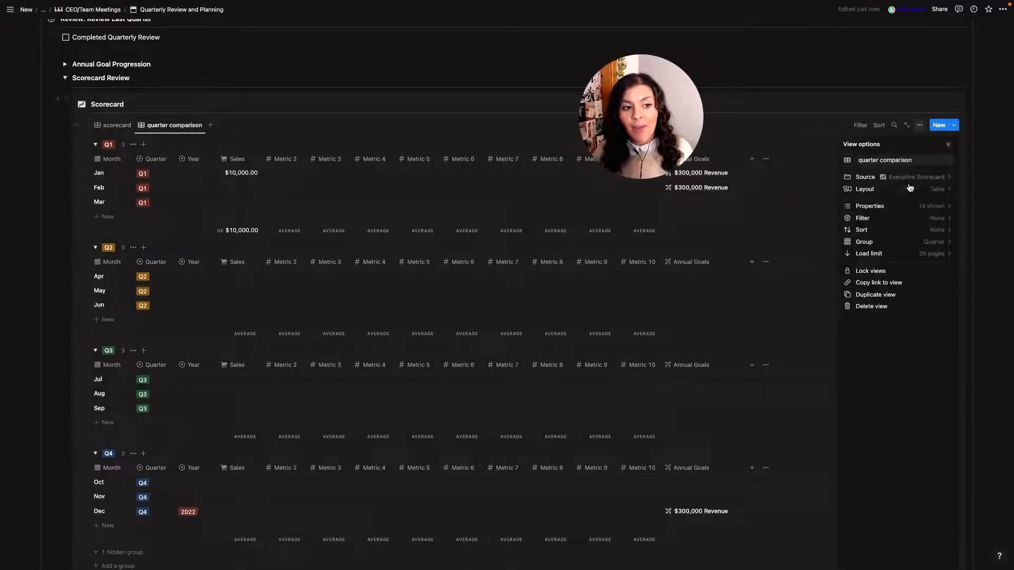
left_click(865, 241)
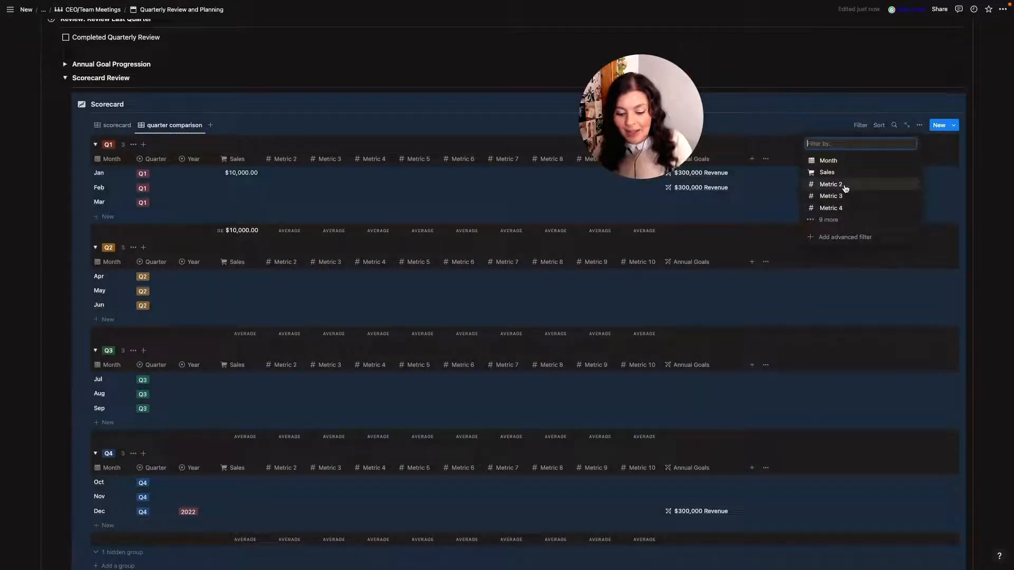
type("yea")
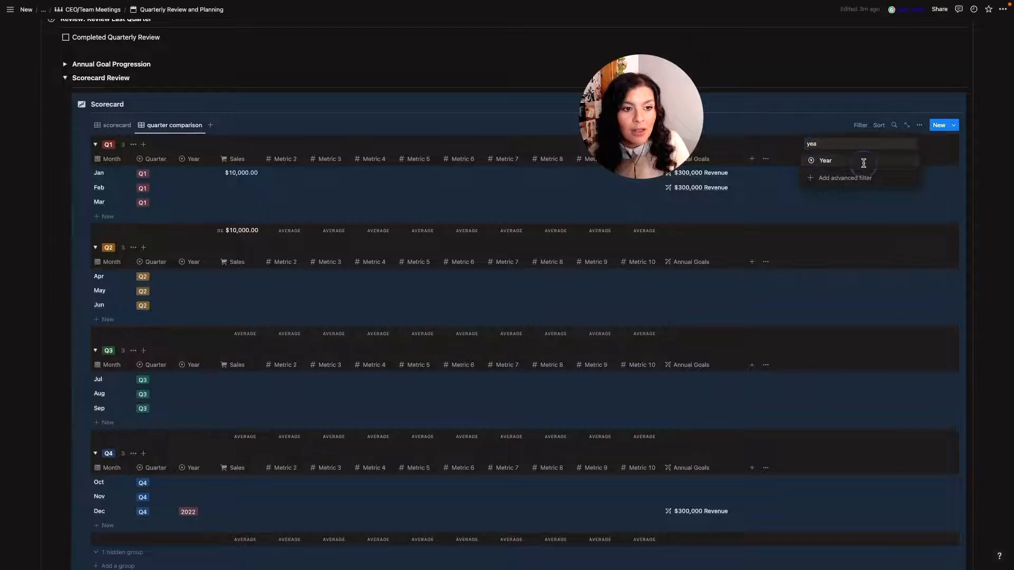
left_click(825, 161)
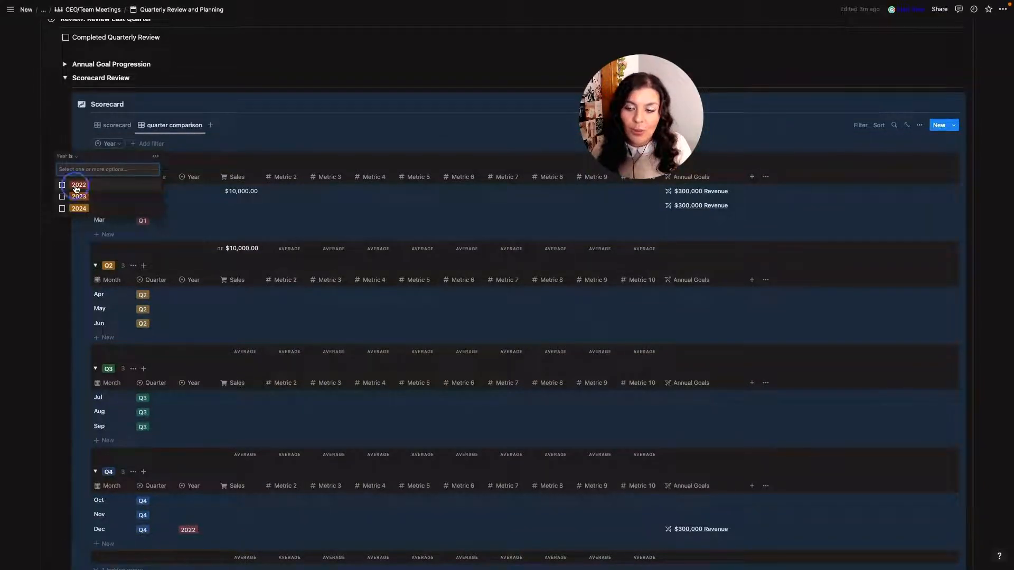
left_click(63, 185)
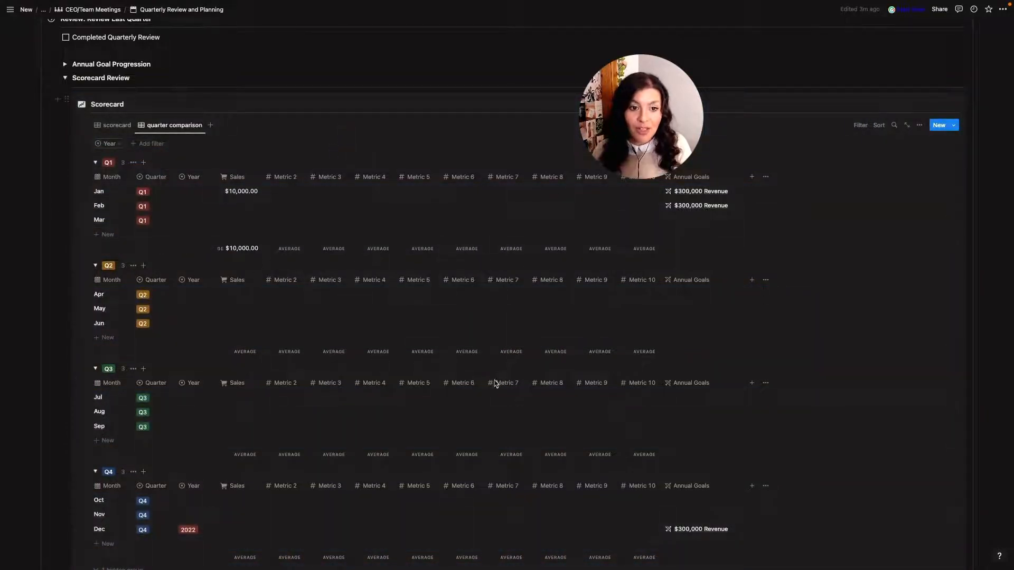
mouse_move(252, 283)
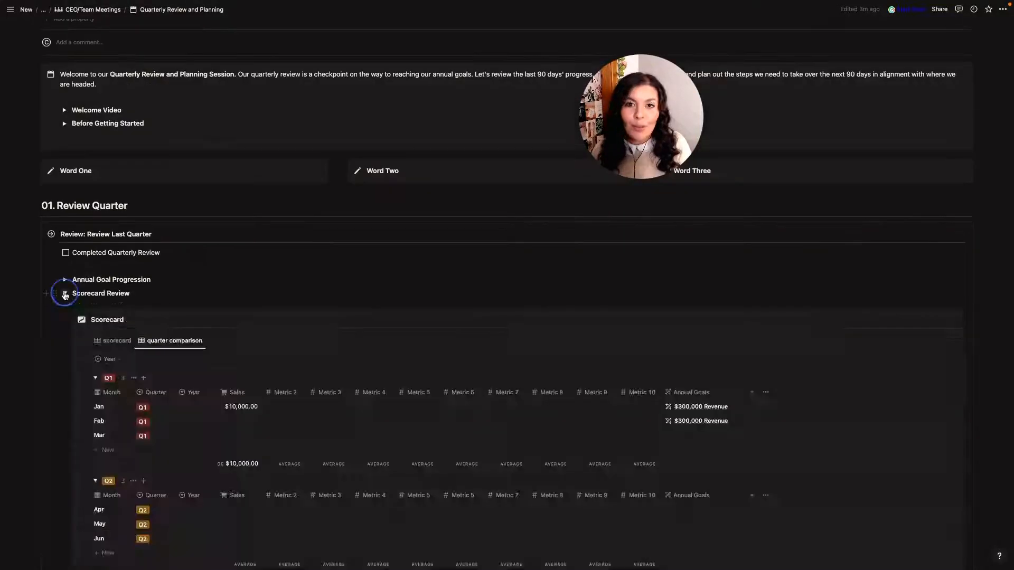
- Collapse Scorecard Review, expand What Went Well, peek at Peaks, and expand Completed Quarterly Targets
left_click(64, 293)
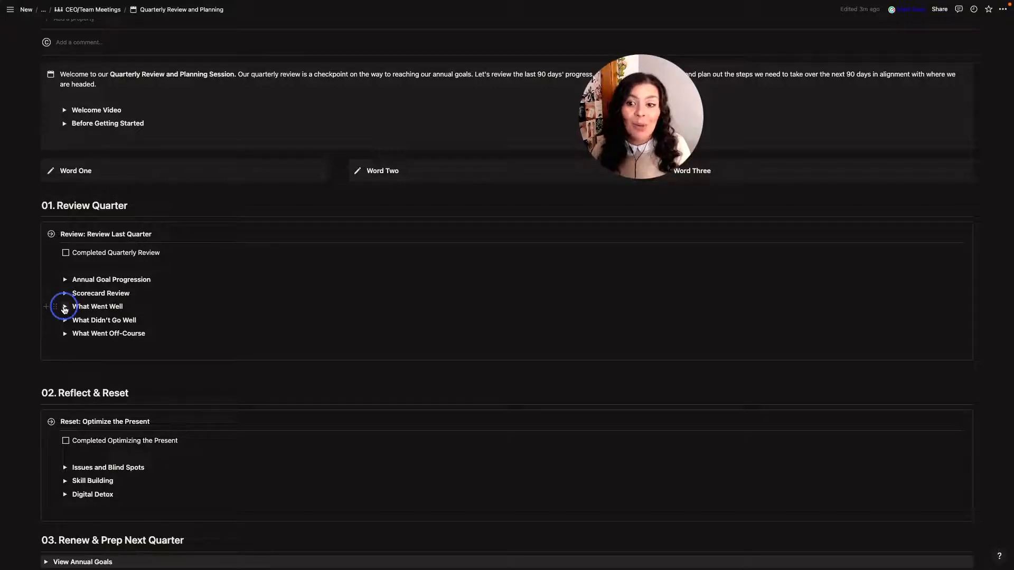
left_click(64, 306)
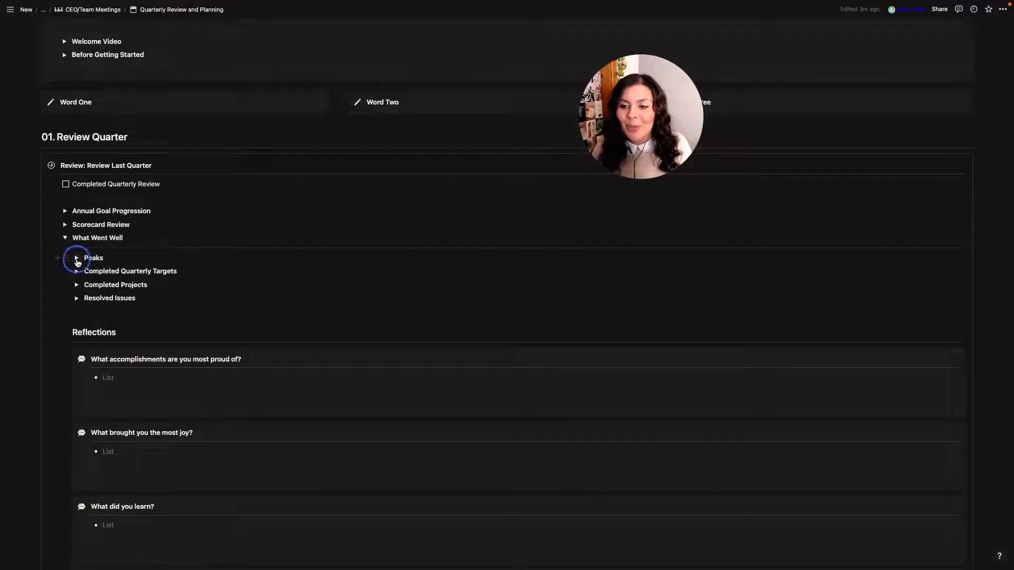
left_click(76, 257)
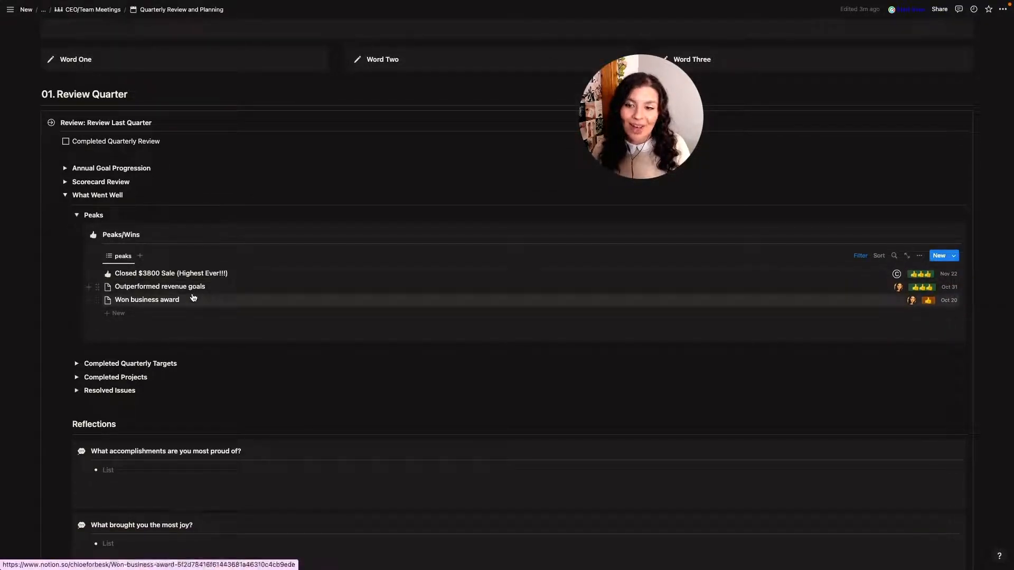
left_click(76, 215)
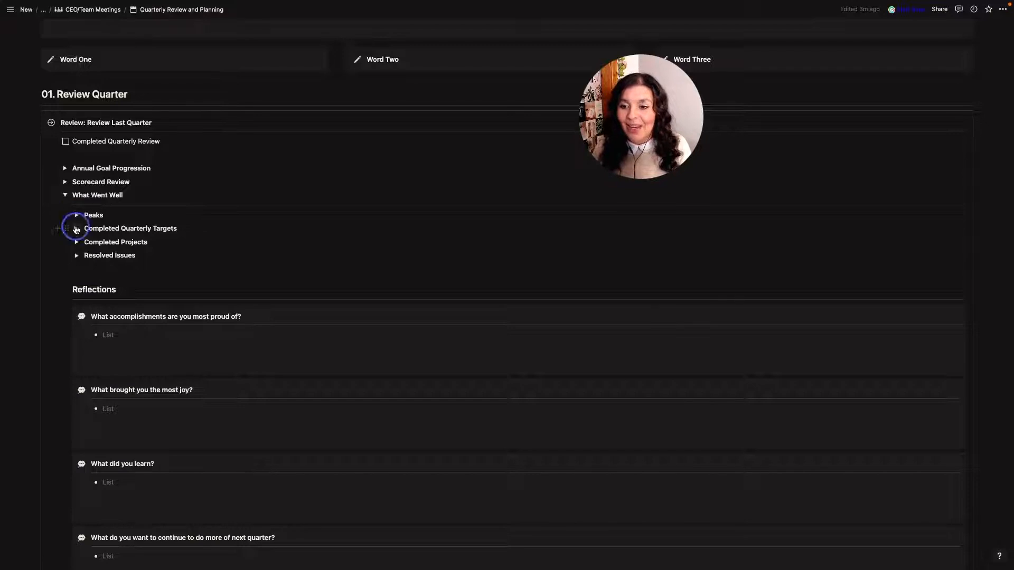
left_click(76, 229)
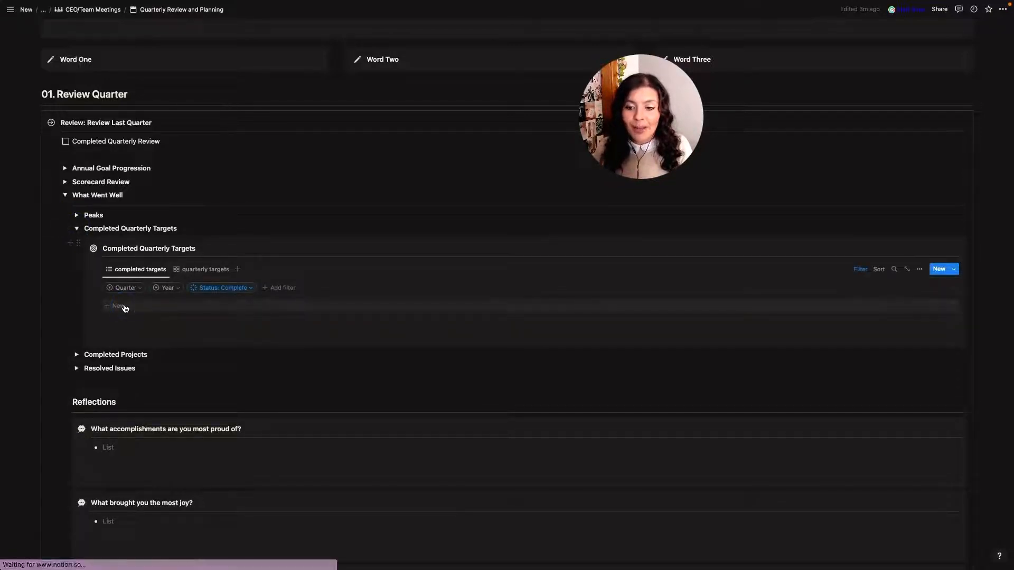
- Add a completed entry using the Quarterly Targets template, then collapse Completed Quarterly Targets
left_click(116, 306)
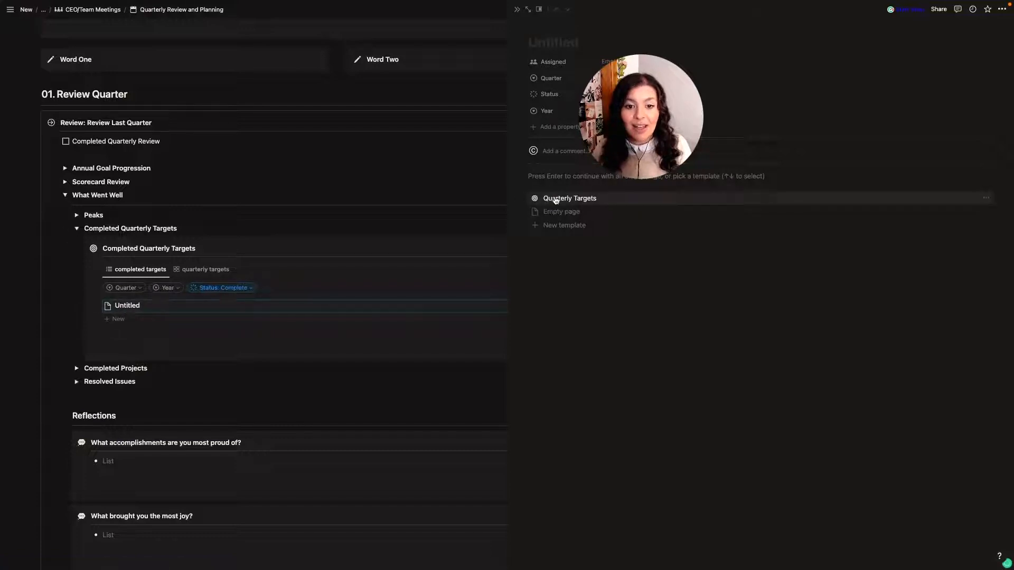
left_click(569, 197)
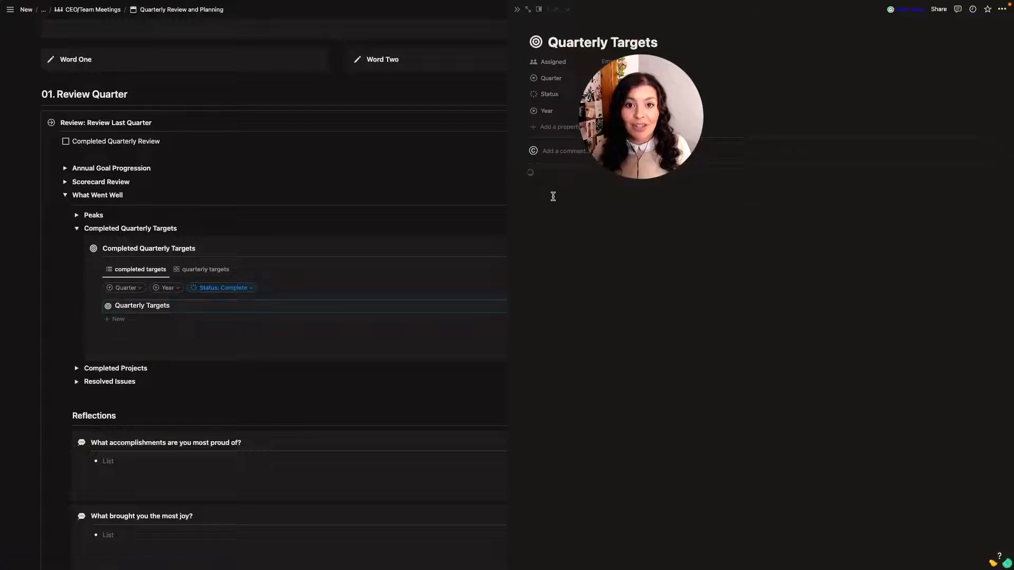
scroll("down", 3)
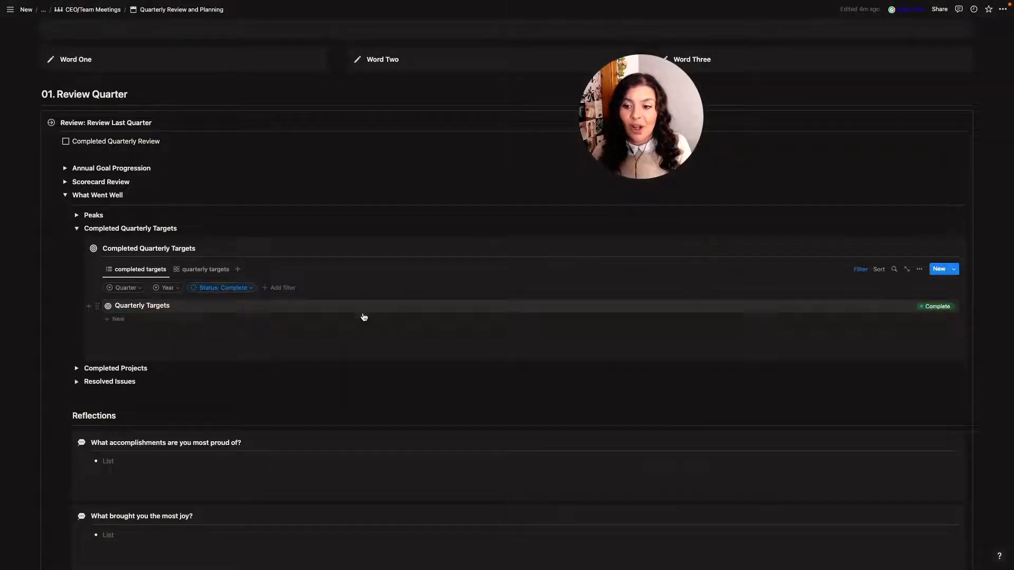
left_click(76, 228)
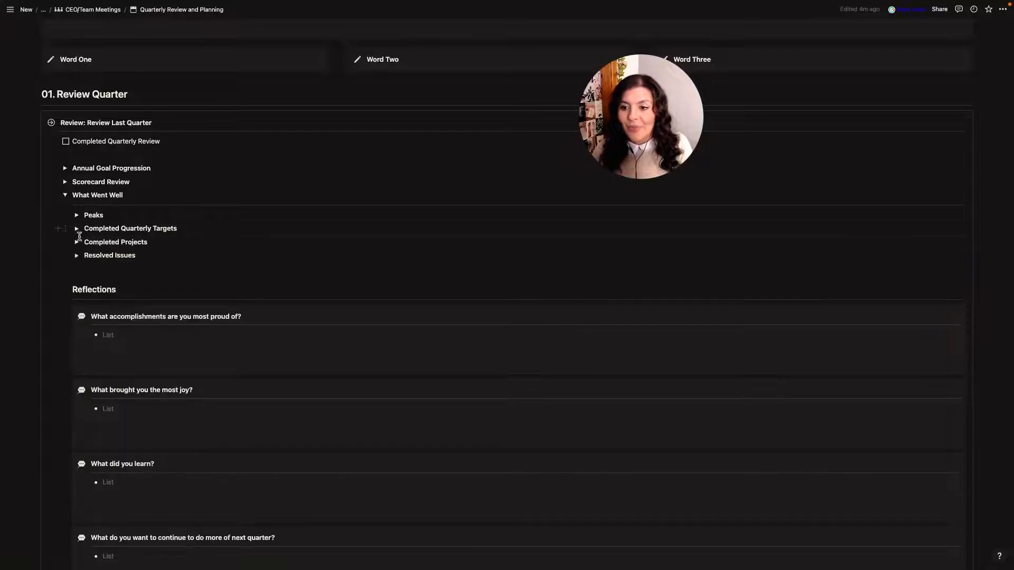
left_click(76, 242)
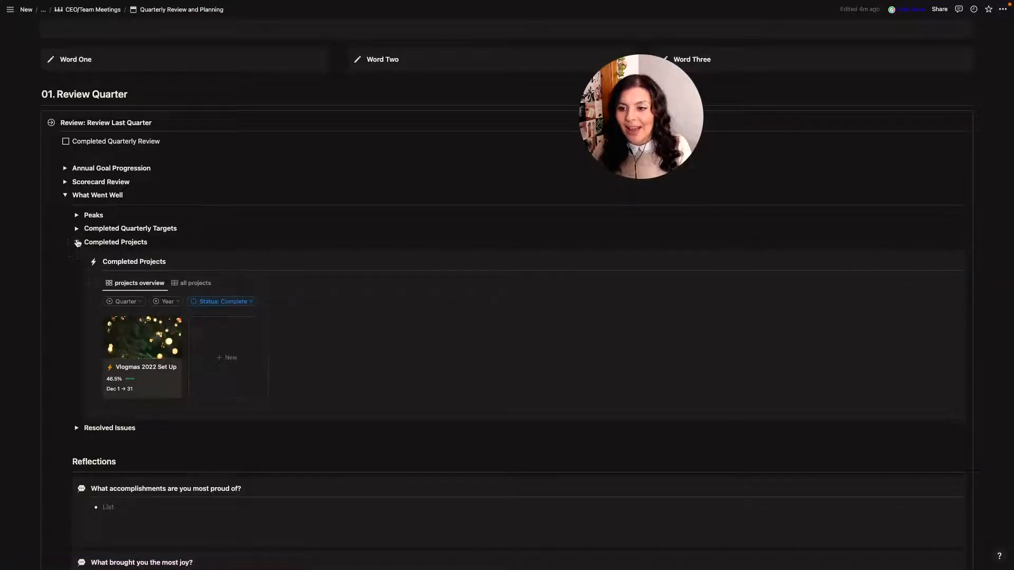
left_click(76, 242)
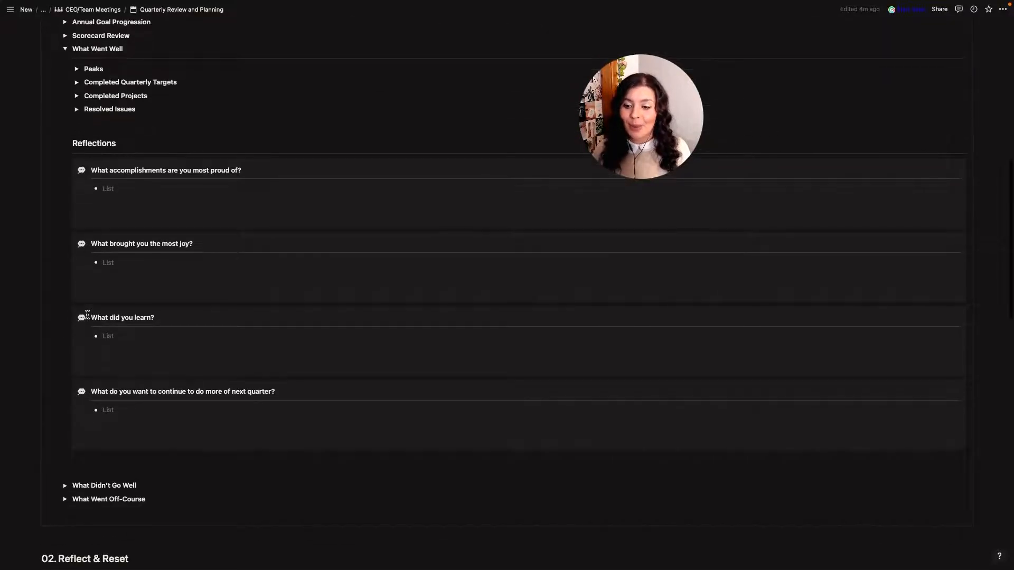
scroll("down", 3)
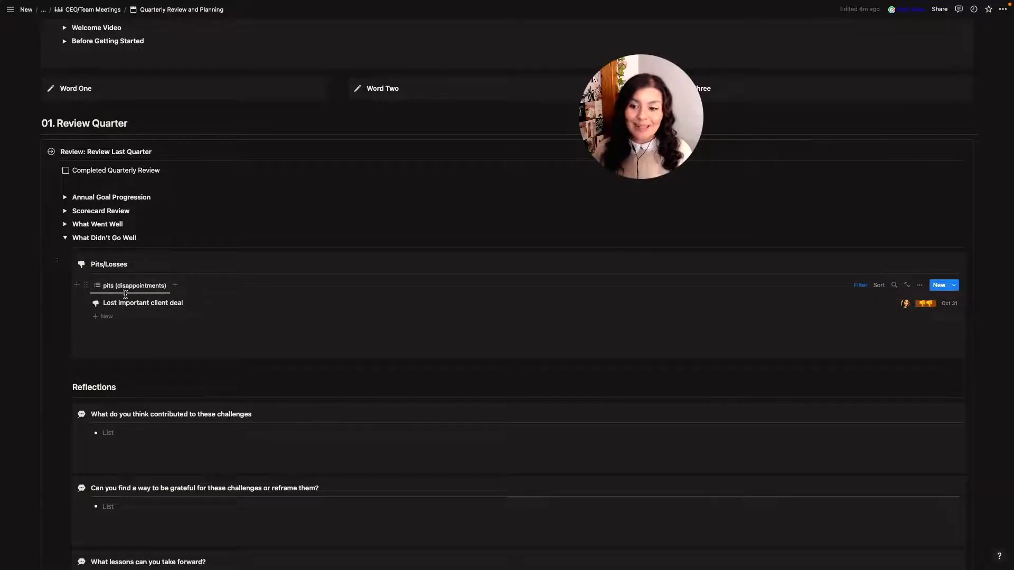
mouse_move(143, 304)
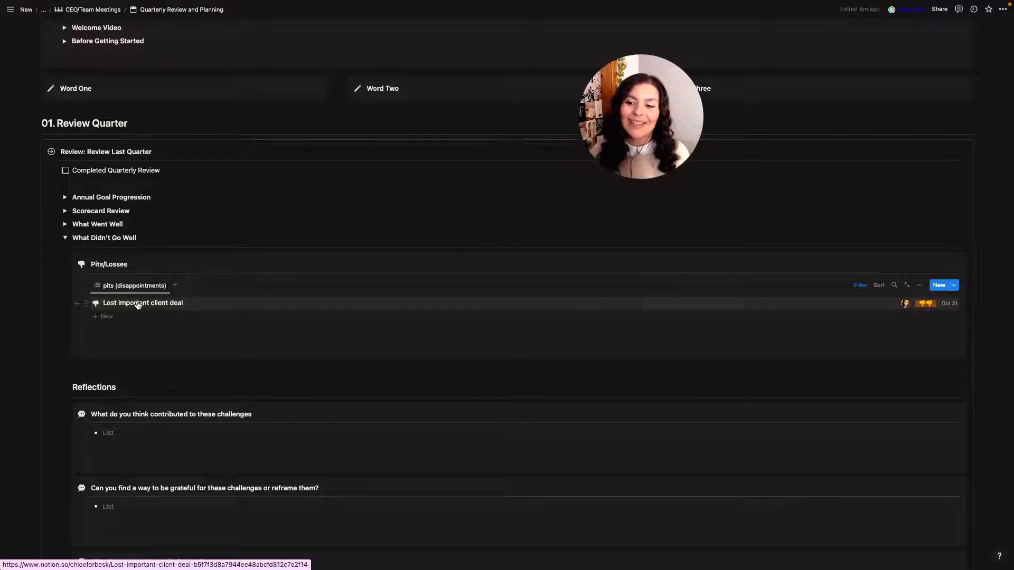
- Preview the Lost important client deal entry, close it, and move down to What Went Off-Course
left_click(142, 304)
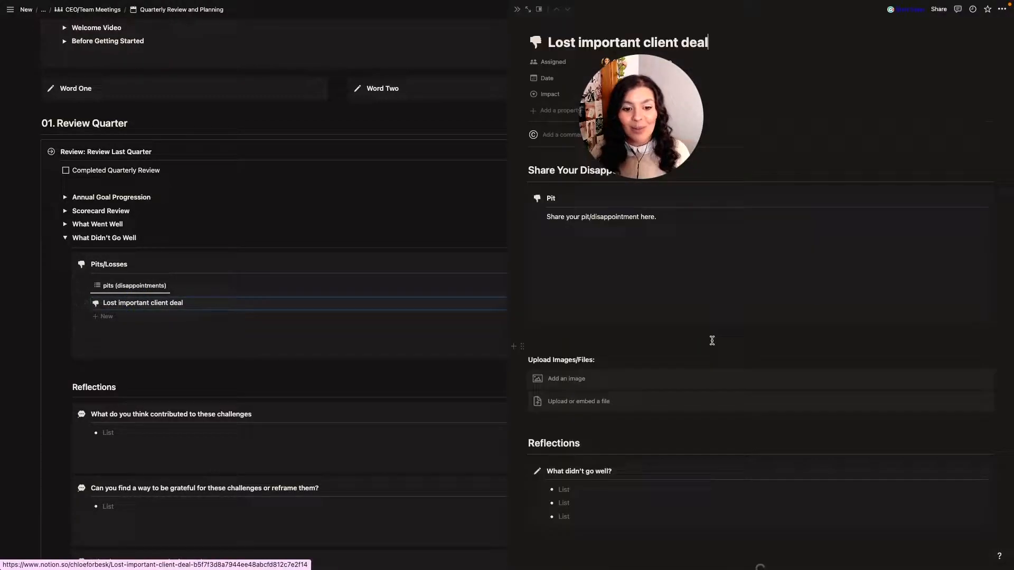
scroll("down", 3)
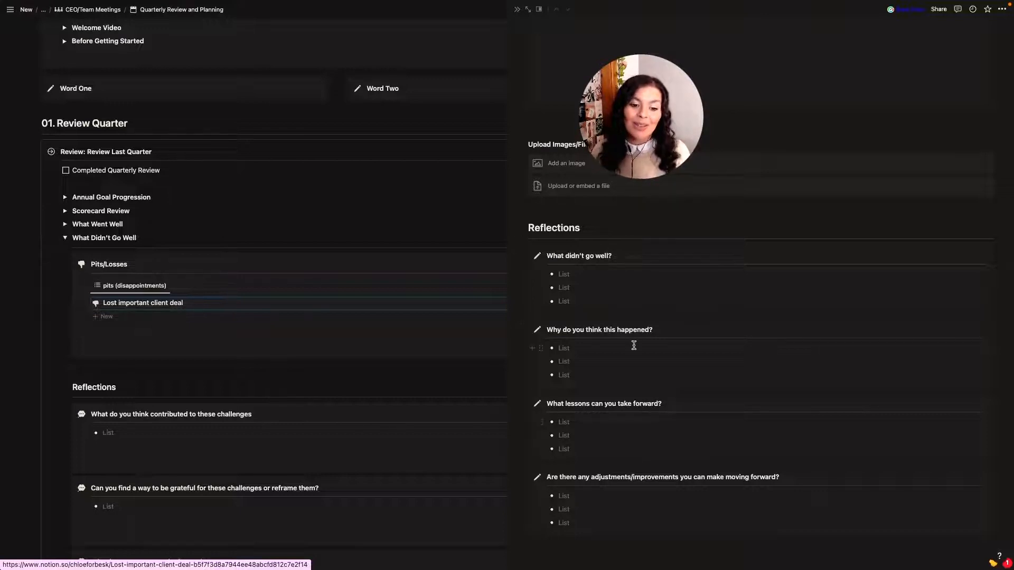
left_click(517, 9)
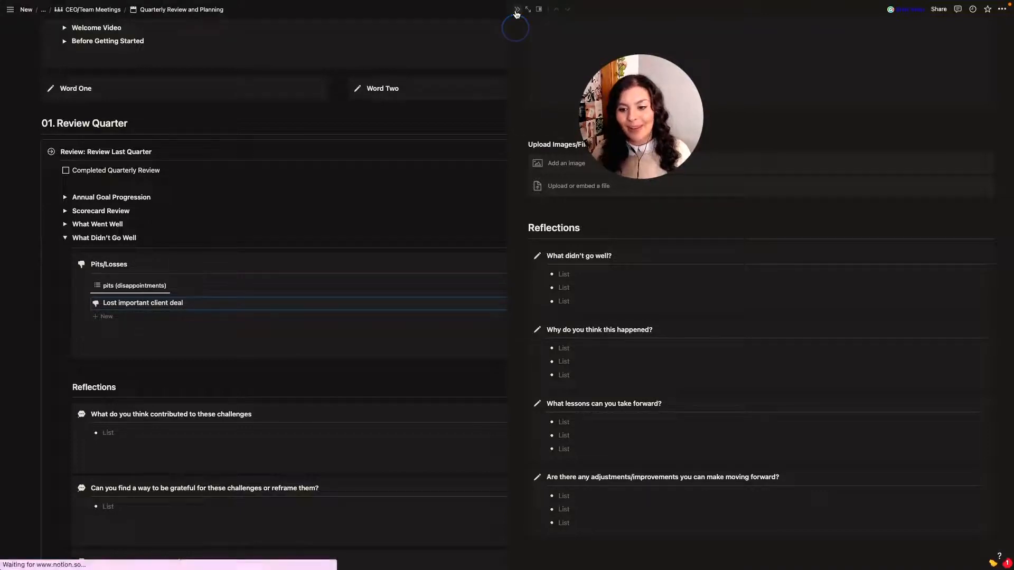
scroll("down", 3)
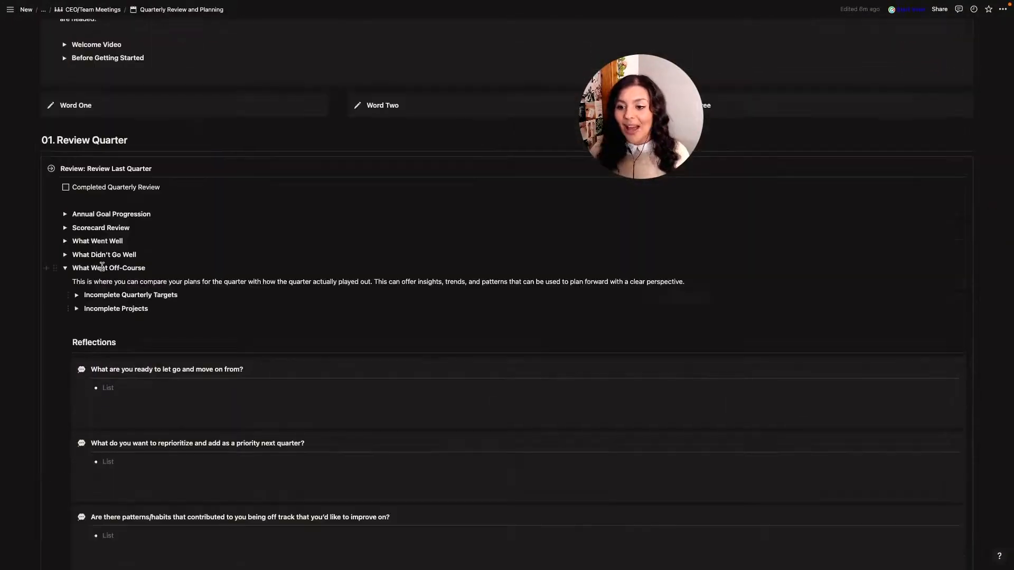
- Review Incomplete Quarterly Targets and reflections, then tick Completed Quarterly Review
scroll("down", 3)
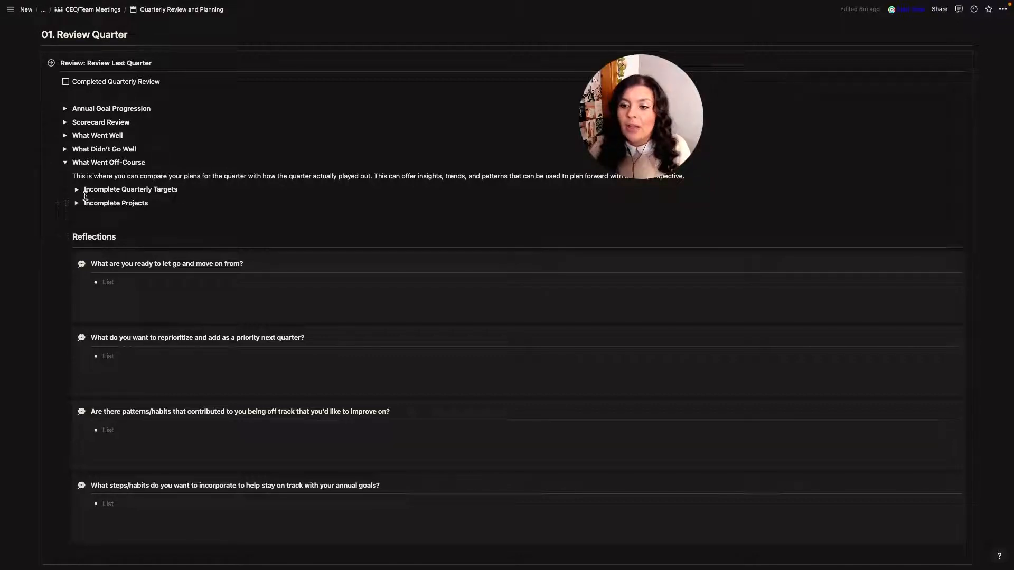
left_click(76, 189)
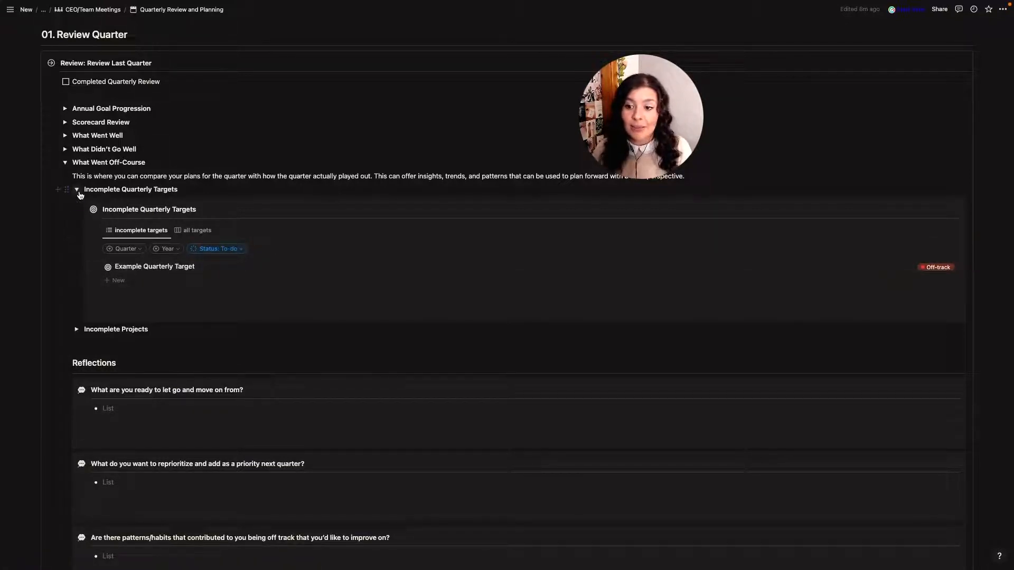
left_click(76, 189)
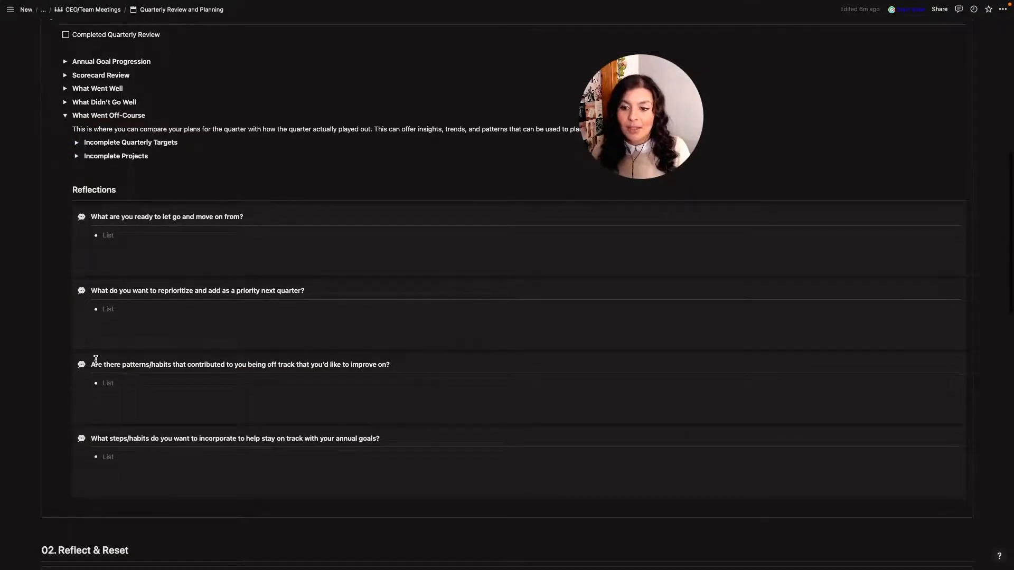
scroll("down", 3)
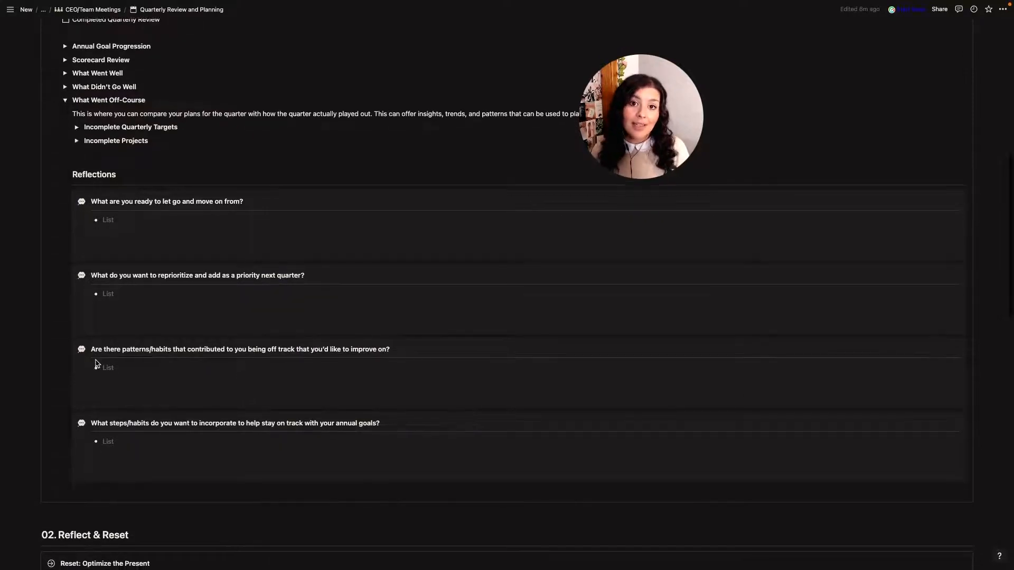
scroll("down", 3)
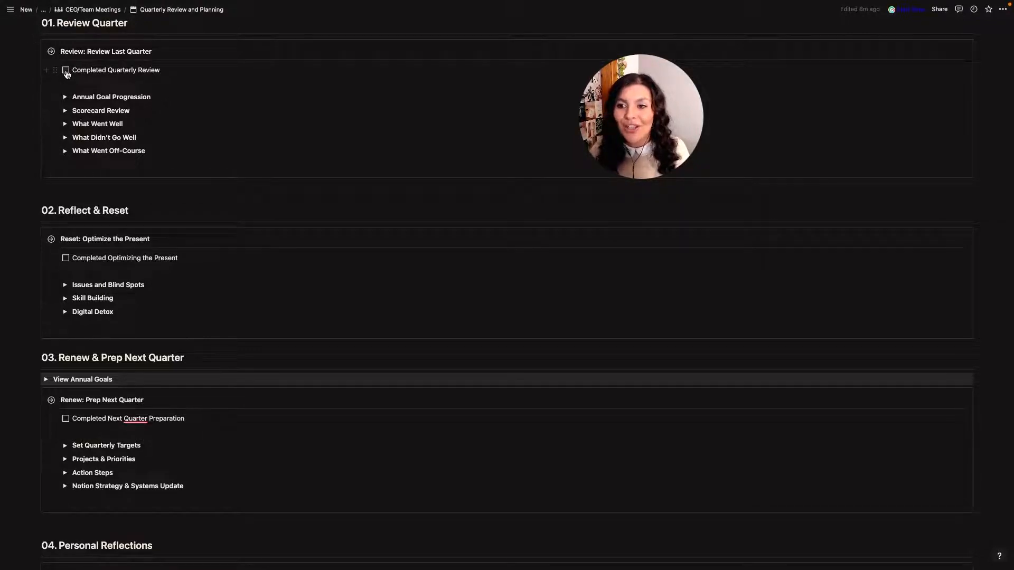
left_click(64, 70)
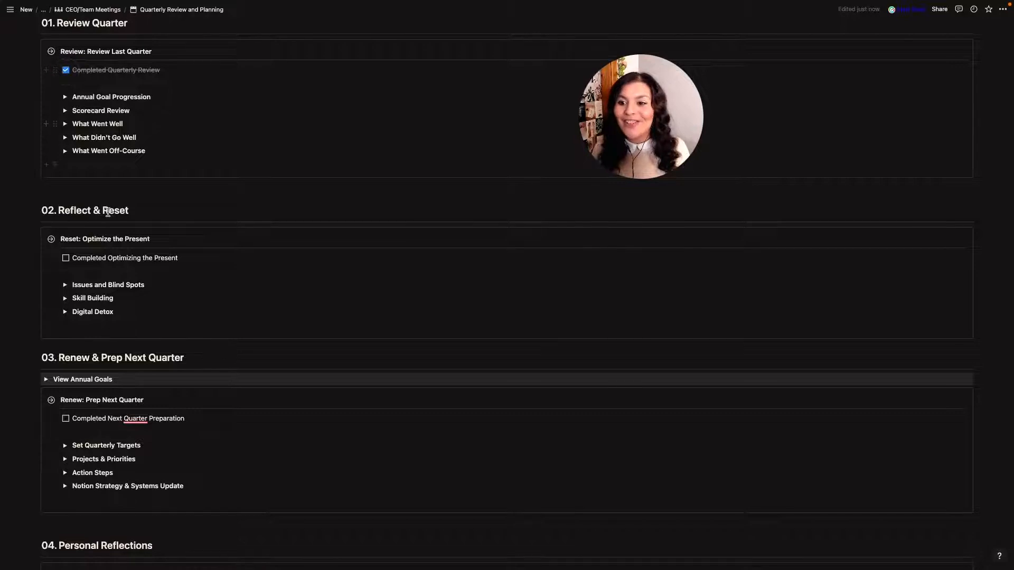
scroll("down", 3)
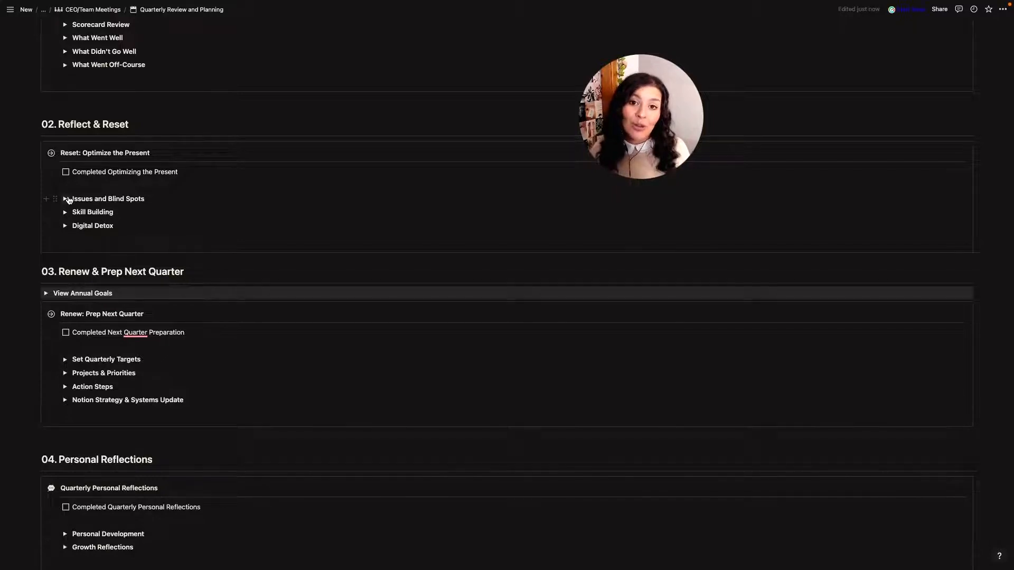
- Expand Issues and Blind Spots and scroll through Unresolved Issues and Resolve Key Issues questions
left_click(64, 199)
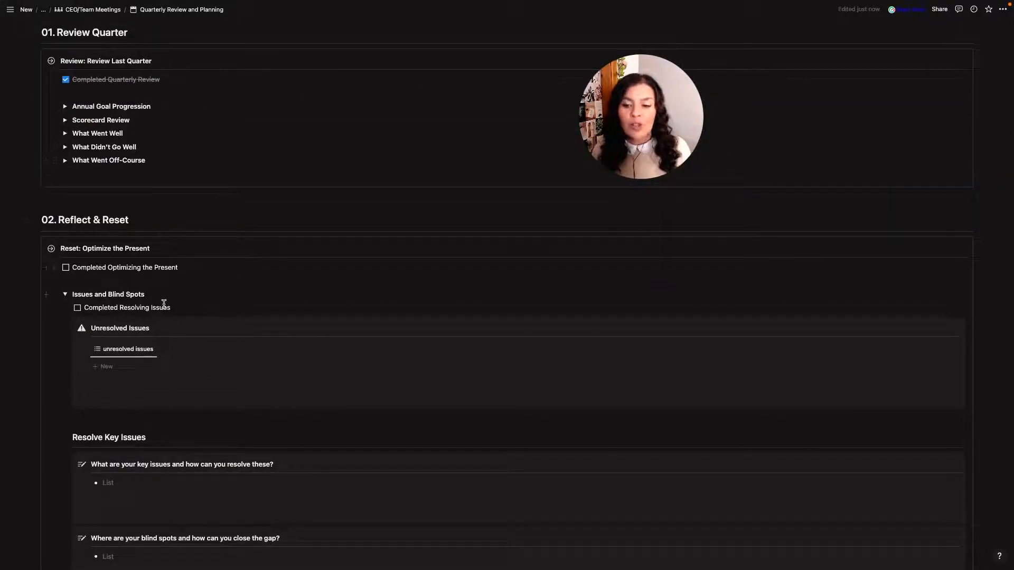
scroll("down", 3)
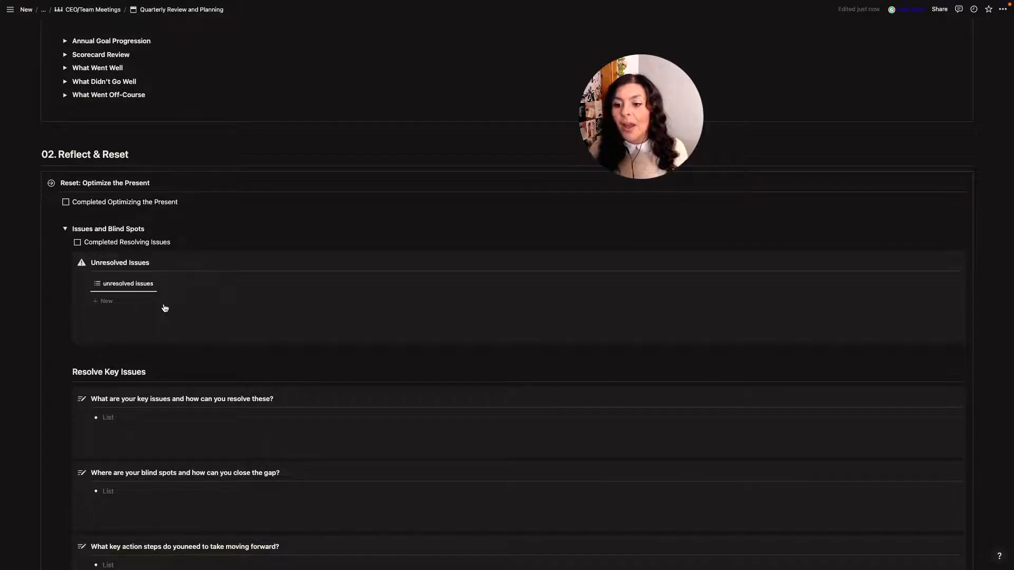
scroll("down", 3)
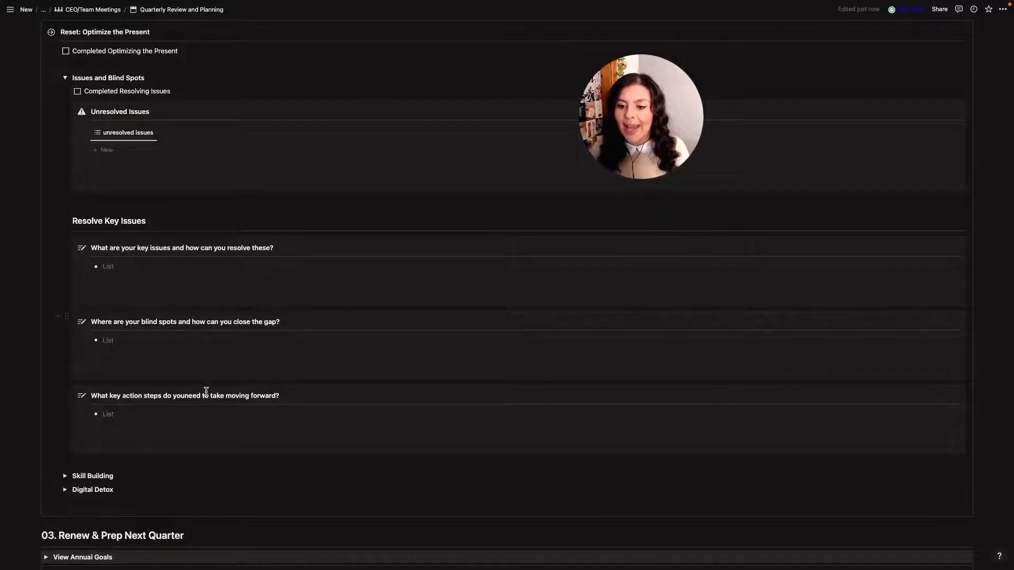
scroll("down", 3)
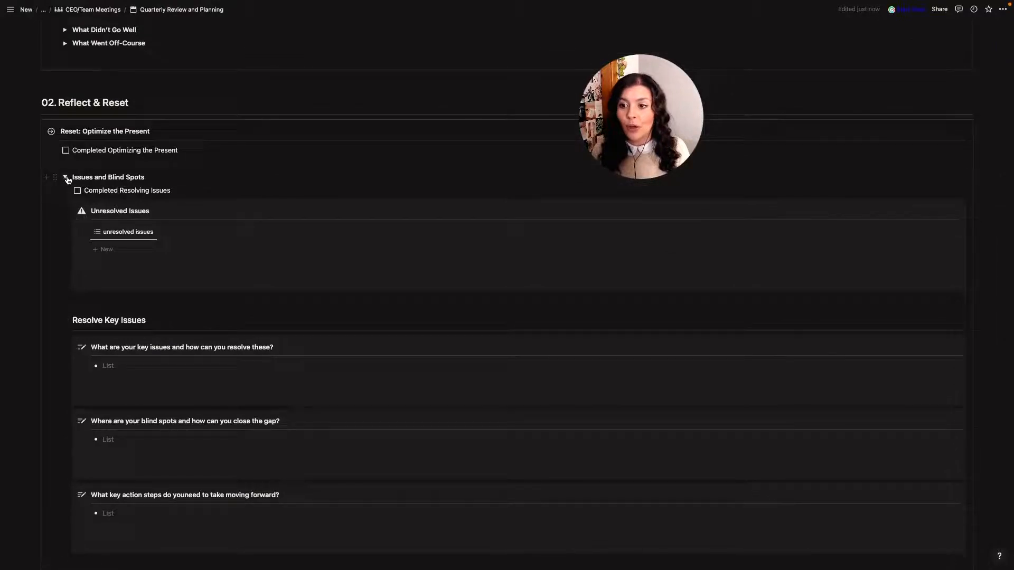
- Collapse Issues and Blind Spots, expand Skill Building, and show bookshelf then notes & insights
left_click(66, 177)
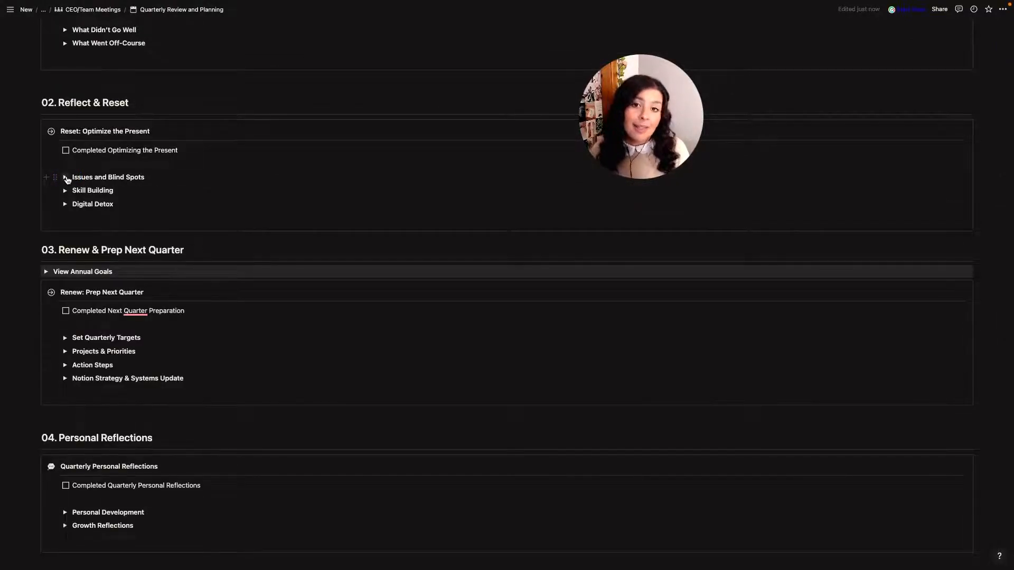
left_click(64, 190)
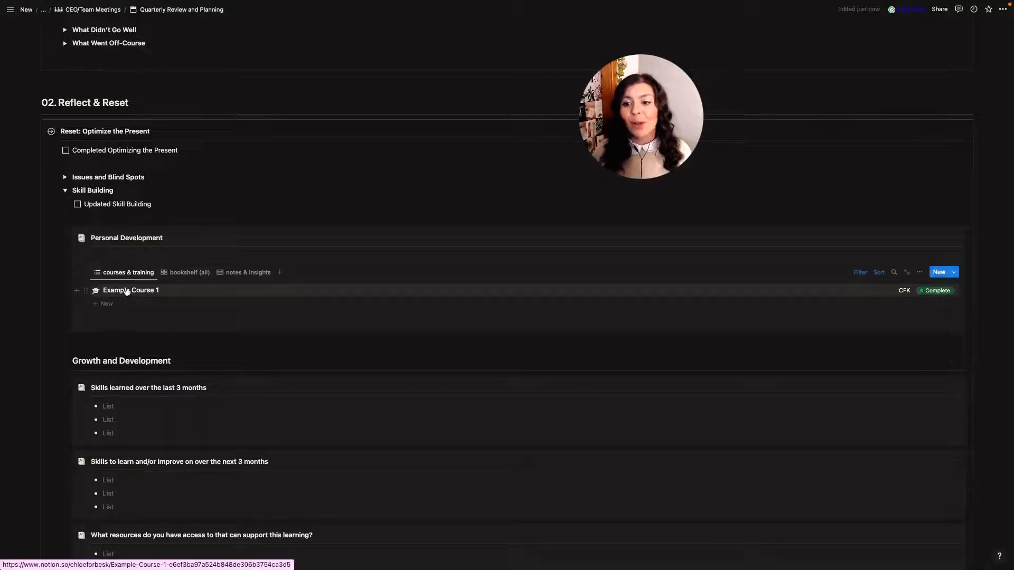
left_click(188, 272)
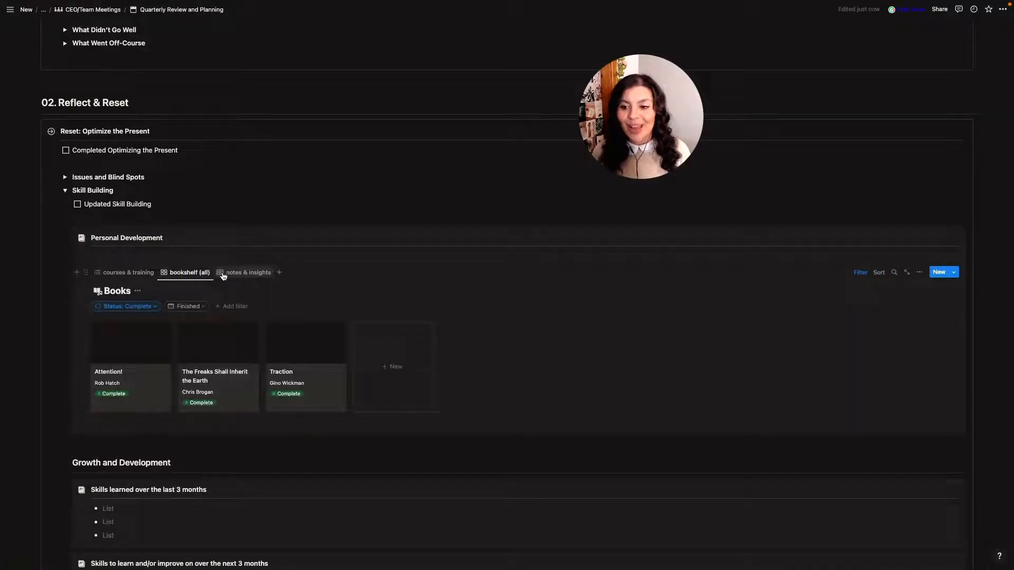
left_click(247, 273)
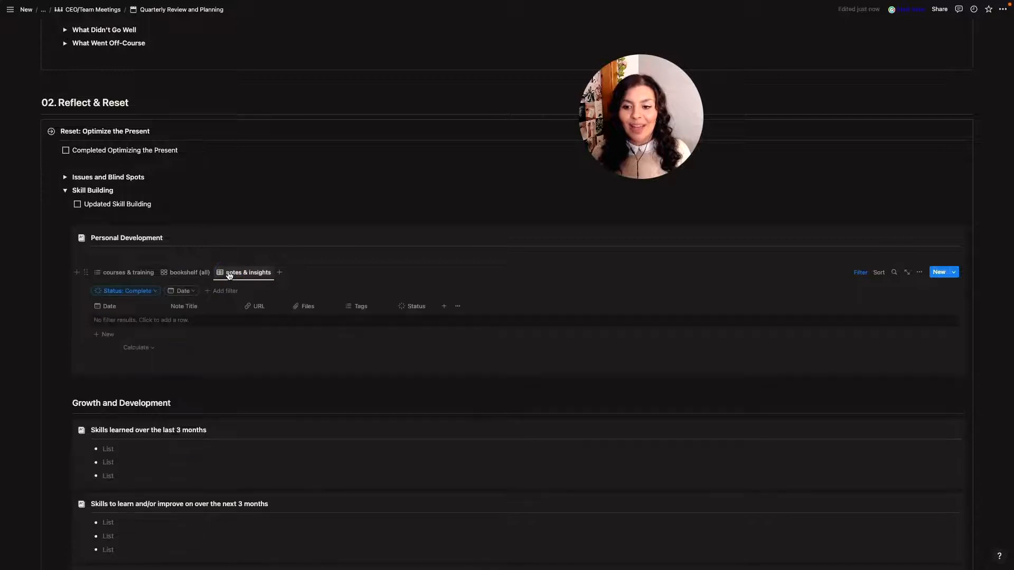
- Scroll through Personal Development and tick Updated Skill Building
scroll("down", 3)
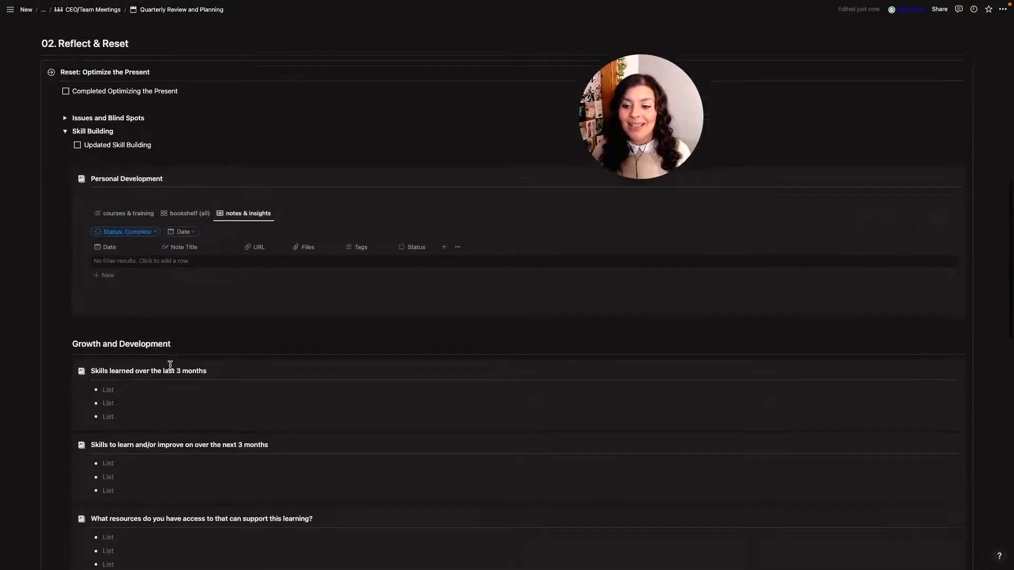
scroll("down", 3)
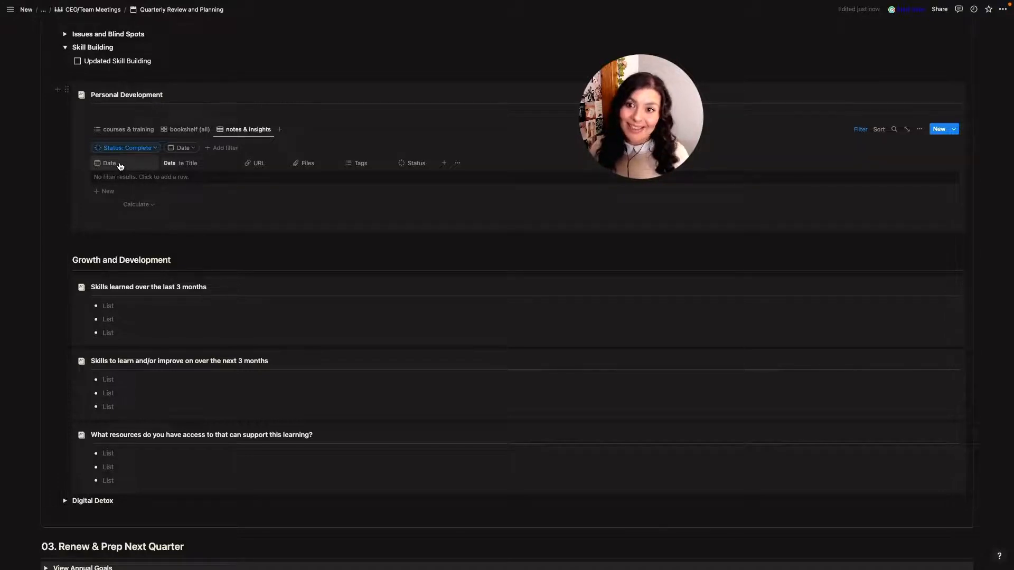
left_click(77, 62)
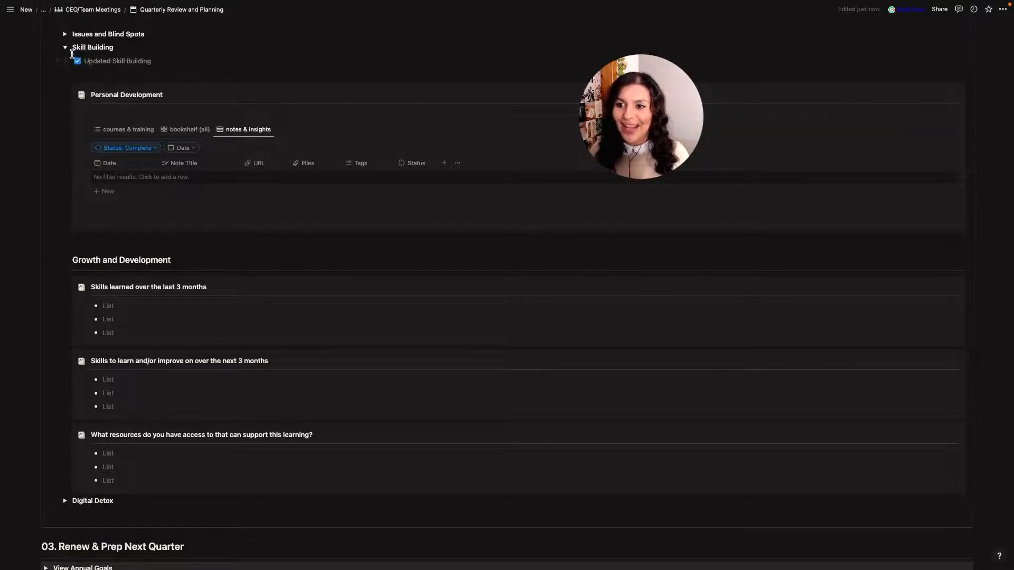
- Collapse Skill Building, expand Digital Detox and its Email checklist, and tick then untick Inbox Zero
left_click(64, 47)
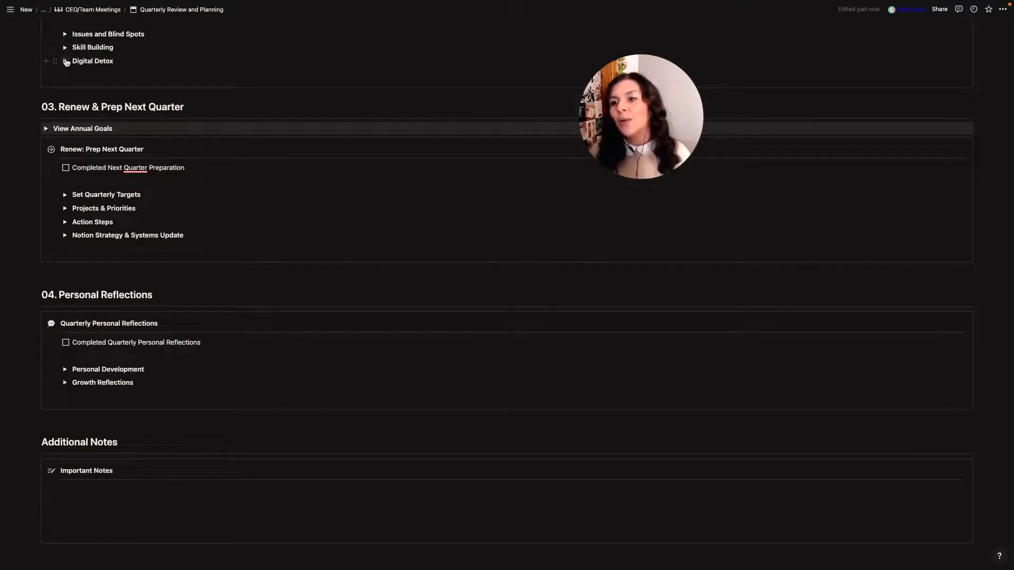
left_click(64, 62)
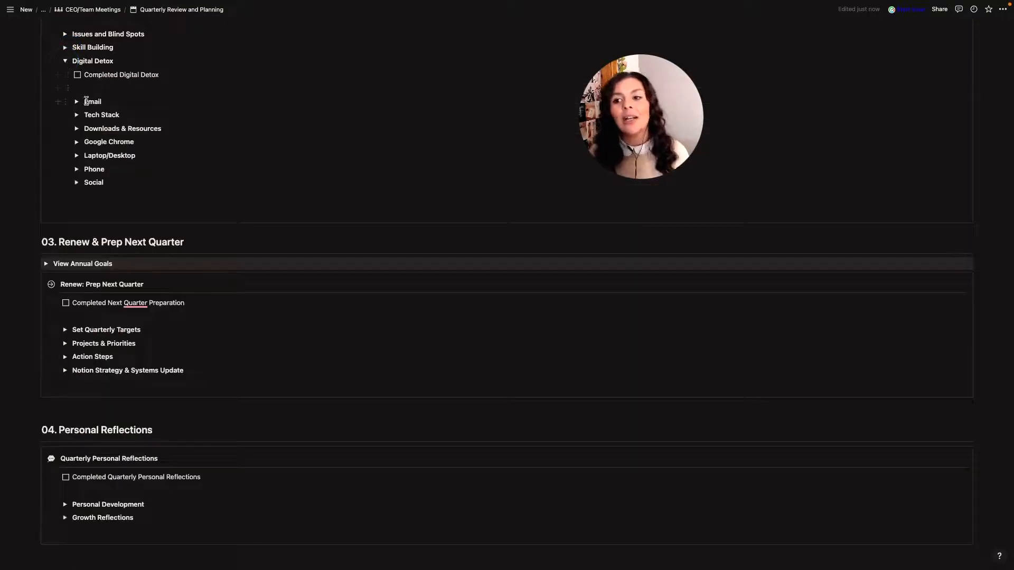
left_click(76, 102)
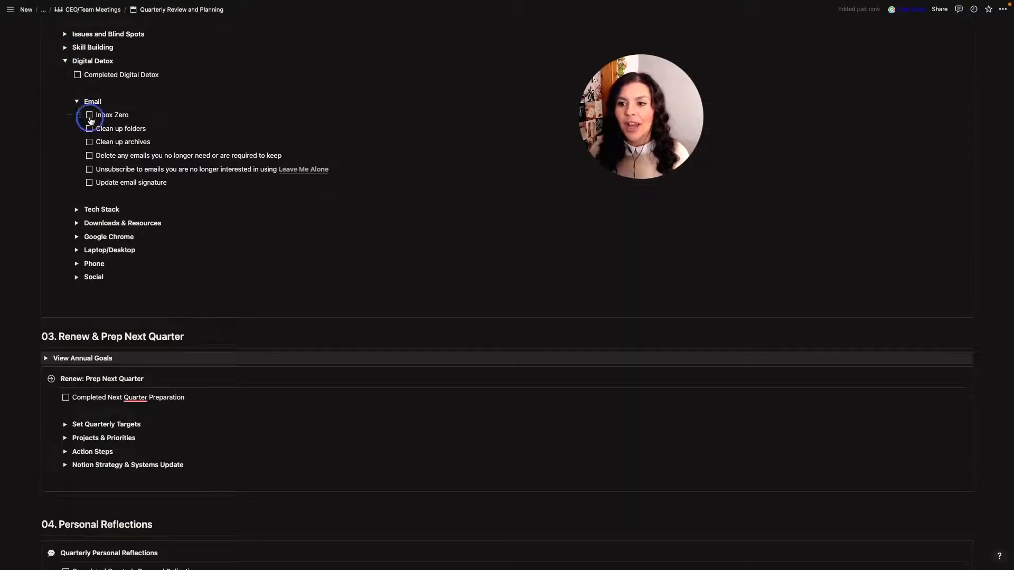
left_click(89, 114)
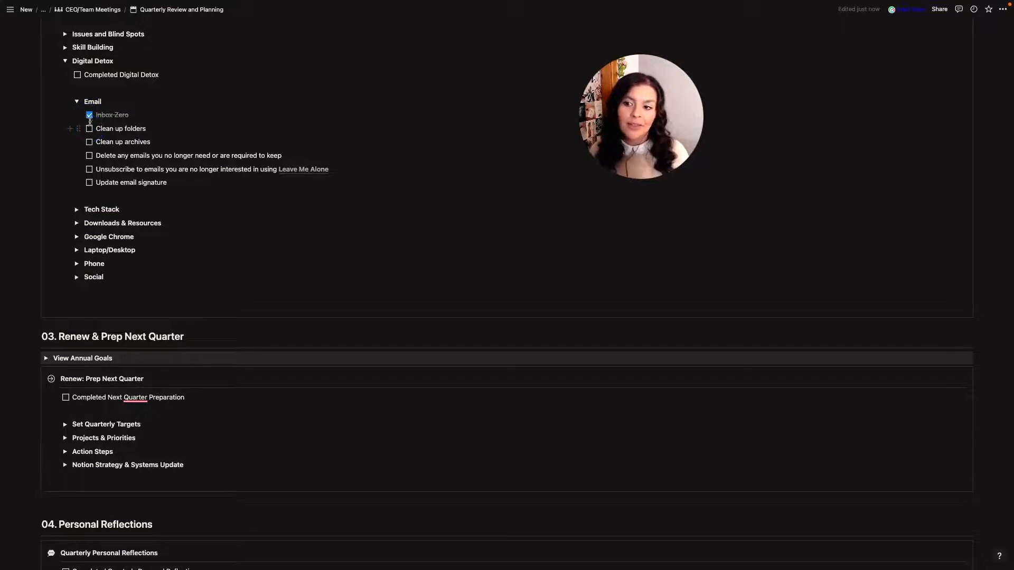
left_click(89, 114)
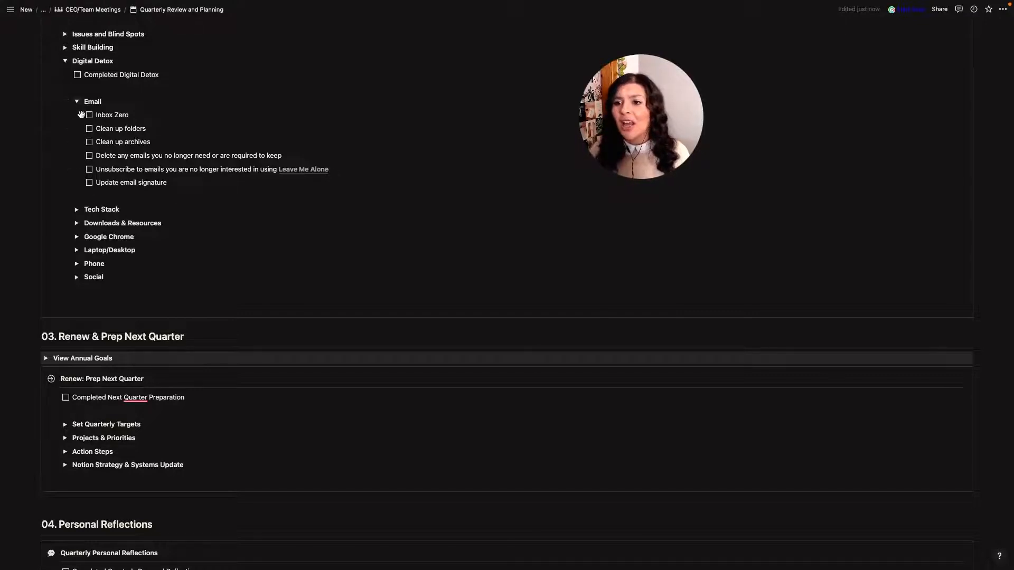
- Collapse the Email and Downloads & Resources checklists, expand Phone, then collapse Digital Detox
left_click(76, 101)
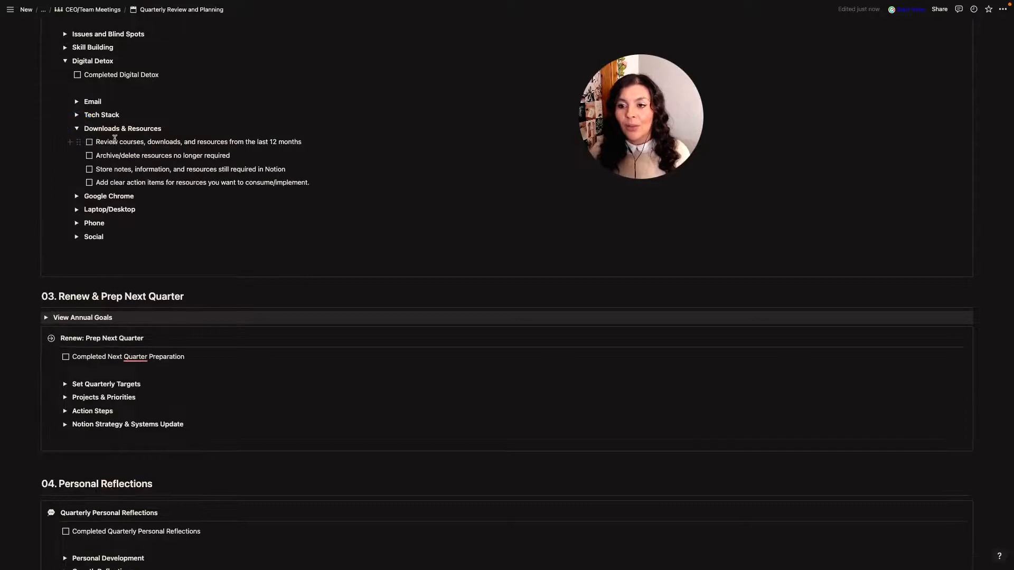
left_click(76, 128)
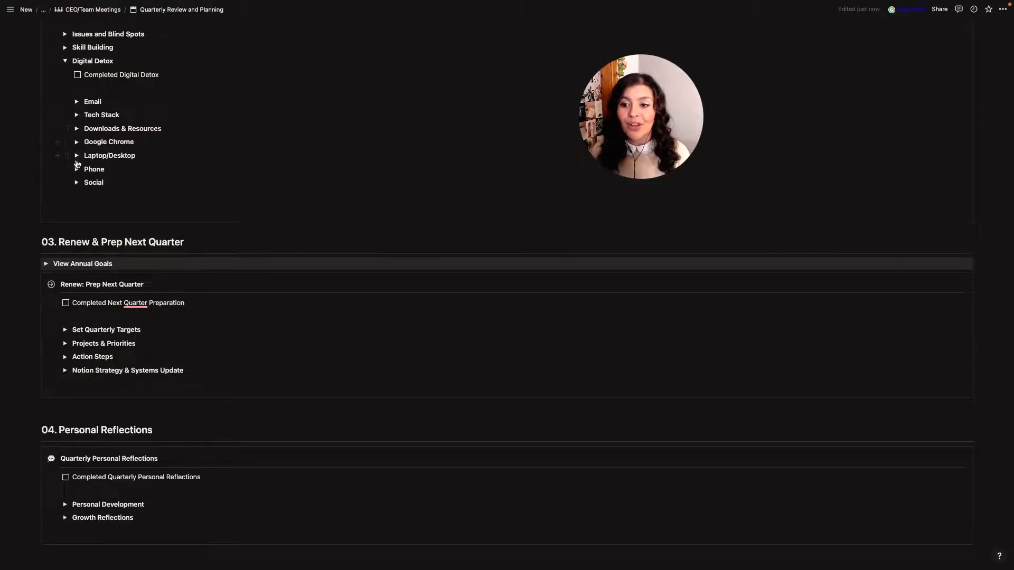
left_click(76, 169)
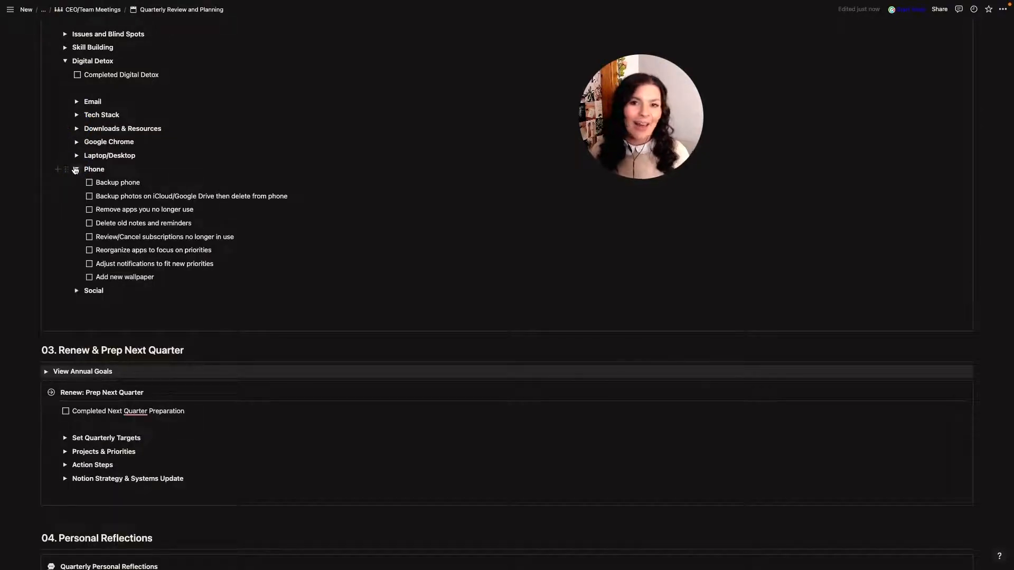
left_click(65, 61)
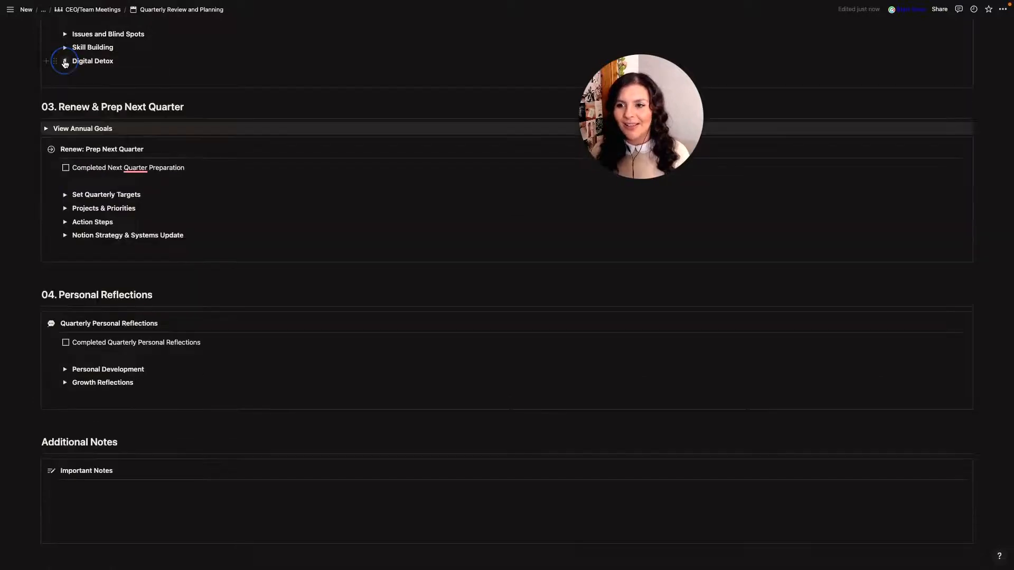
scroll("down", 3)
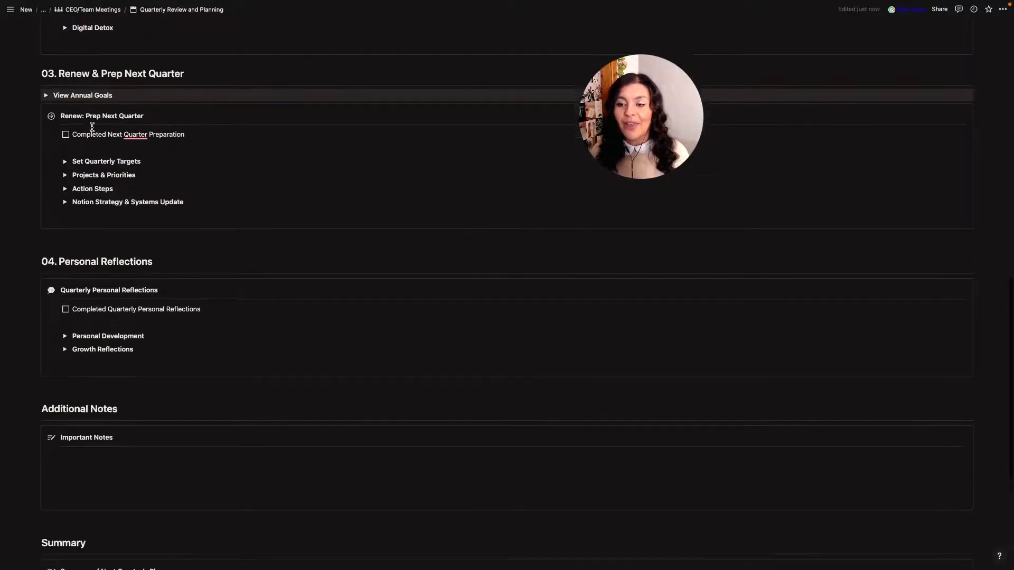
scroll("down", 3)
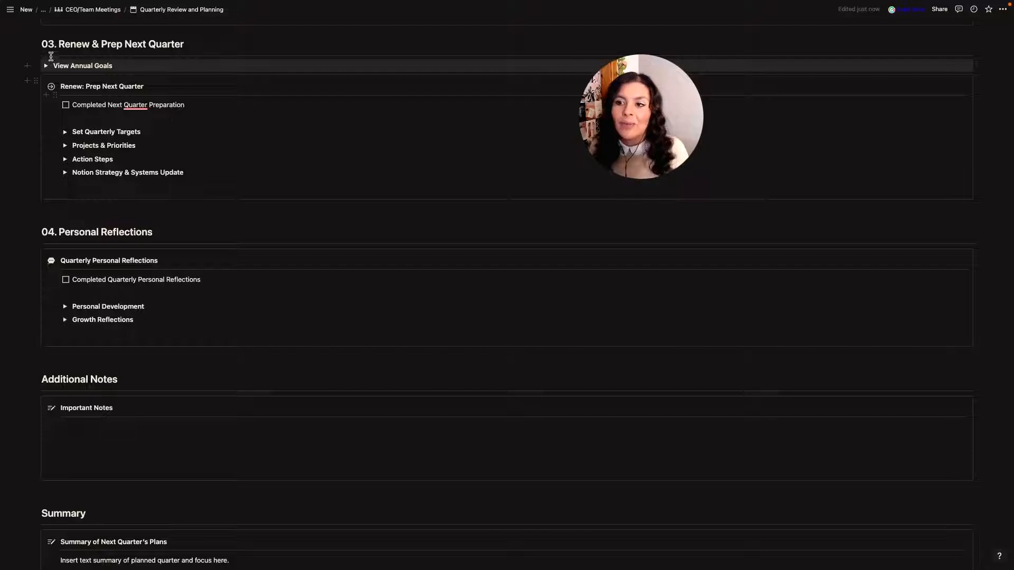
left_click(46, 66)
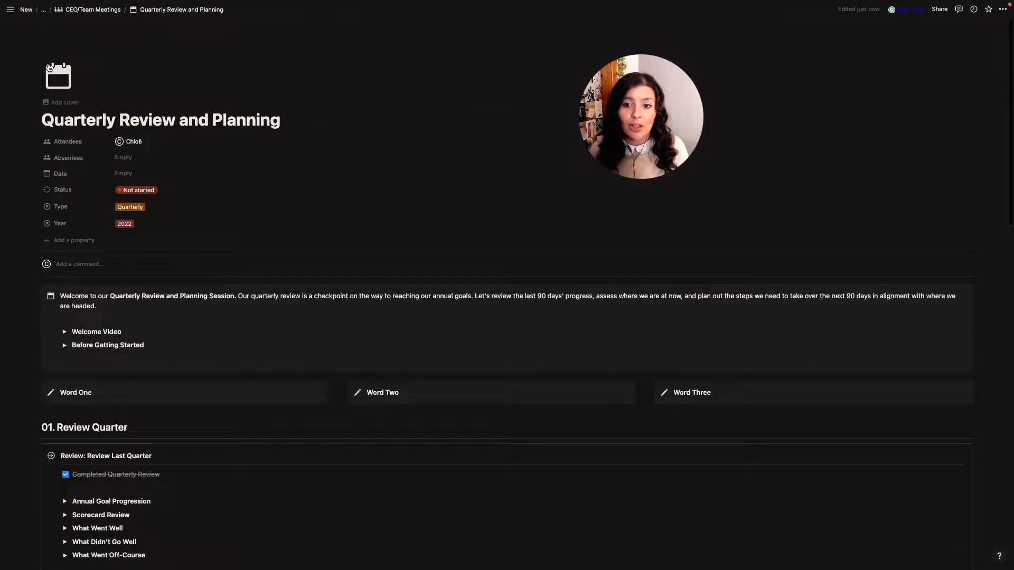
scroll("down", 3)
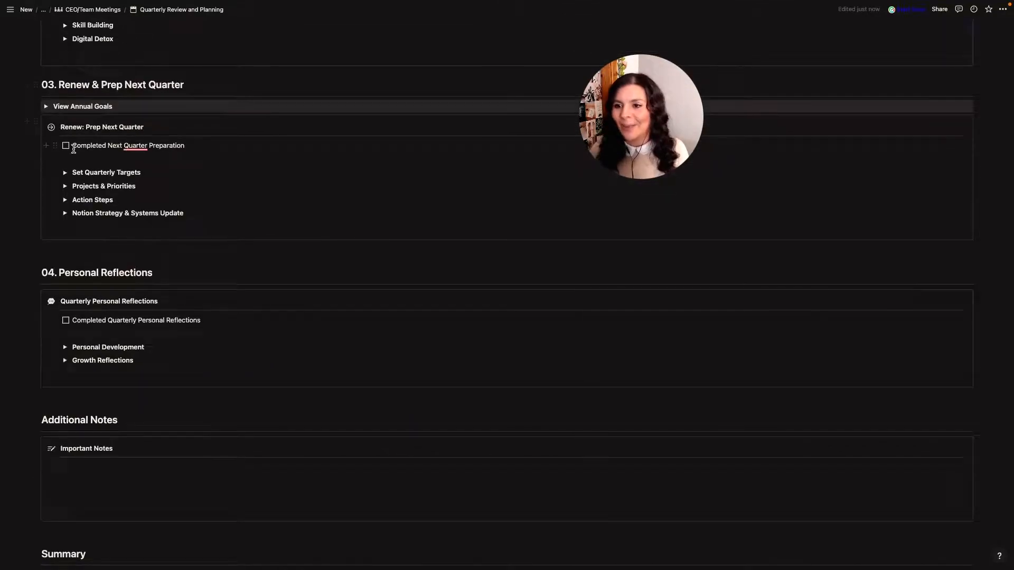
scroll("down", 3)
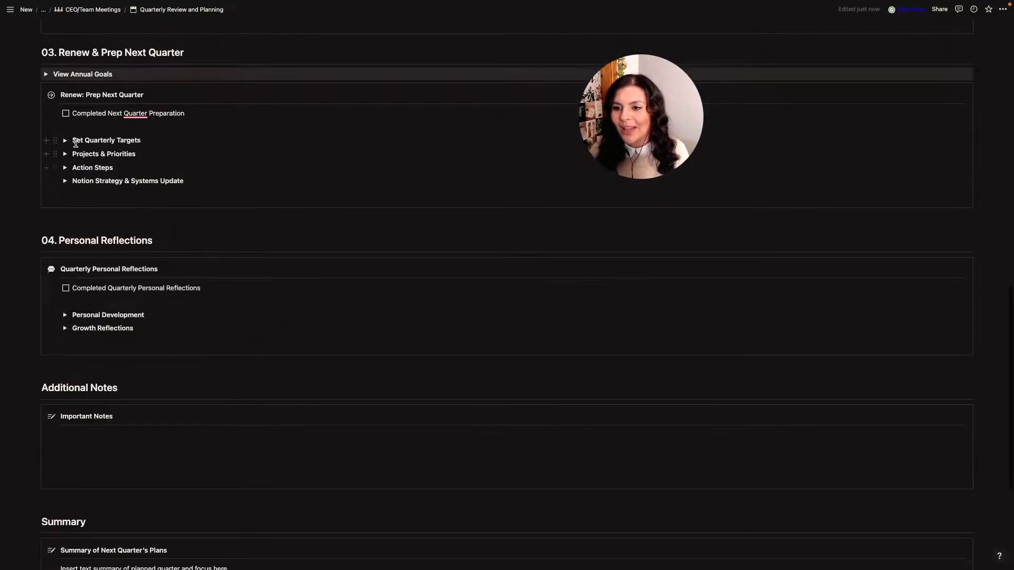
- Expand Set Quarterly Targets and add a table row named 'New Target'
left_click(65, 141)
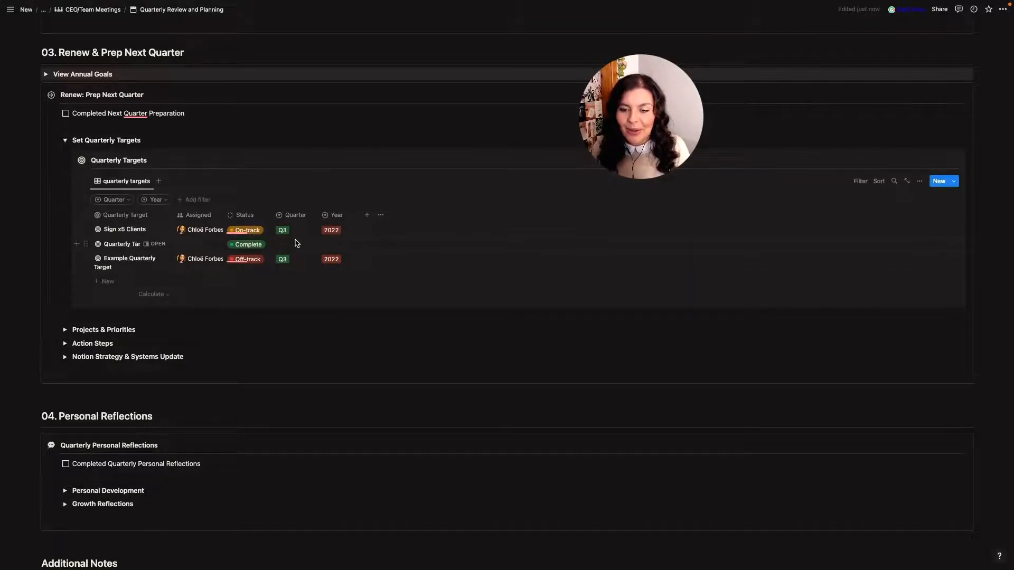
left_click(107, 281)
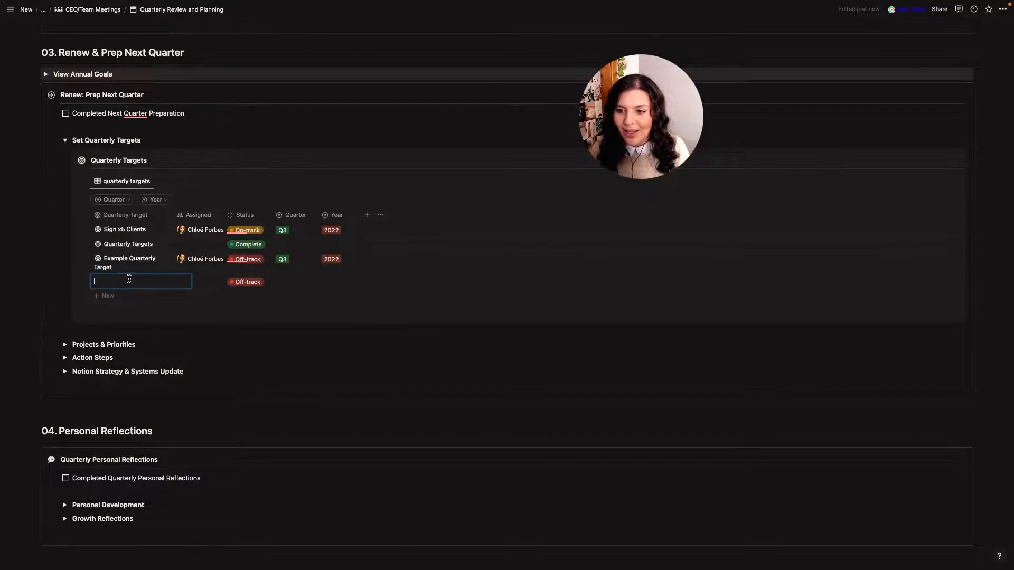
type("New Target")
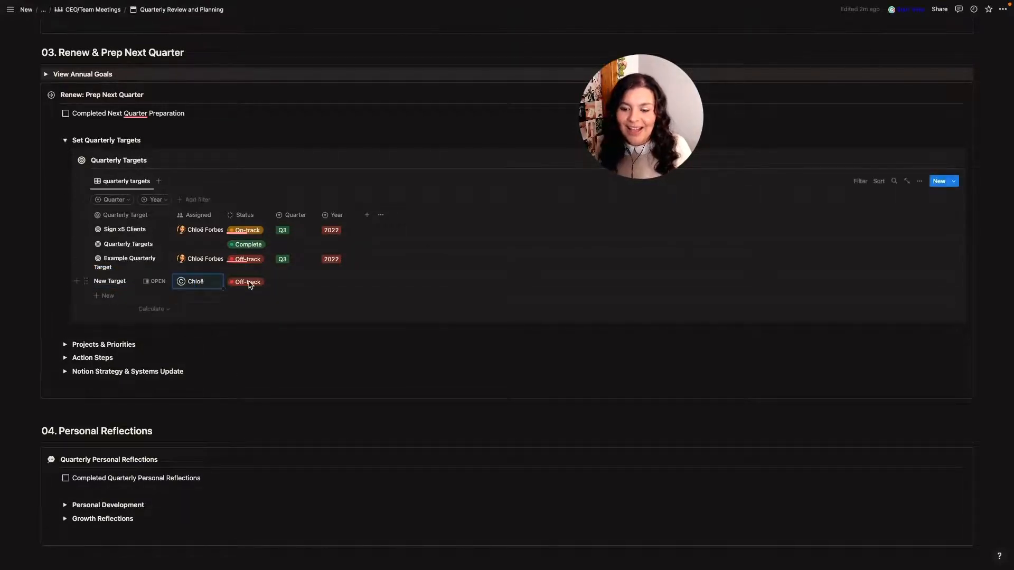
- Set the New Target's status to On-track and open its page in a side preview
left_click(246, 282)
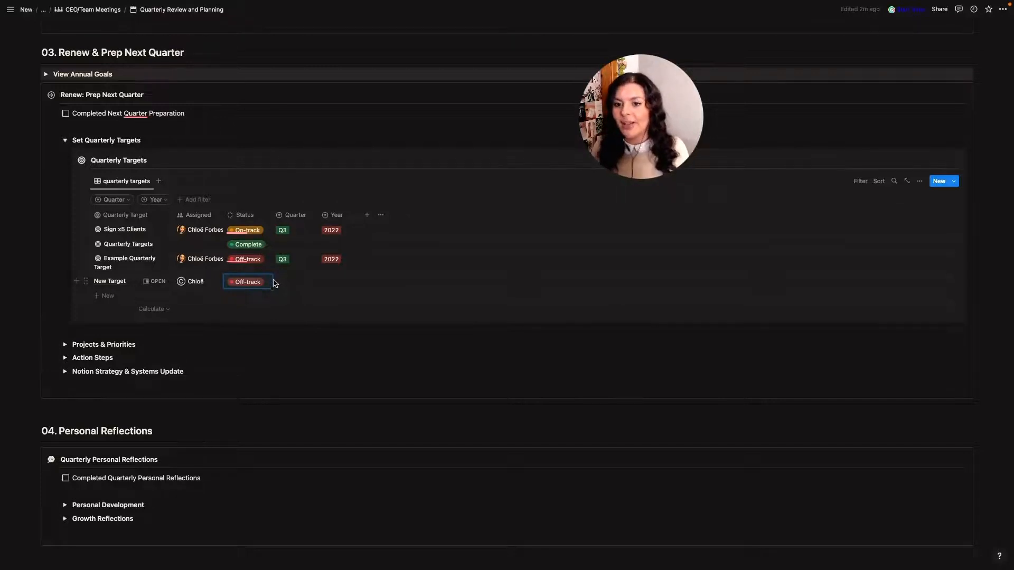
left_click(246, 281)
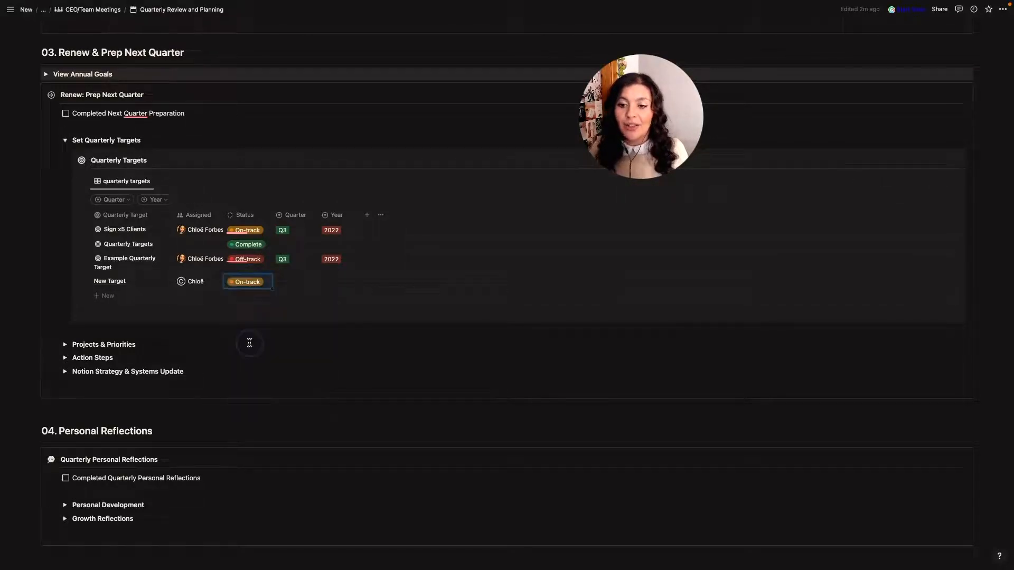
left_click(297, 281)
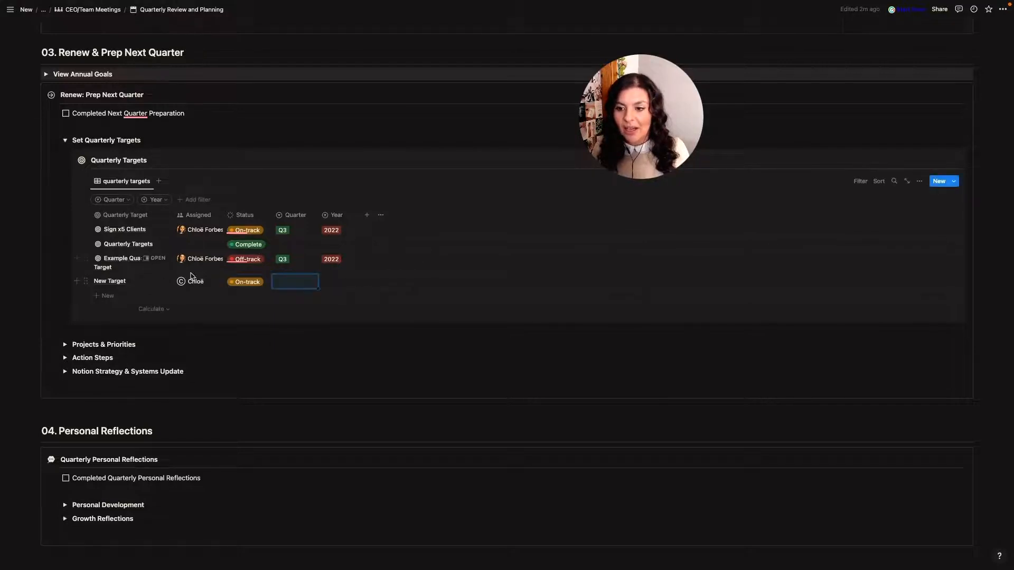
left_click(109, 281)
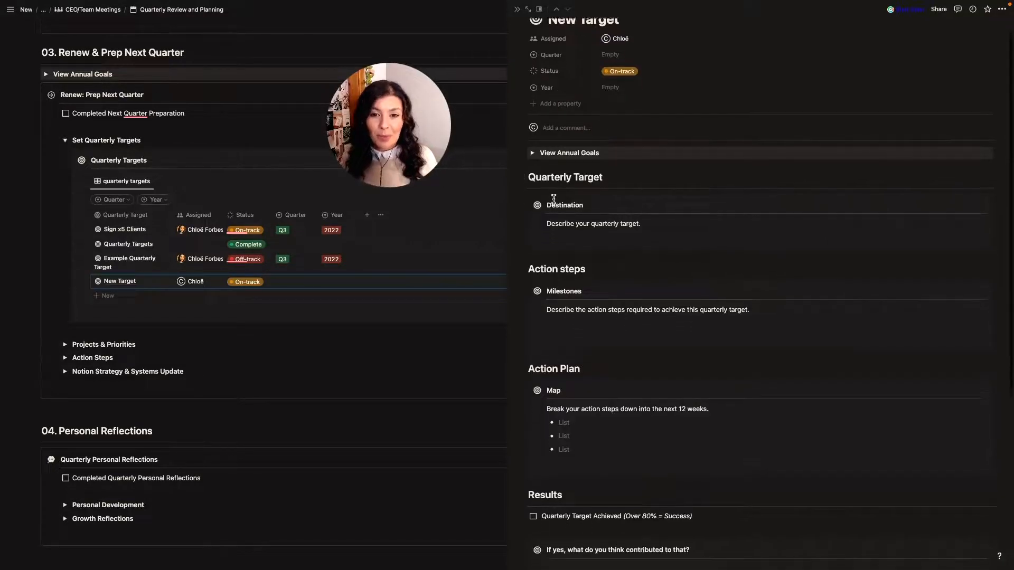
- Close the New Target side preview, returning to the Quarterly Targets table
scroll("down", 3)
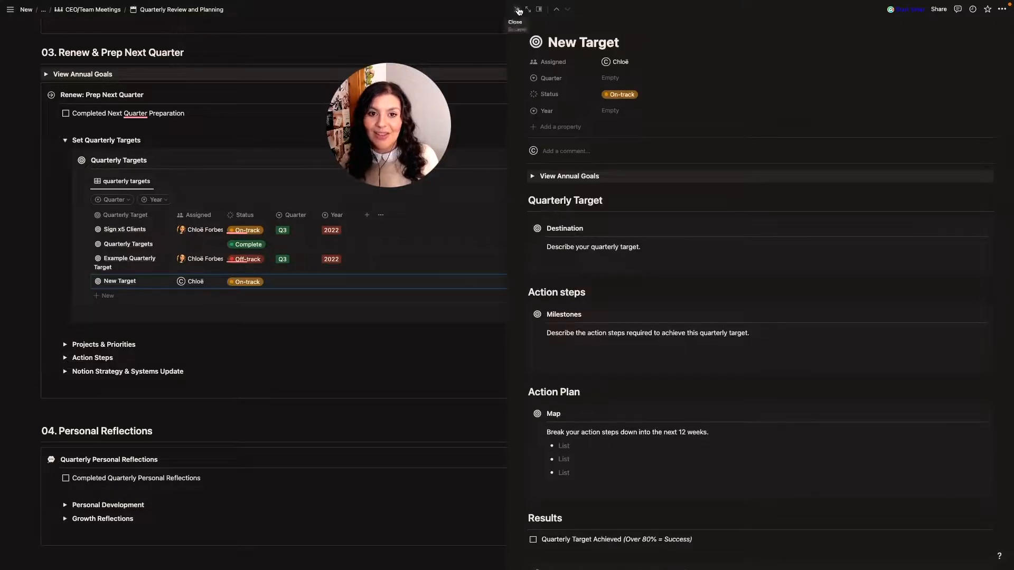
left_click(518, 10)
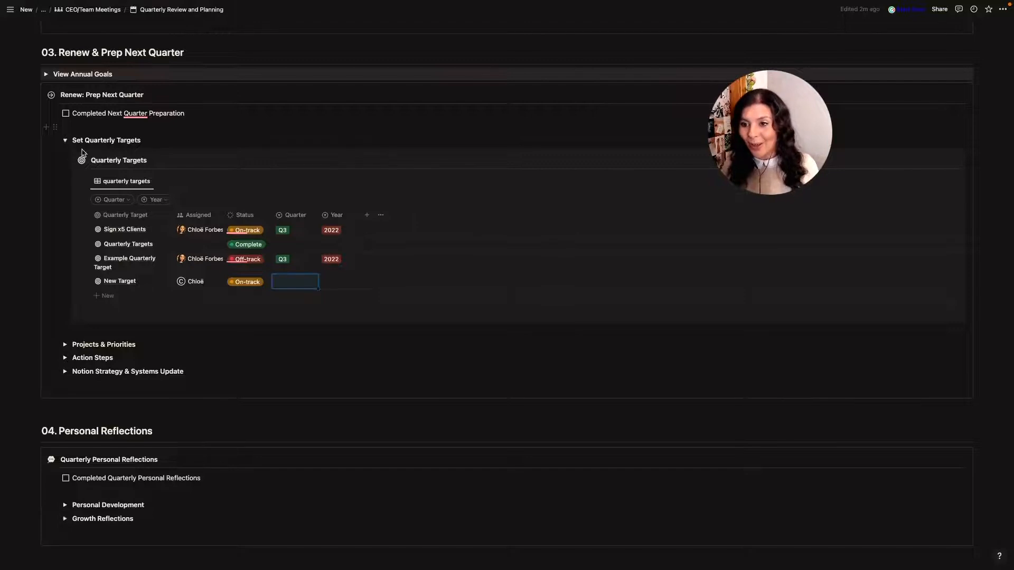
- Collapse Set Quarterly Targets and view Key Projects as a calendar, then as a card gallery
left_click(64, 140)
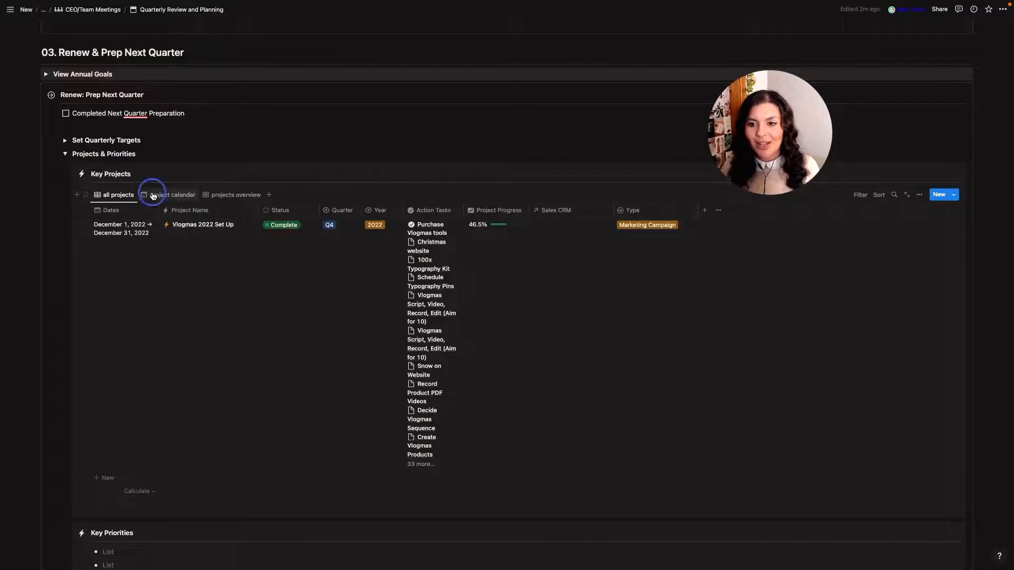
left_click(172, 194)
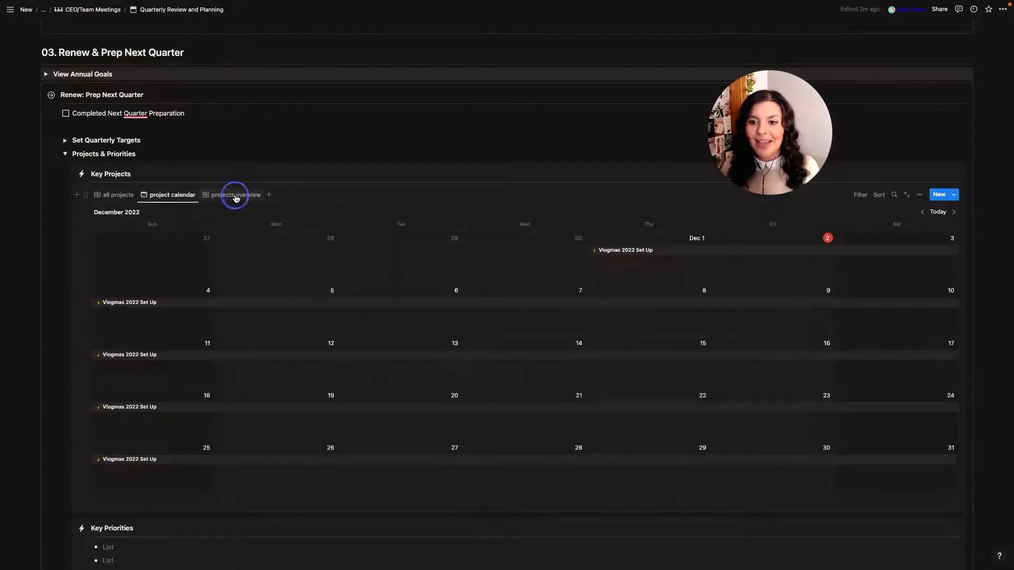
left_click(236, 194)
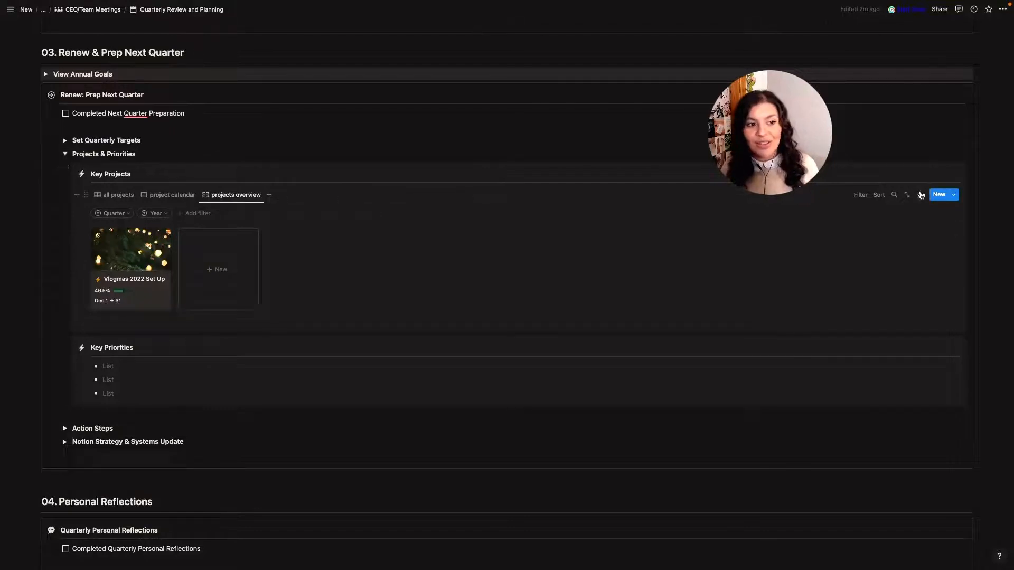
left_click(918, 195)
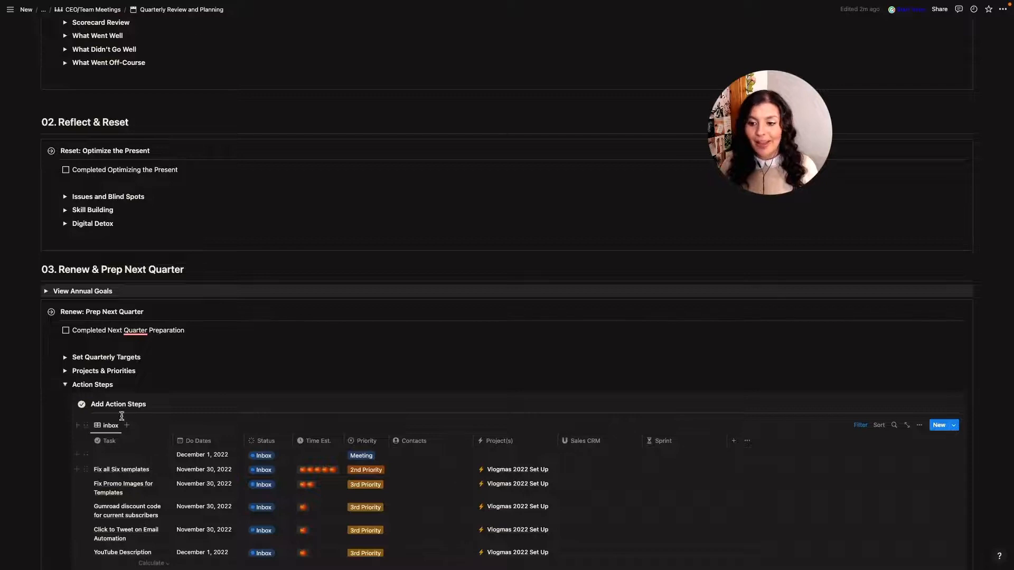
- Collapse Action Steps and expand Notion Strategy & Systems Update to show its review items
left_click(64, 385)
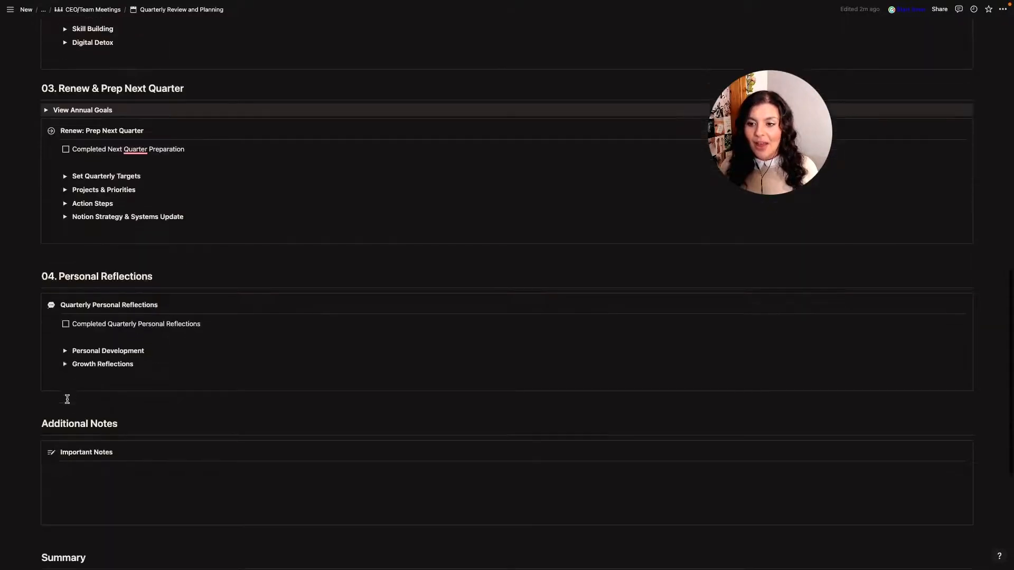
left_click(64, 216)
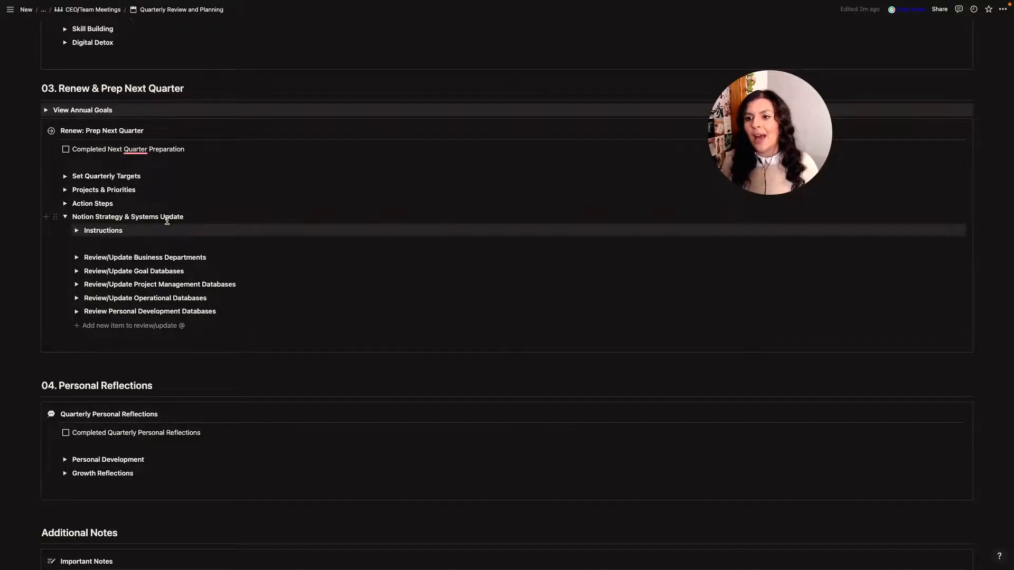
scroll("down", 3)
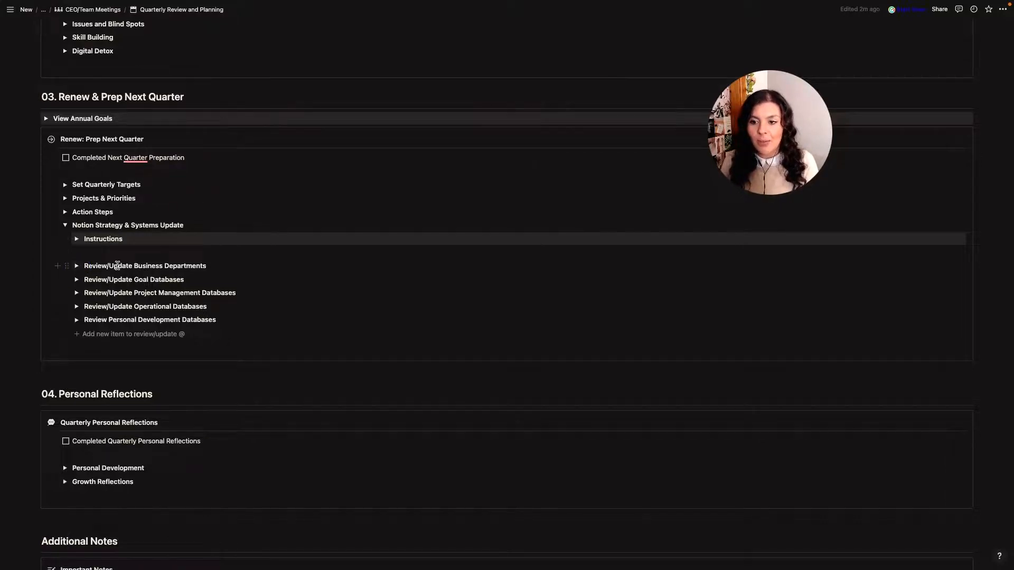
- Browse the Business Departments and Personal Development Databases review items, collapsing each again
left_click(76, 266)
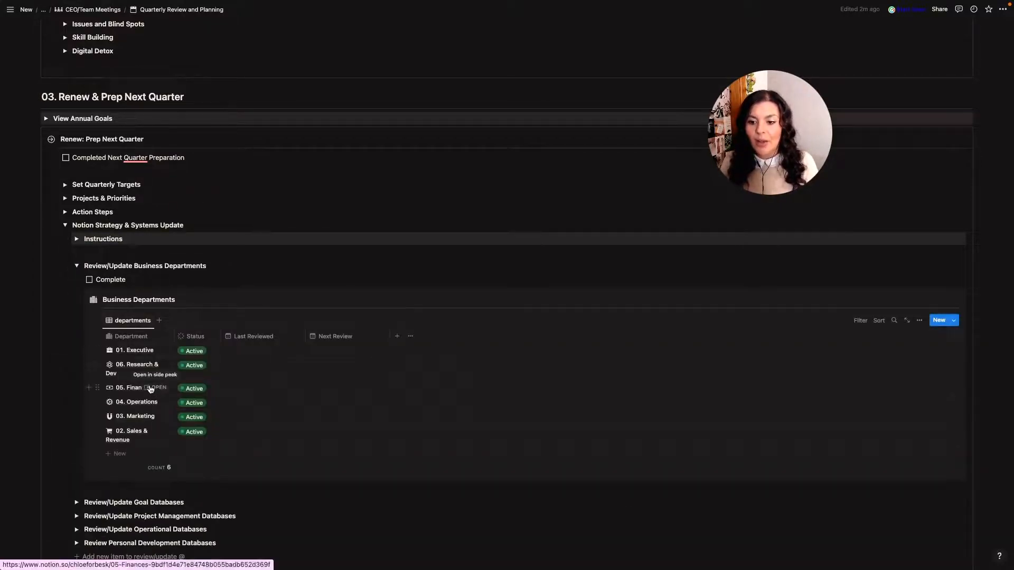
mouse_move(154, 429)
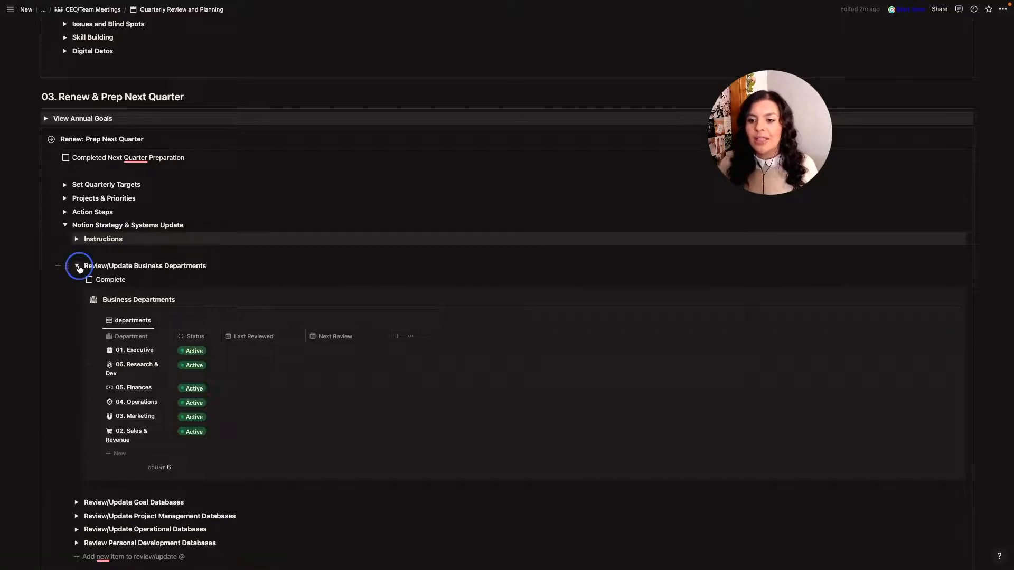
left_click(77, 267)
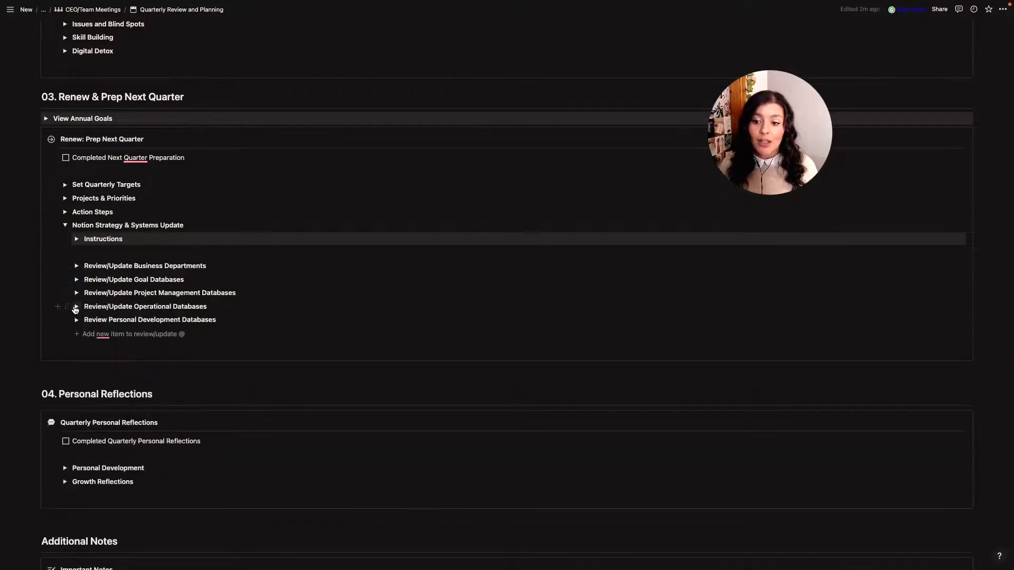
left_click(76, 306)
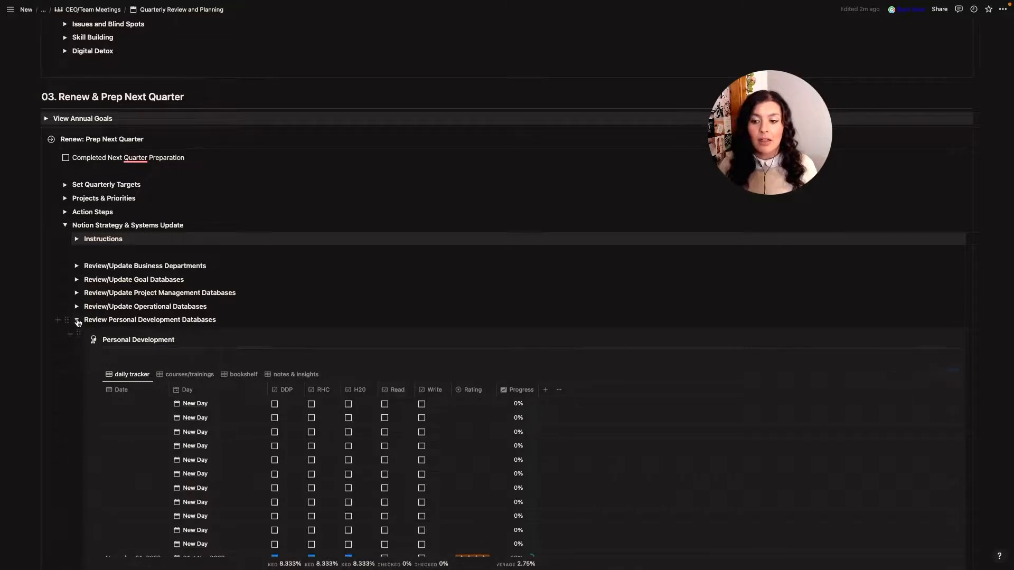
left_click(76, 319)
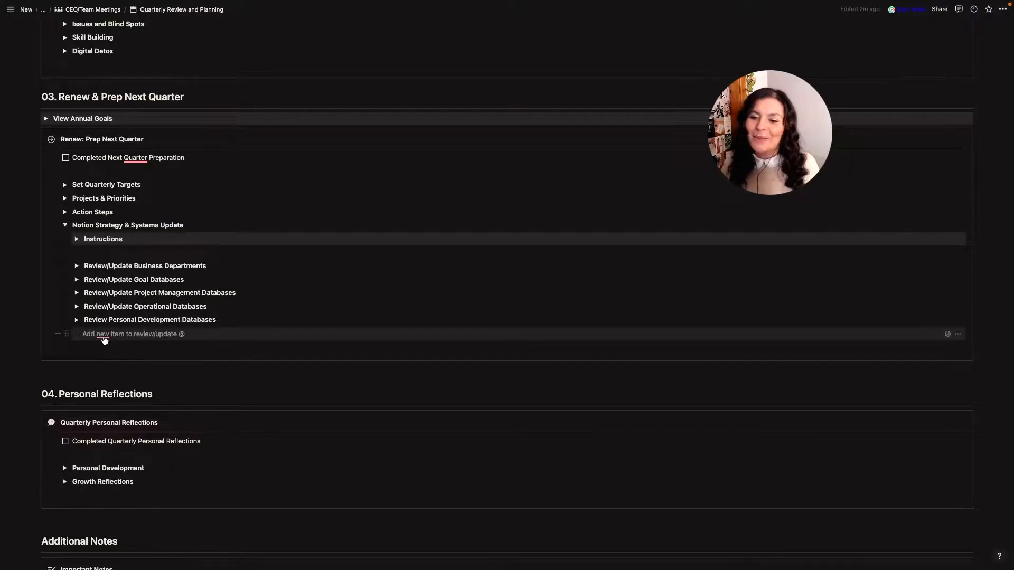
- Add a new Review/Update to-do item and collapse the Strategy & Systems Update section
left_click(154, 335)
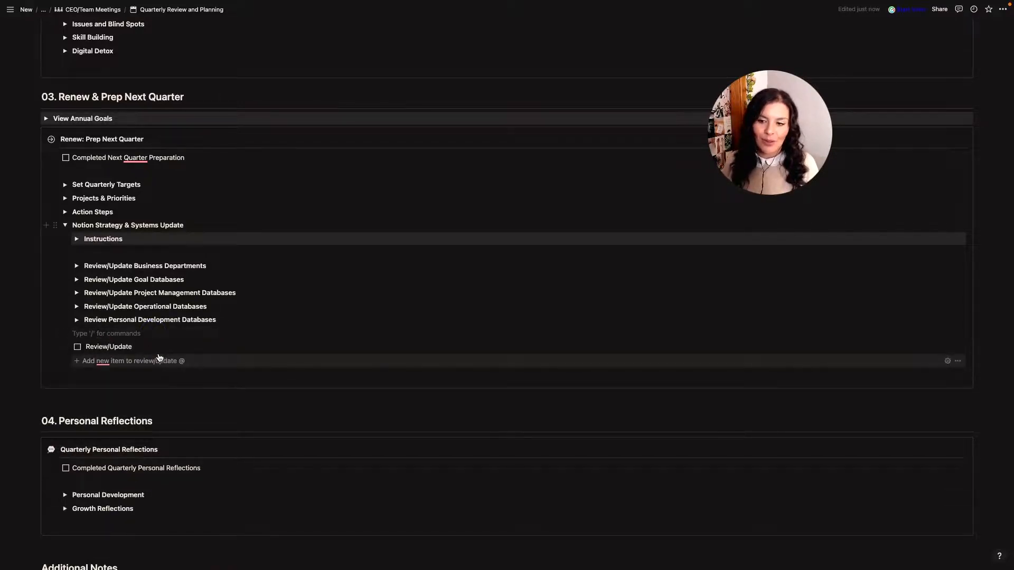
right_click(108, 346)
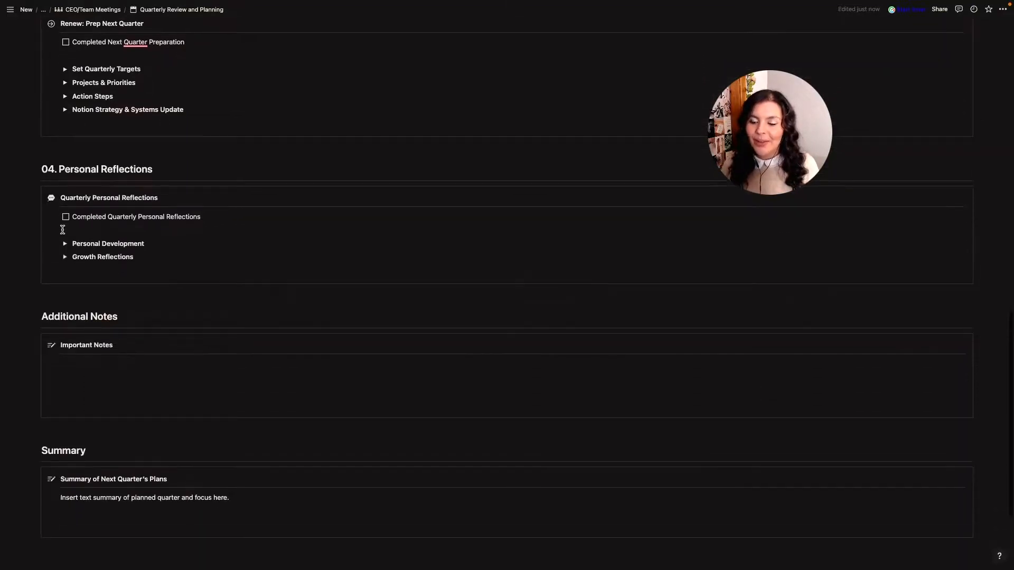
scroll("down", 3)
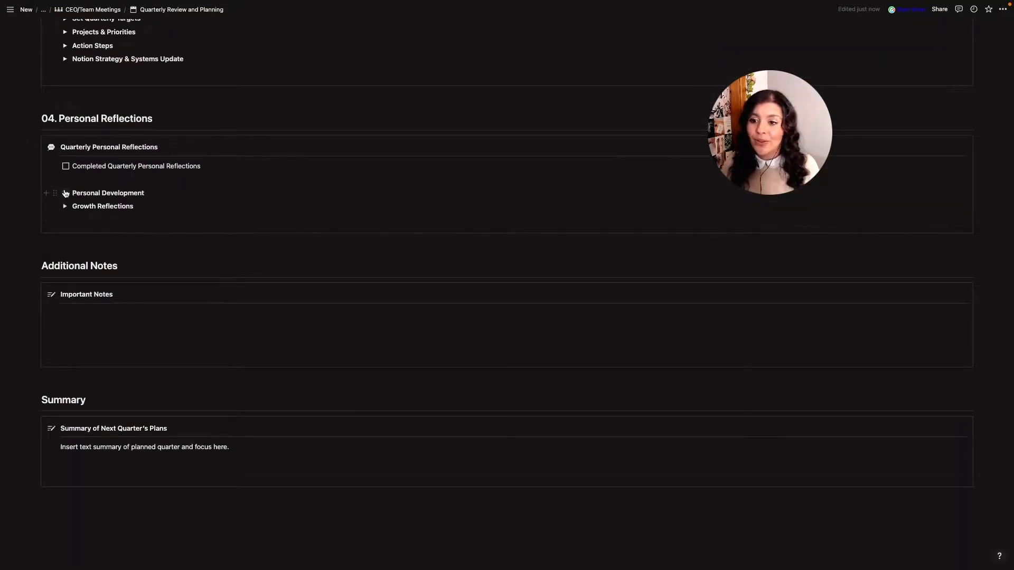
- Expand Personal Development and Growth Reflections, then open the CEO Meetings (1) database from the sidebar
left_click(64, 192)
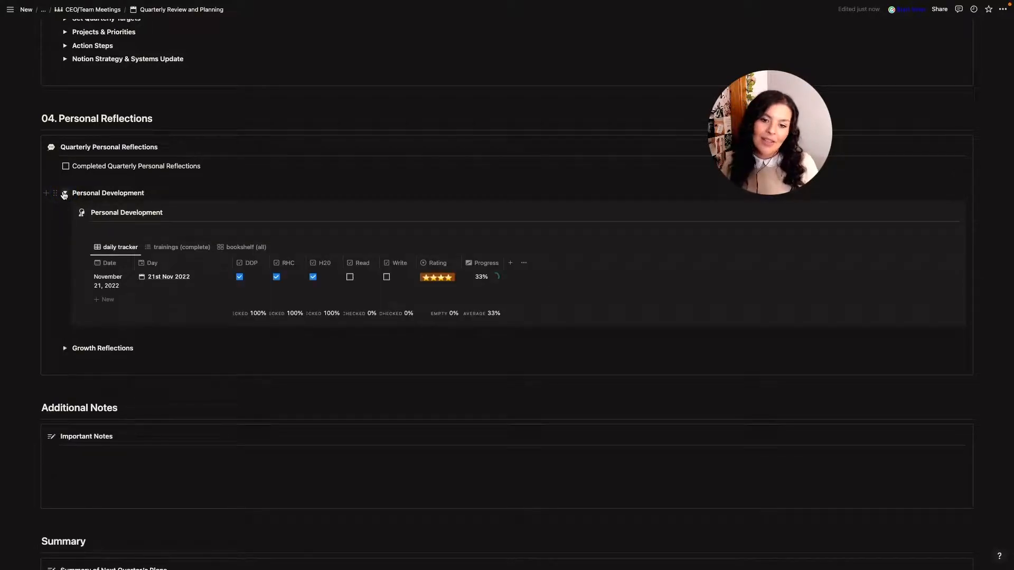
left_click(65, 192)
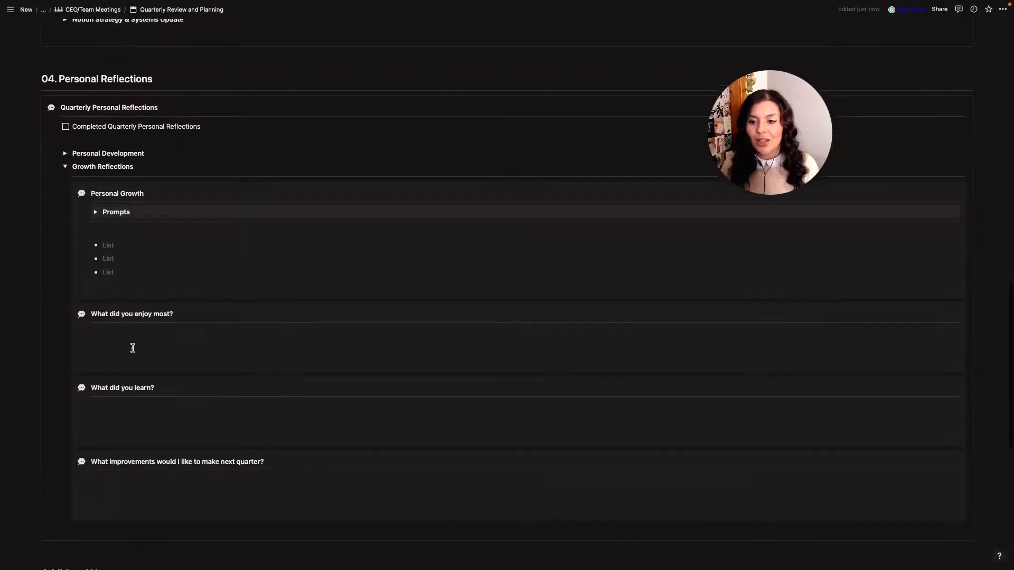
scroll("down", 3)
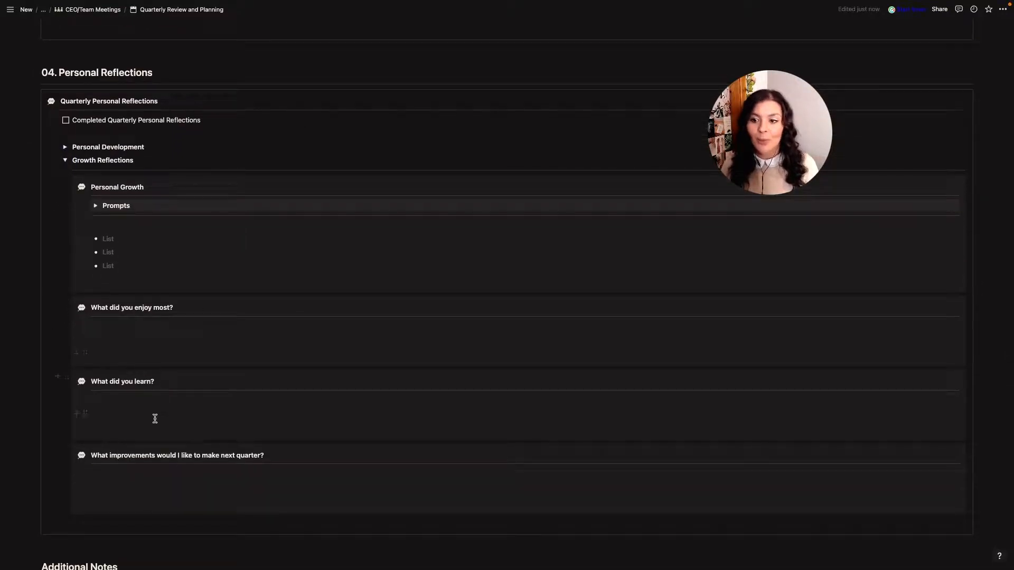
left_click(95, 206)
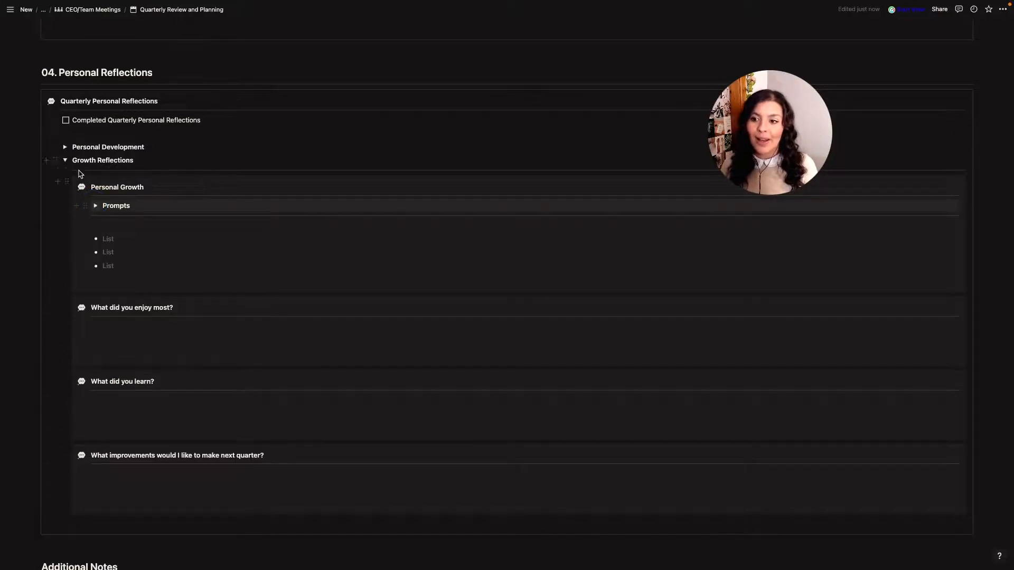
left_click(65, 160)
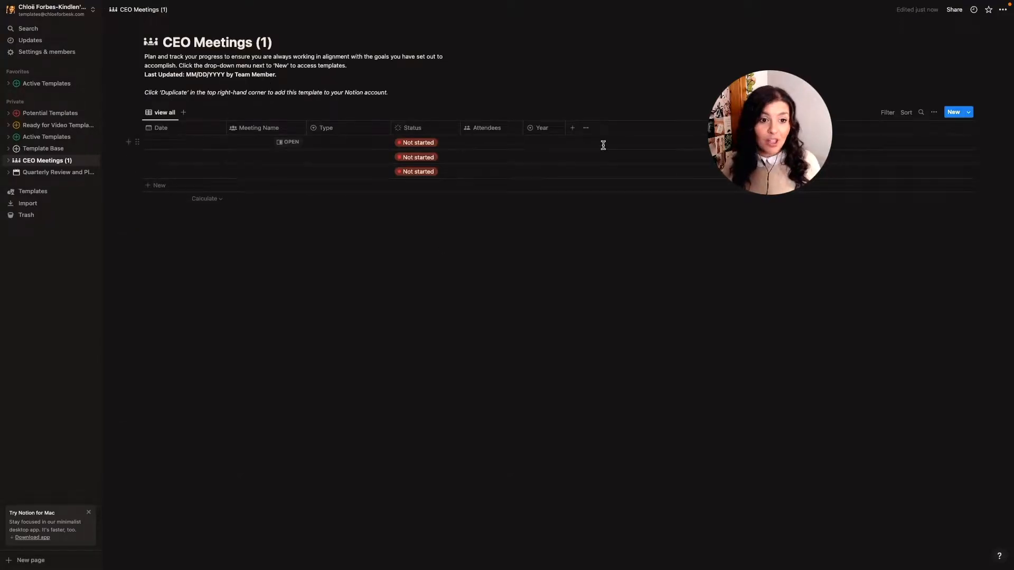
left_click(968, 112)
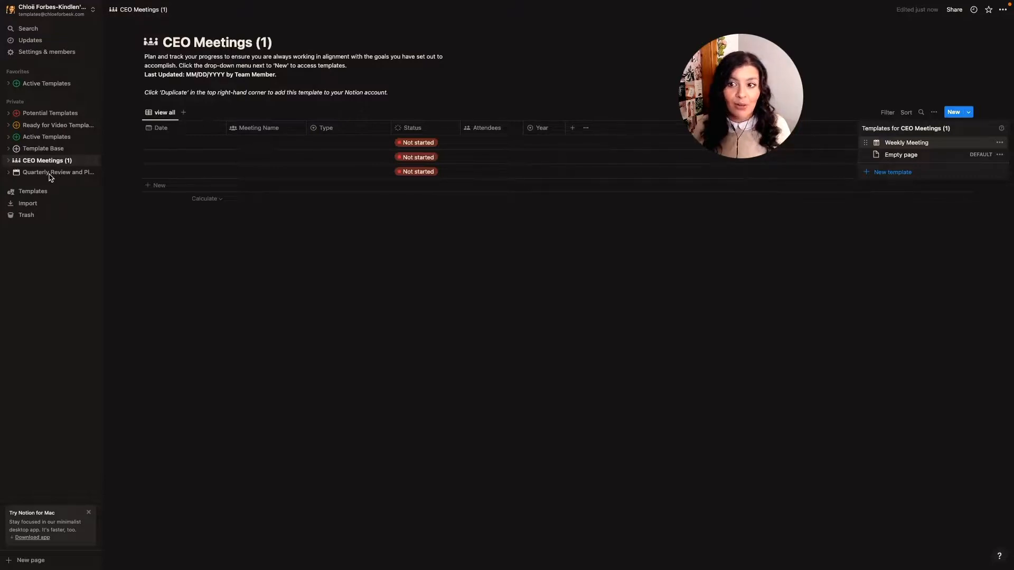
left_click(58, 172)
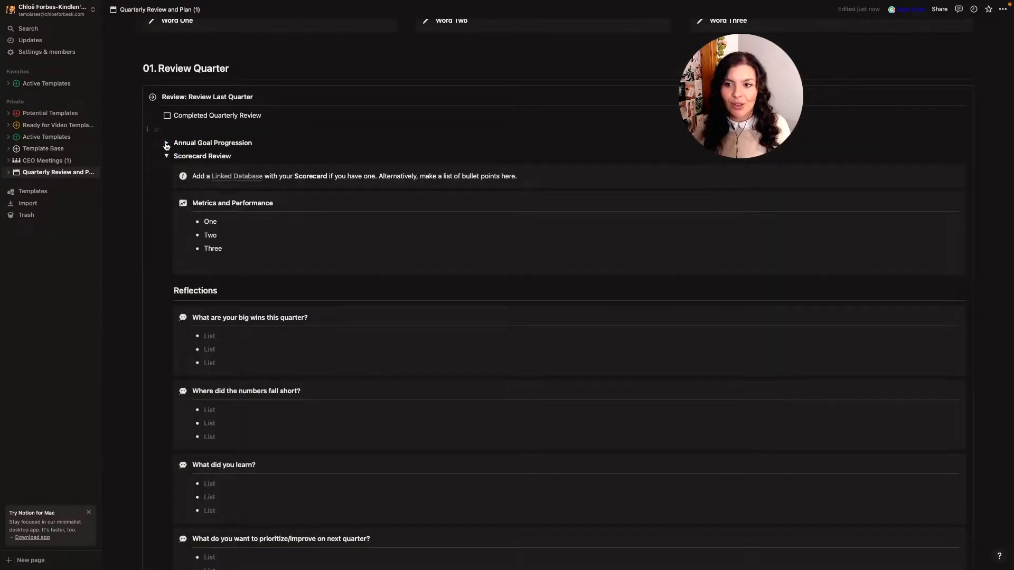
left_click(43, 160)
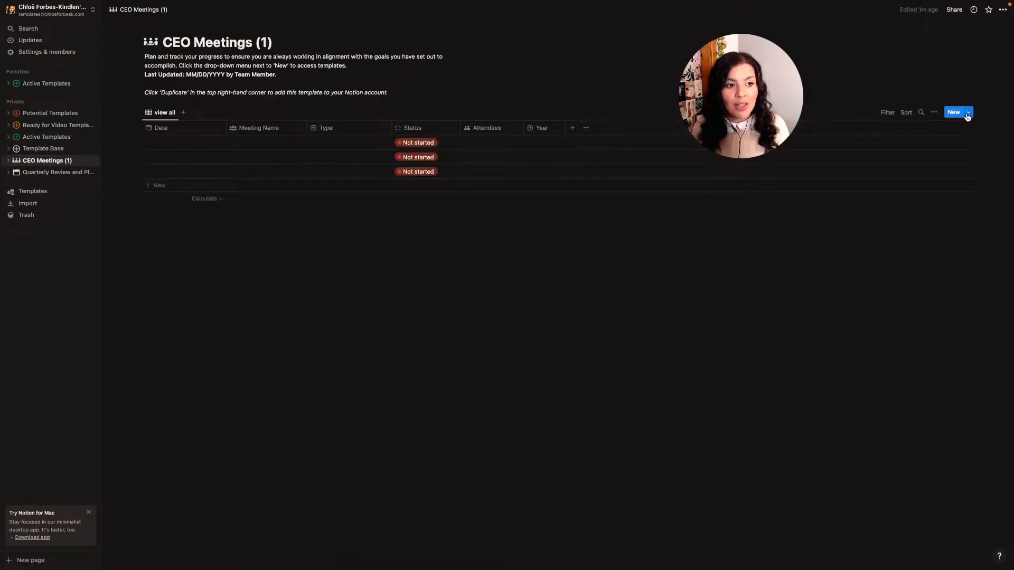
- Create a new 'Quarterly Meeting' database template with Type set to Quarterly
left_click(969, 112)
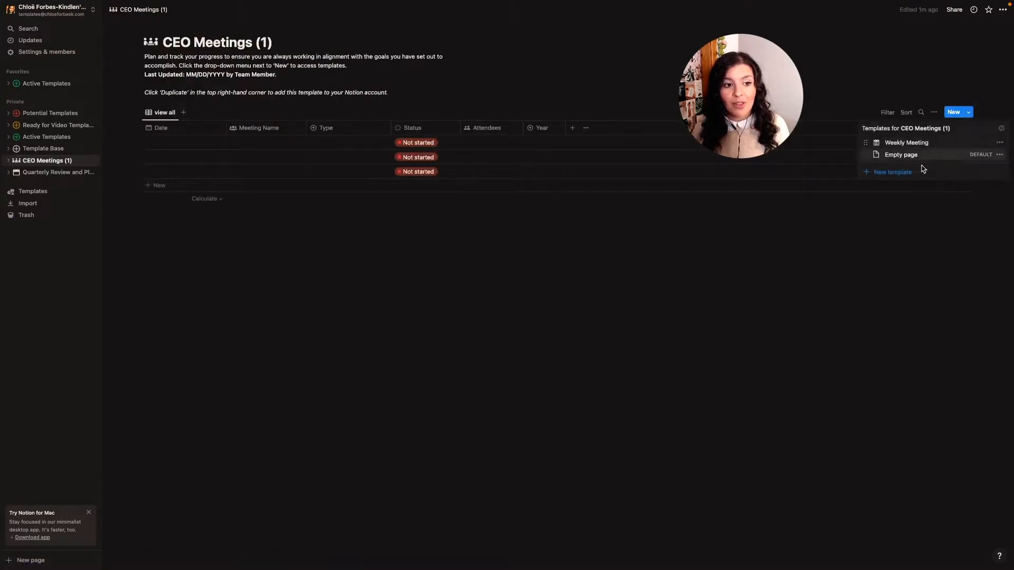
left_click(892, 172)
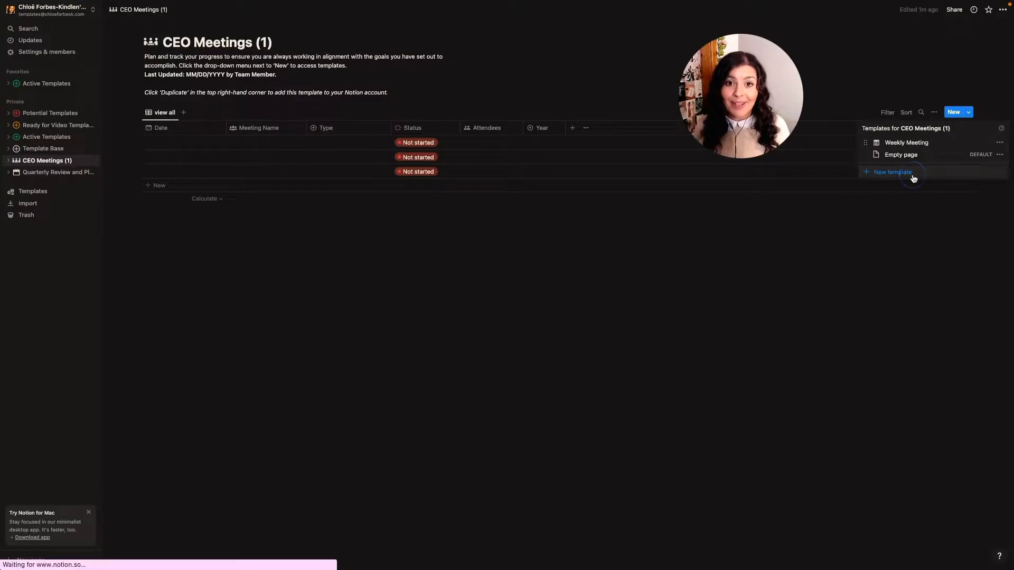
left_click(892, 172)
type("Quarterly Meeting")
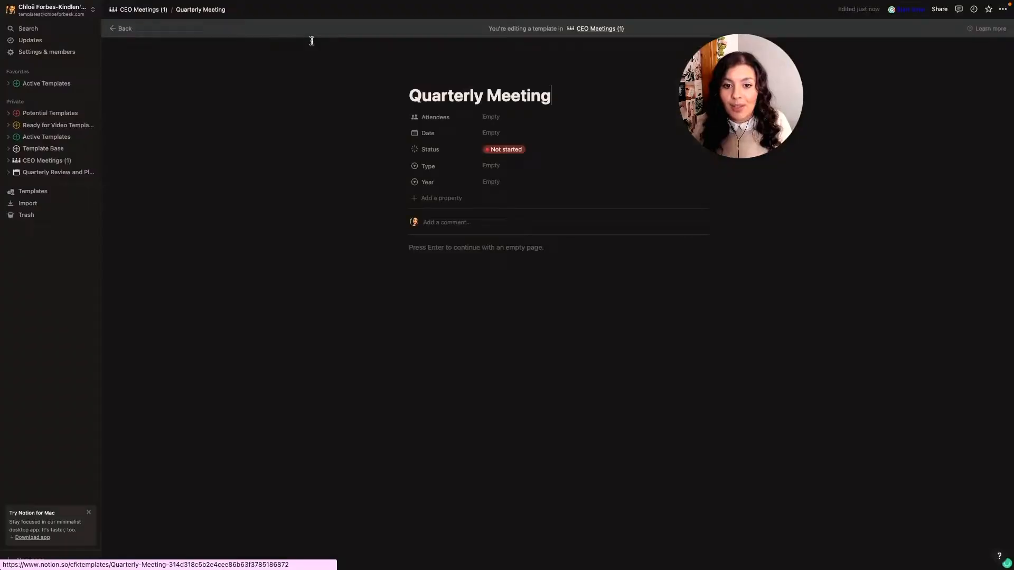
left_click(517, 166)
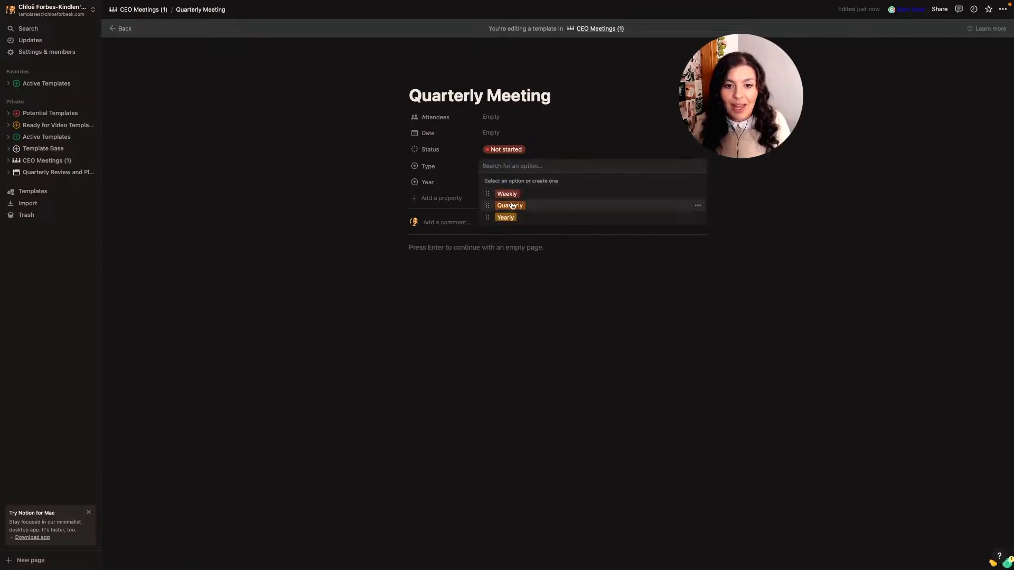
left_click(509, 205)
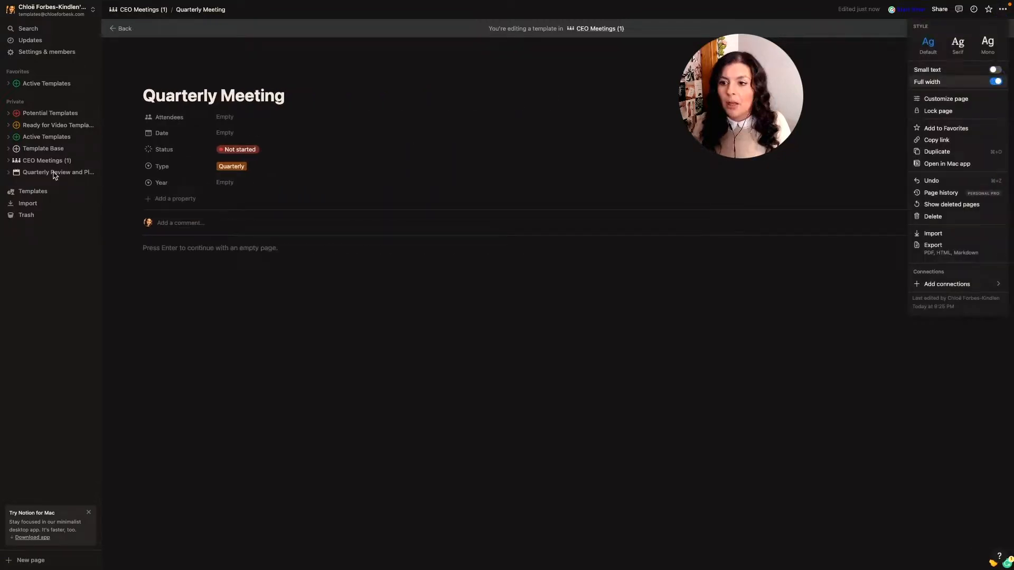
- Open the Quarterly Review and Plan page to copy its content
left_click(58, 172)
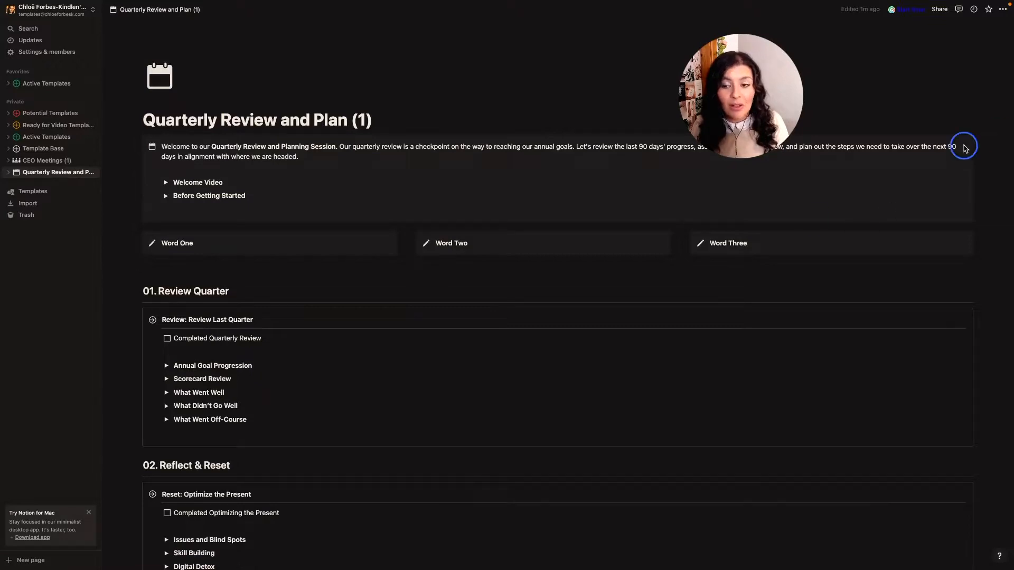
scroll("down", 3)
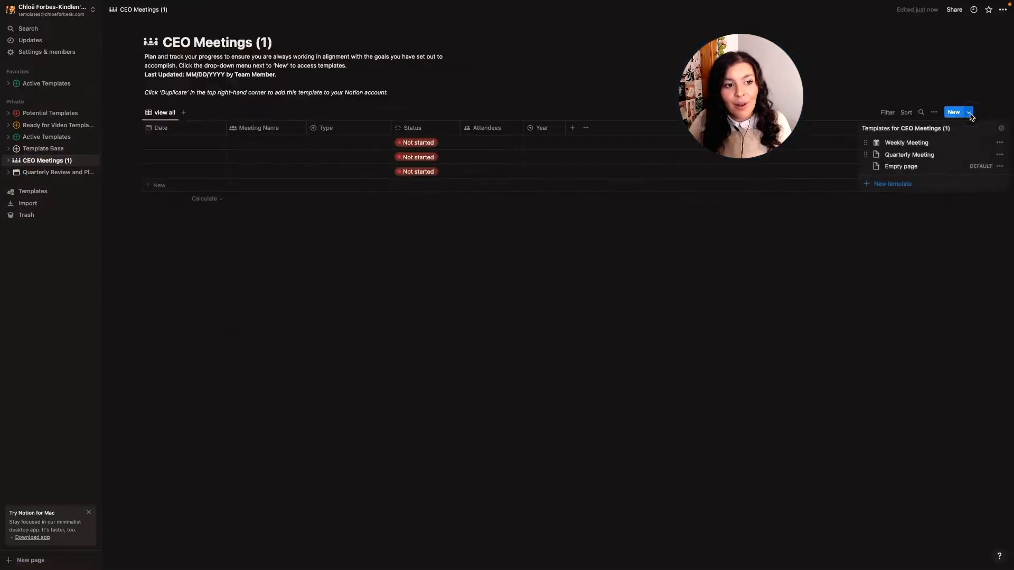
- Edit the Quarterly Meeting template to give it a calendar icon, then return to CEO Meetings
left_click(998, 154)
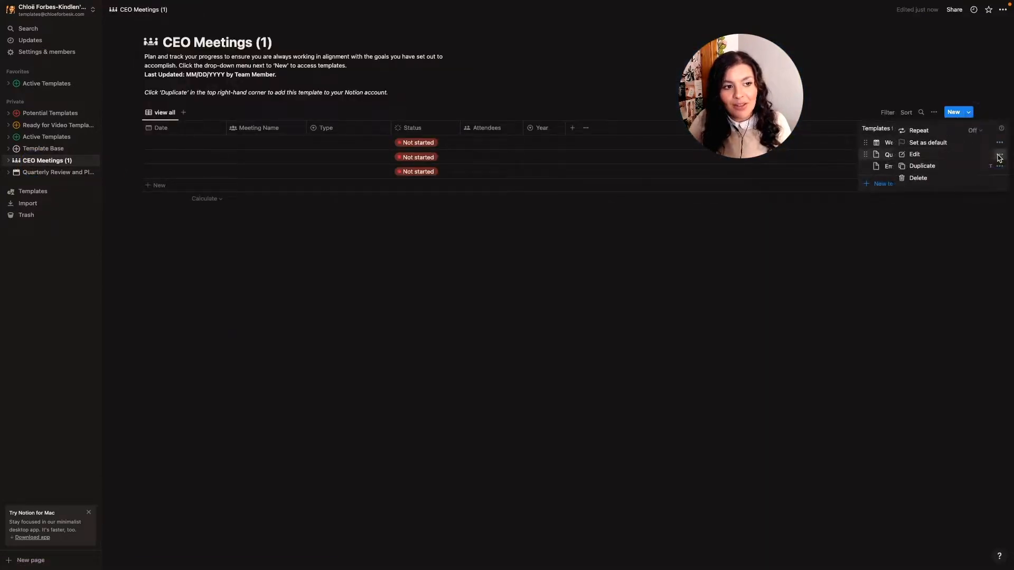
left_click(914, 154)
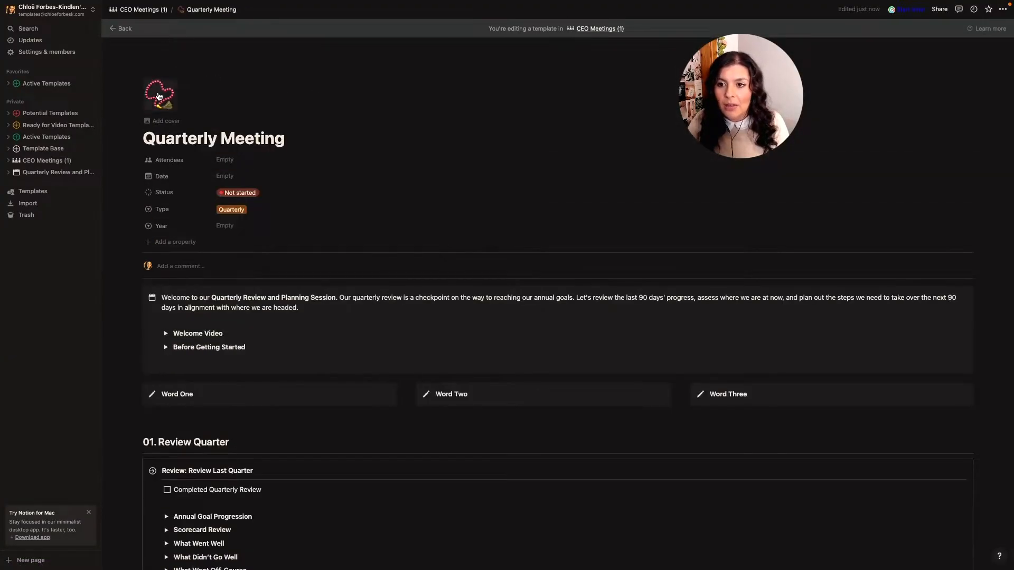
left_click(159, 94)
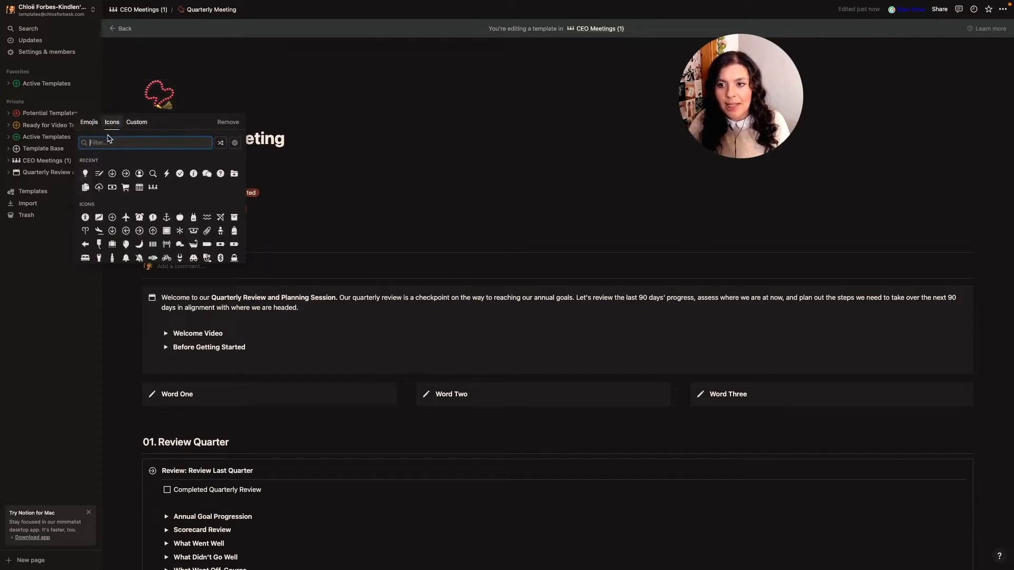
type("c")
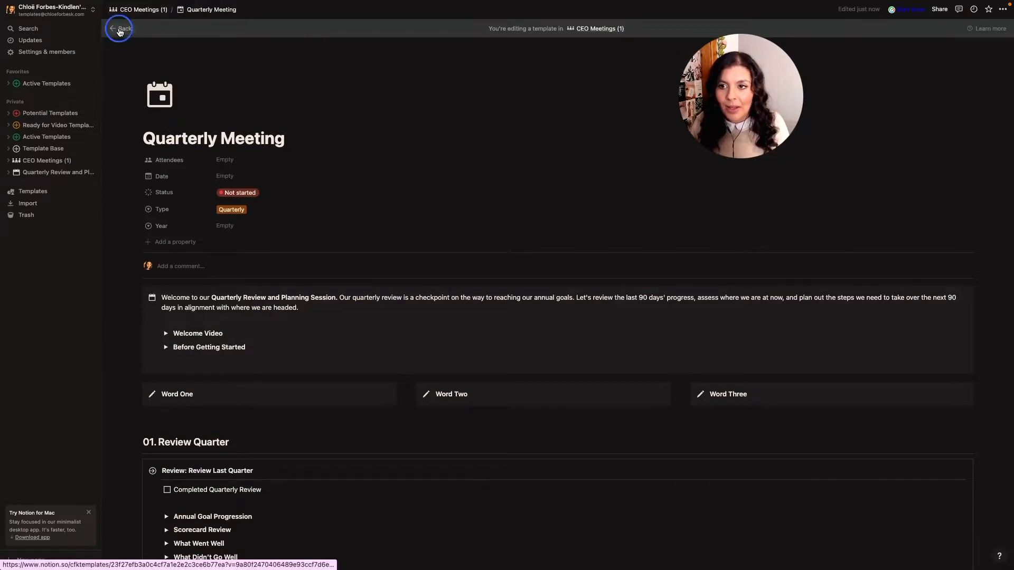
left_click(120, 28)
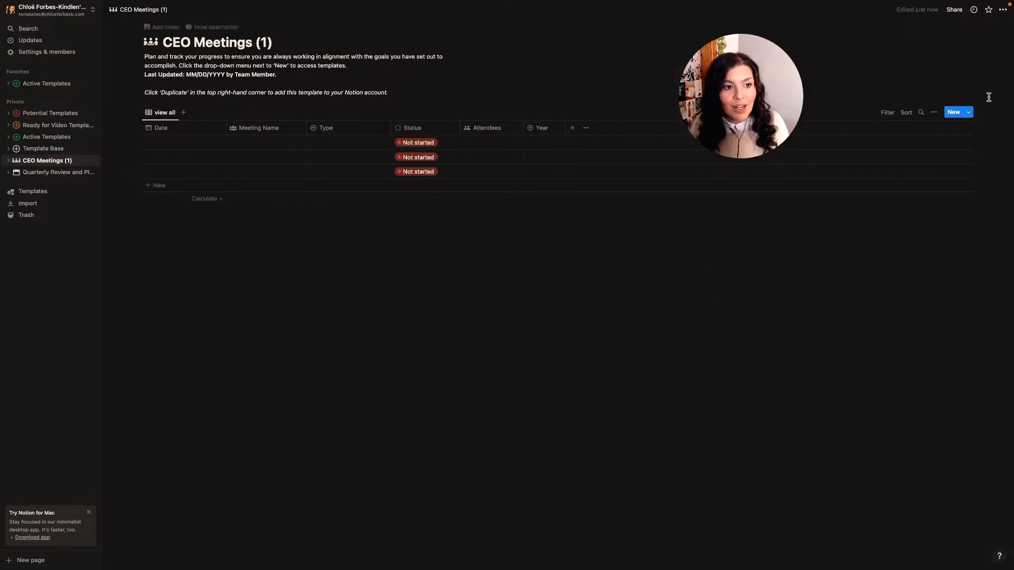
- Set the Quarterly Meeting template to repeat every week on Friday starting Dec 2, 2022
left_click(969, 112)
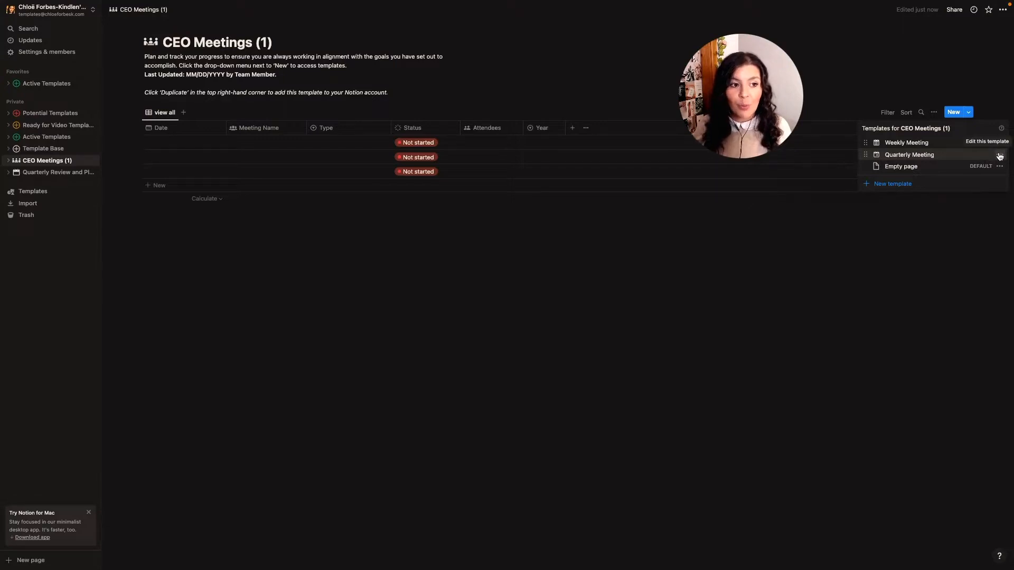
left_click(998, 155)
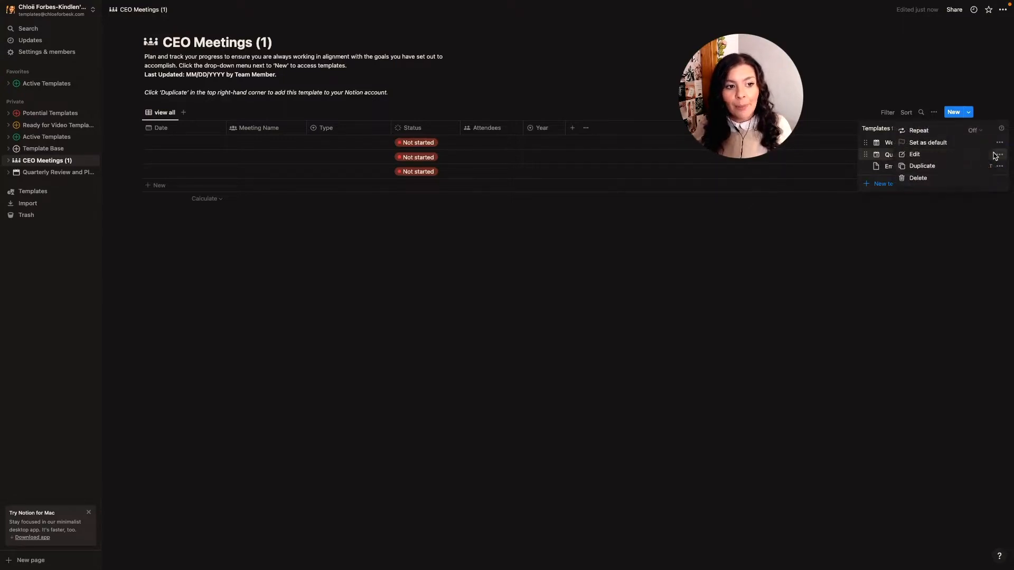
left_click(943, 130)
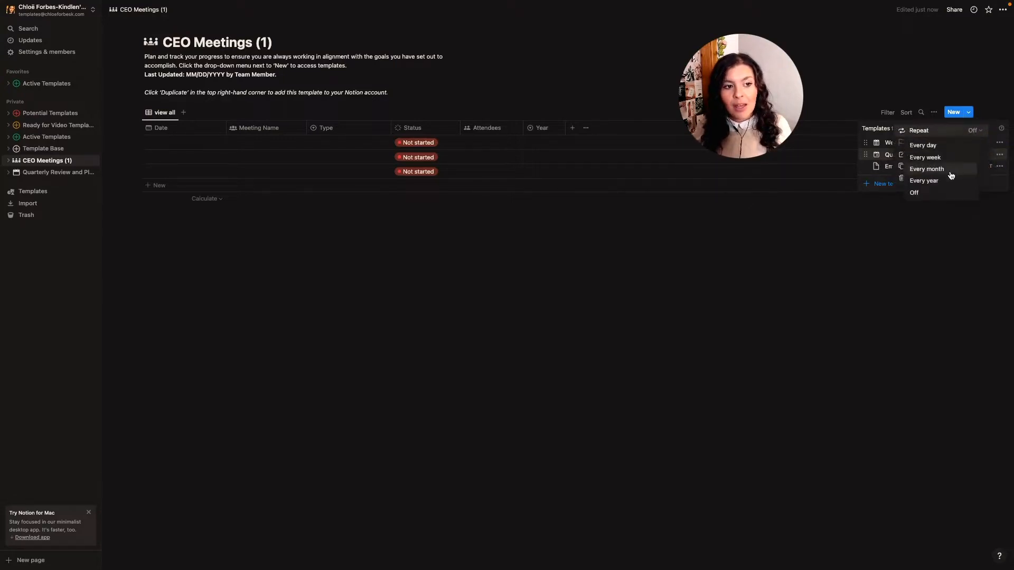
mouse_move(925, 157)
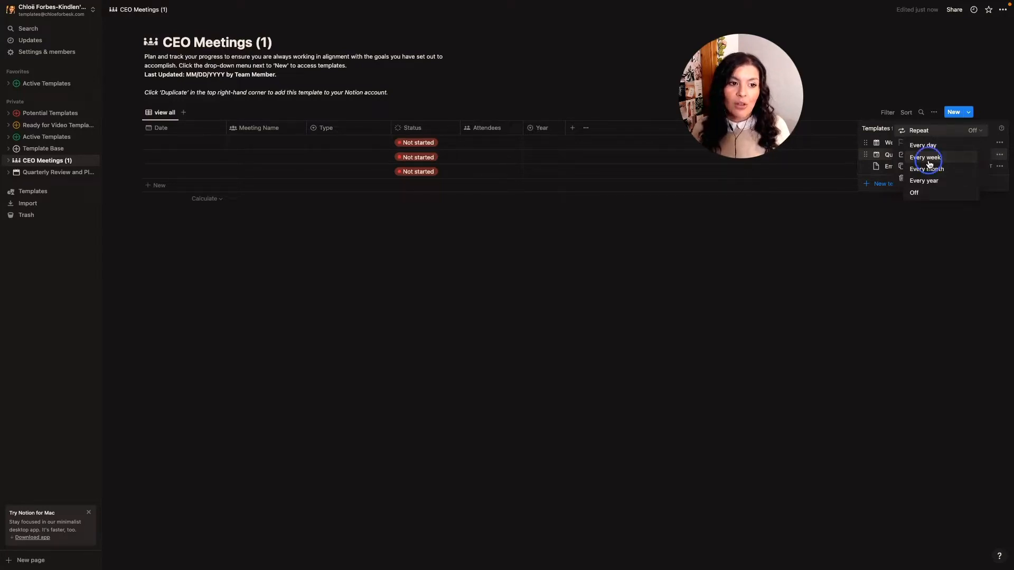
left_click(927, 157)
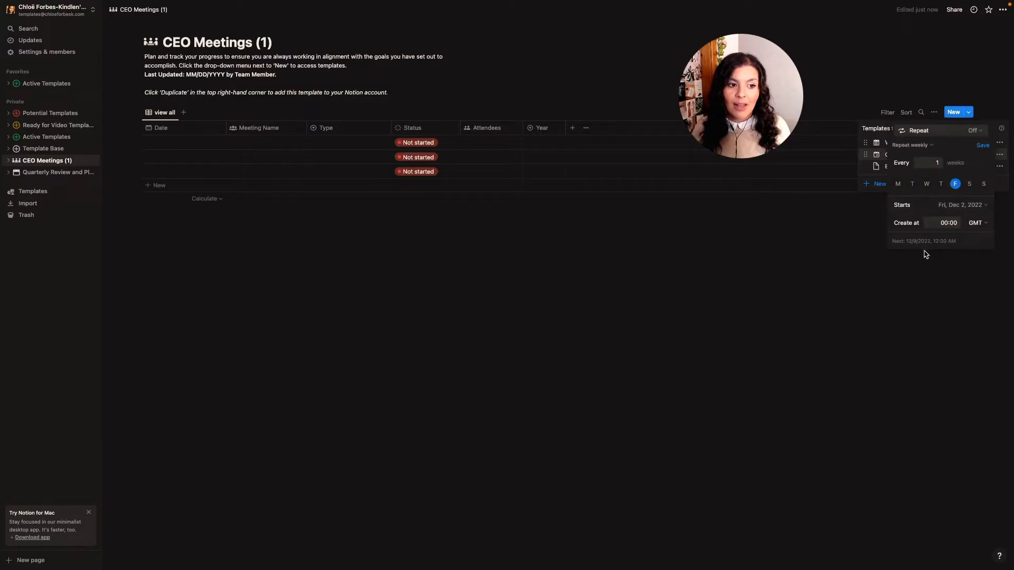